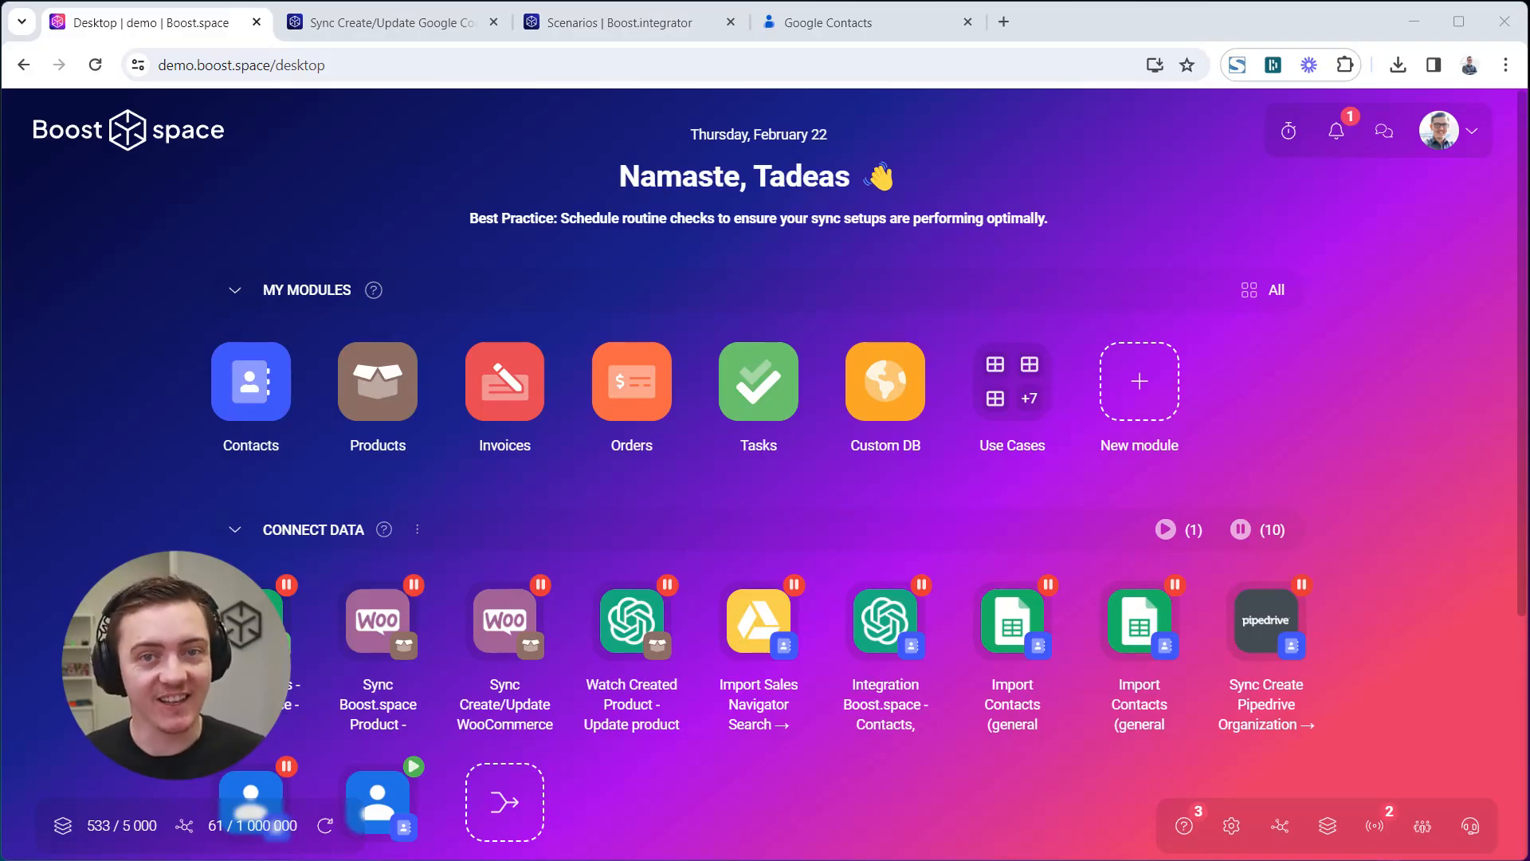
# Start a new data-source sync for the Contacts module and continue to the app picker.
pyautogui.click(504, 802)
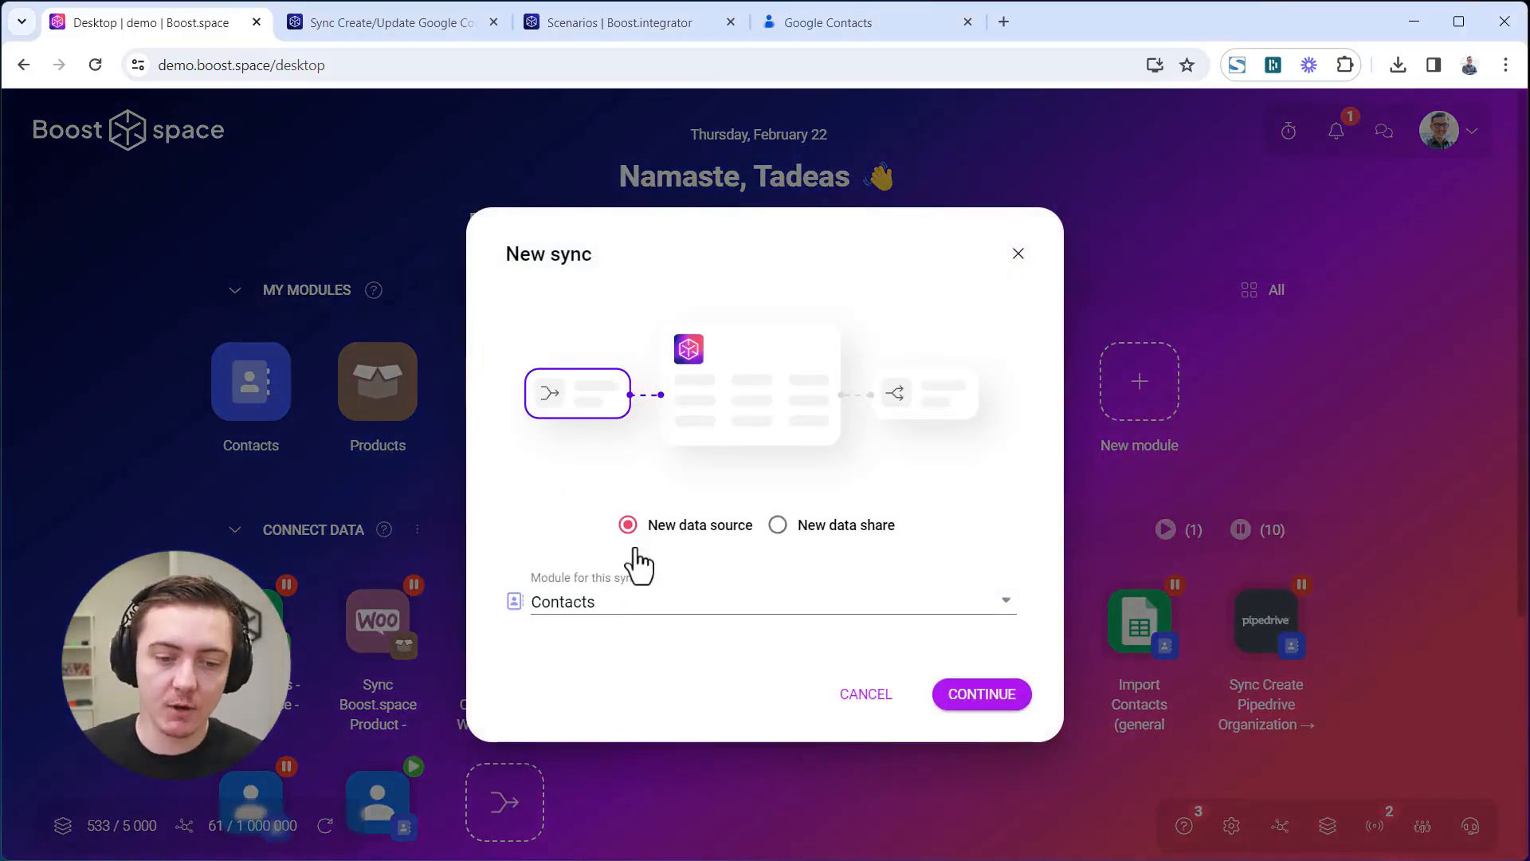
pyautogui.click(980, 694)
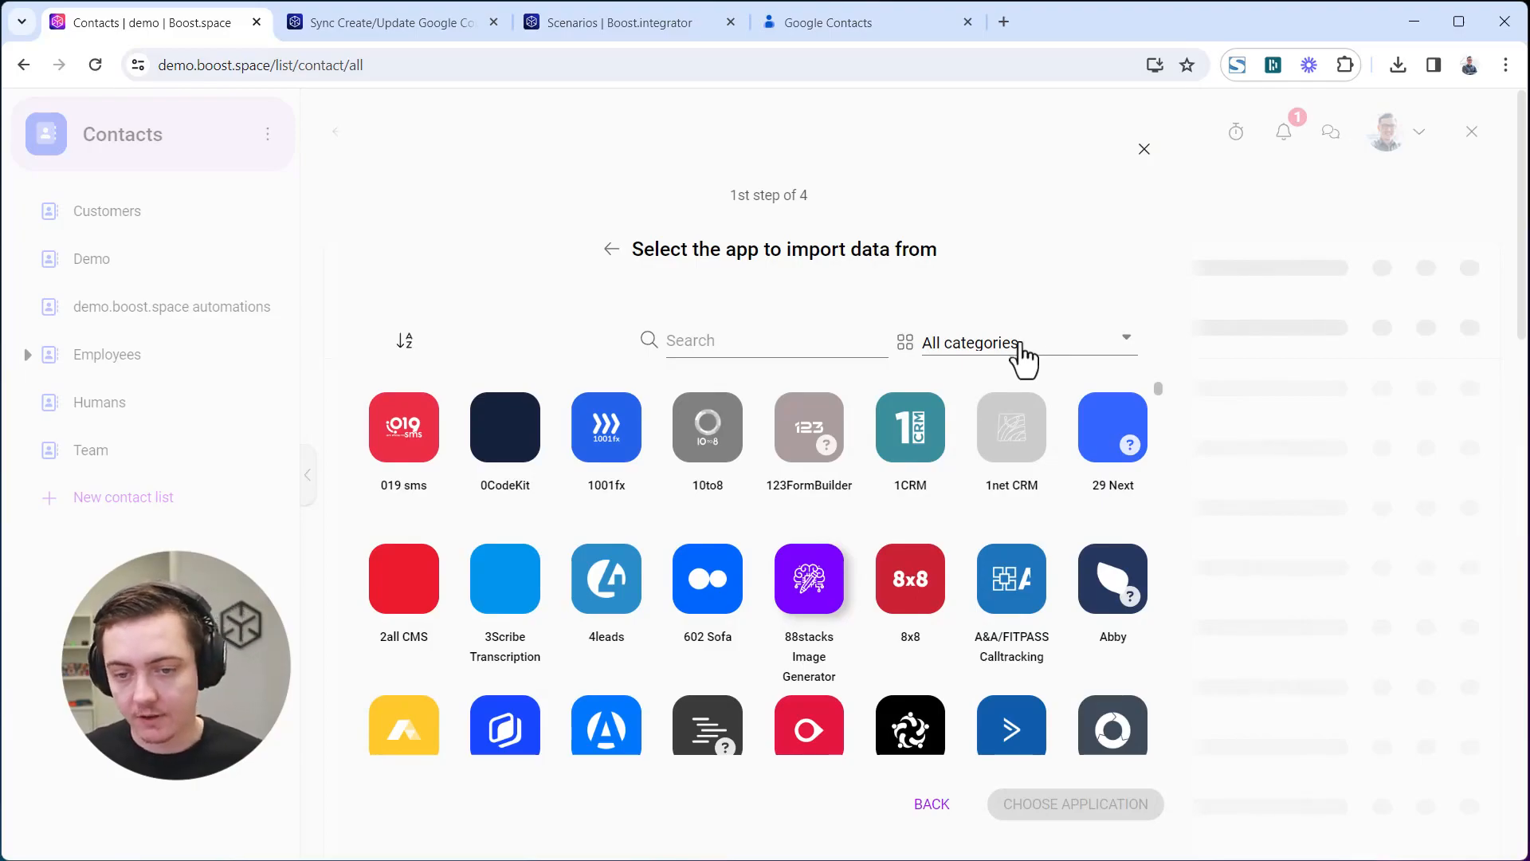
# Search 'conta' and choose Google Contacts as the source application.
pyautogui.click(1016, 343)
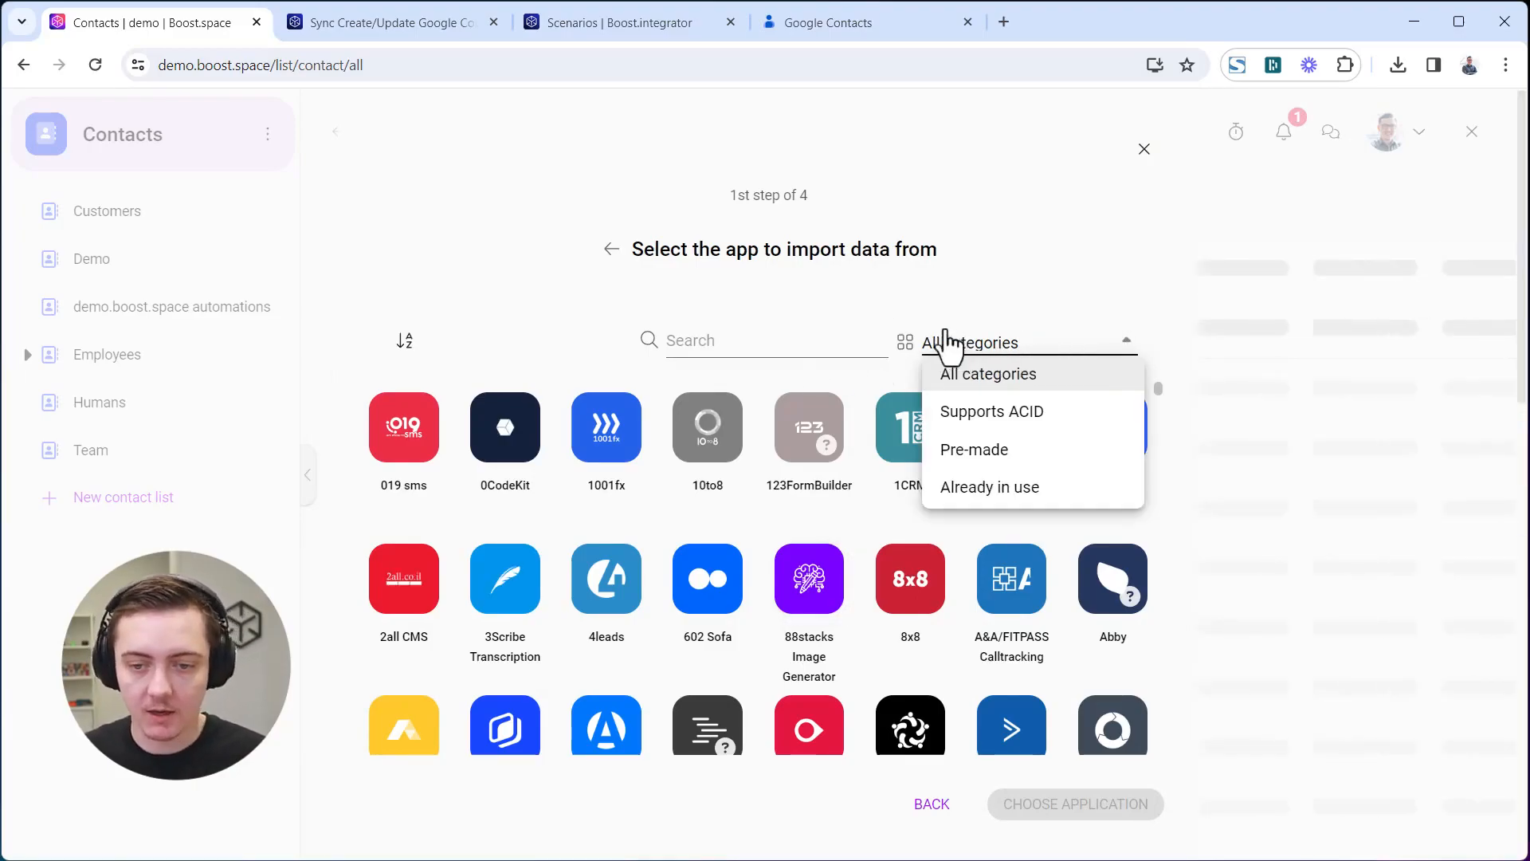
pyautogui.click(771, 341)
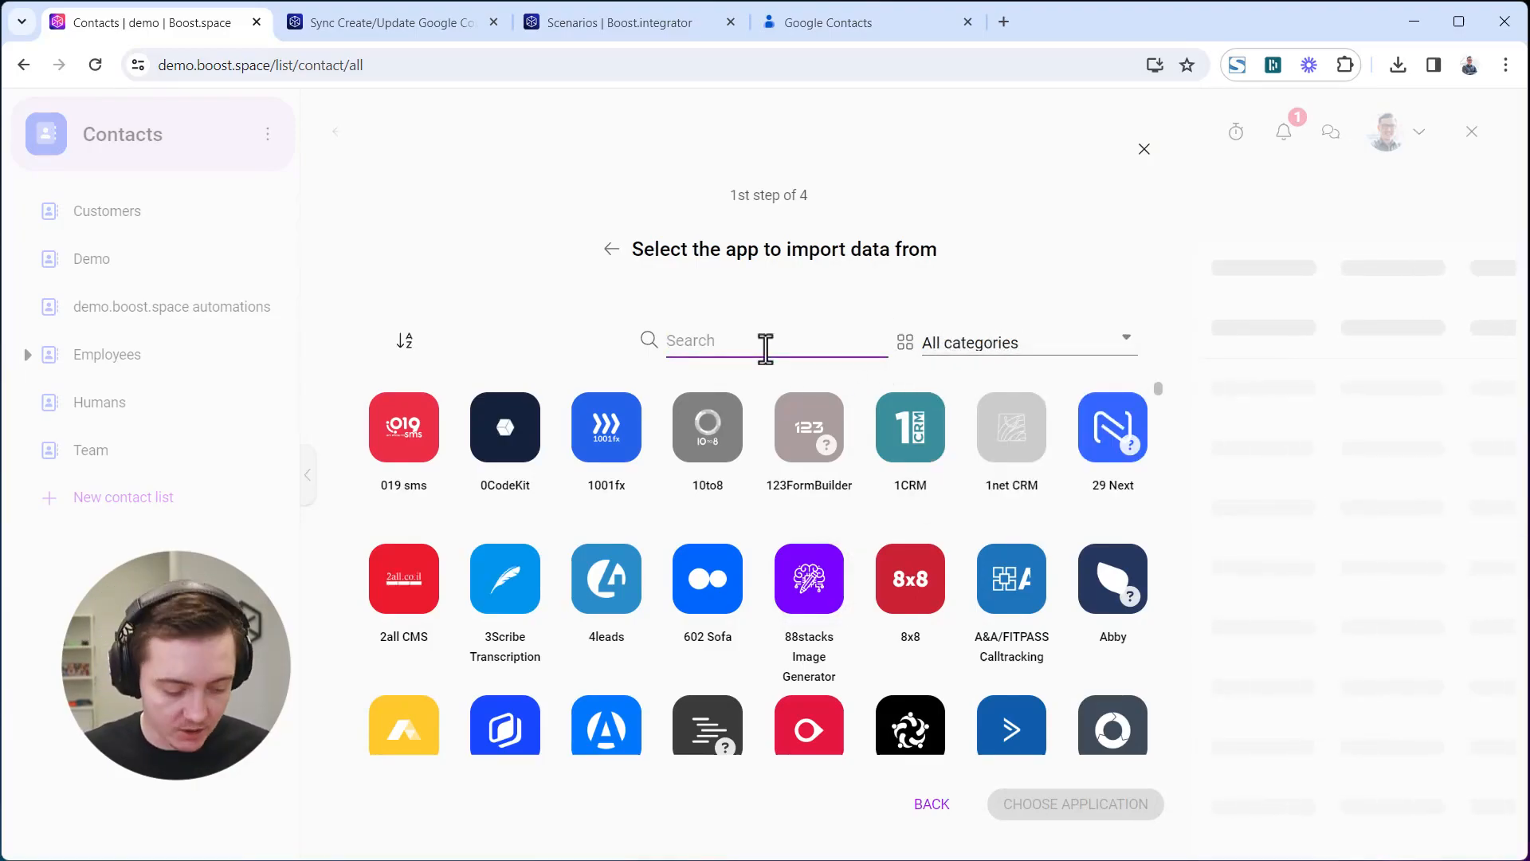
pyautogui.write('conta')
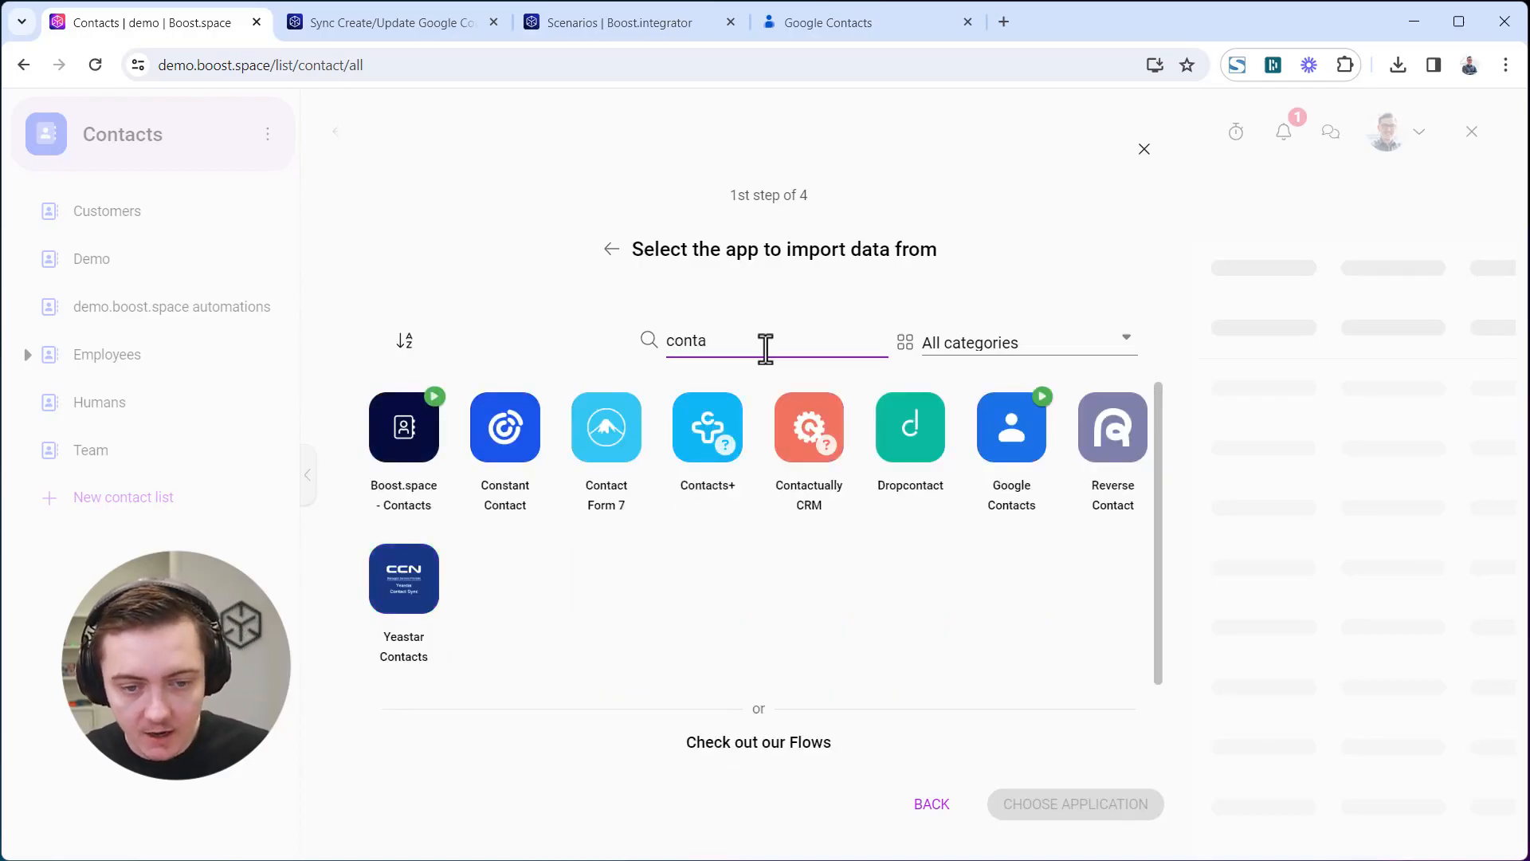
pyautogui.click(1011, 428)
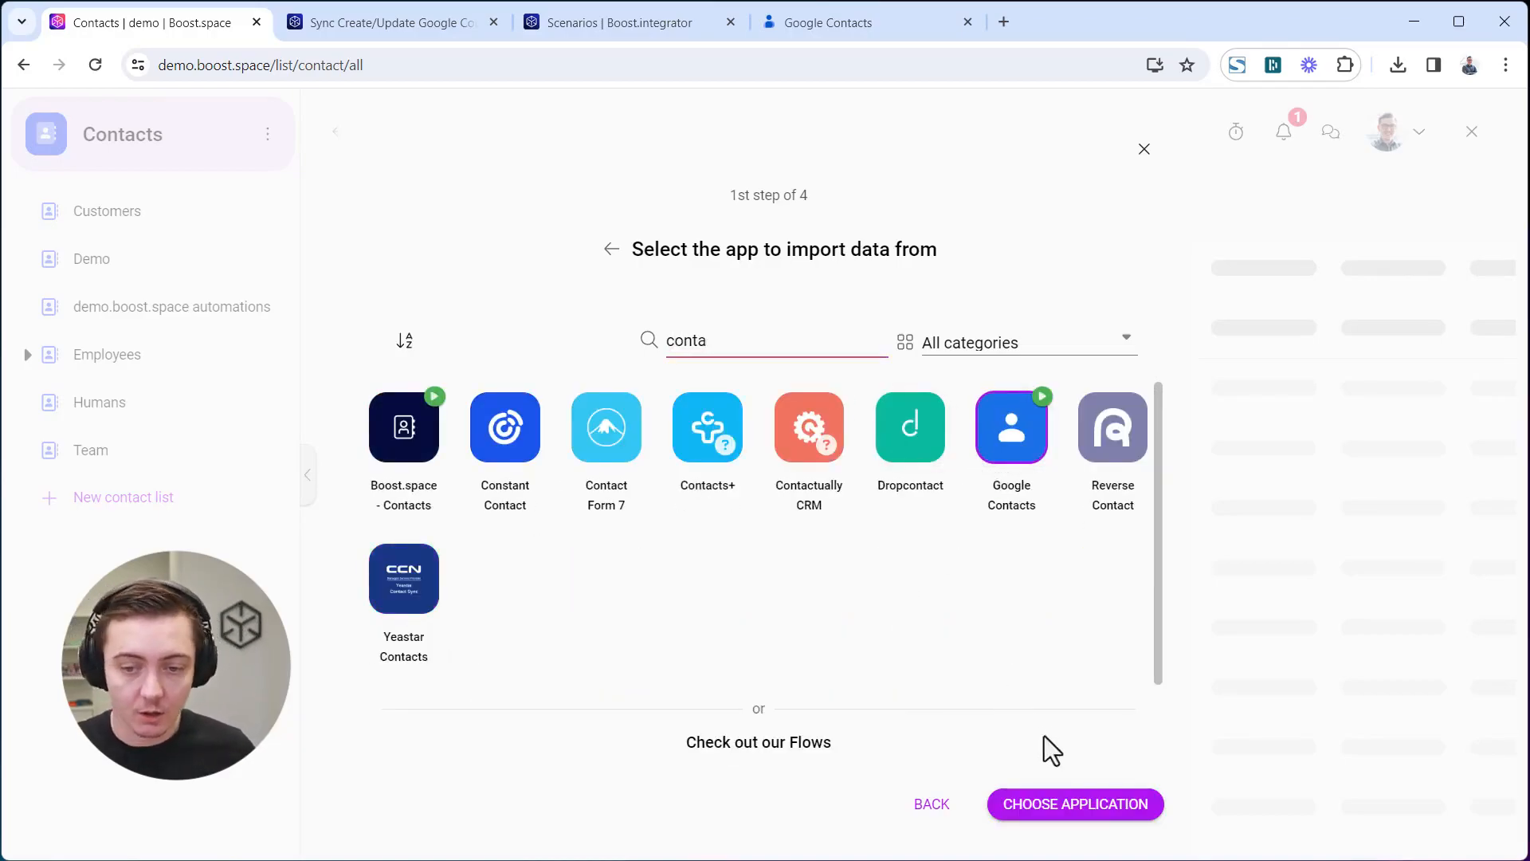
pyautogui.click(1073, 804)
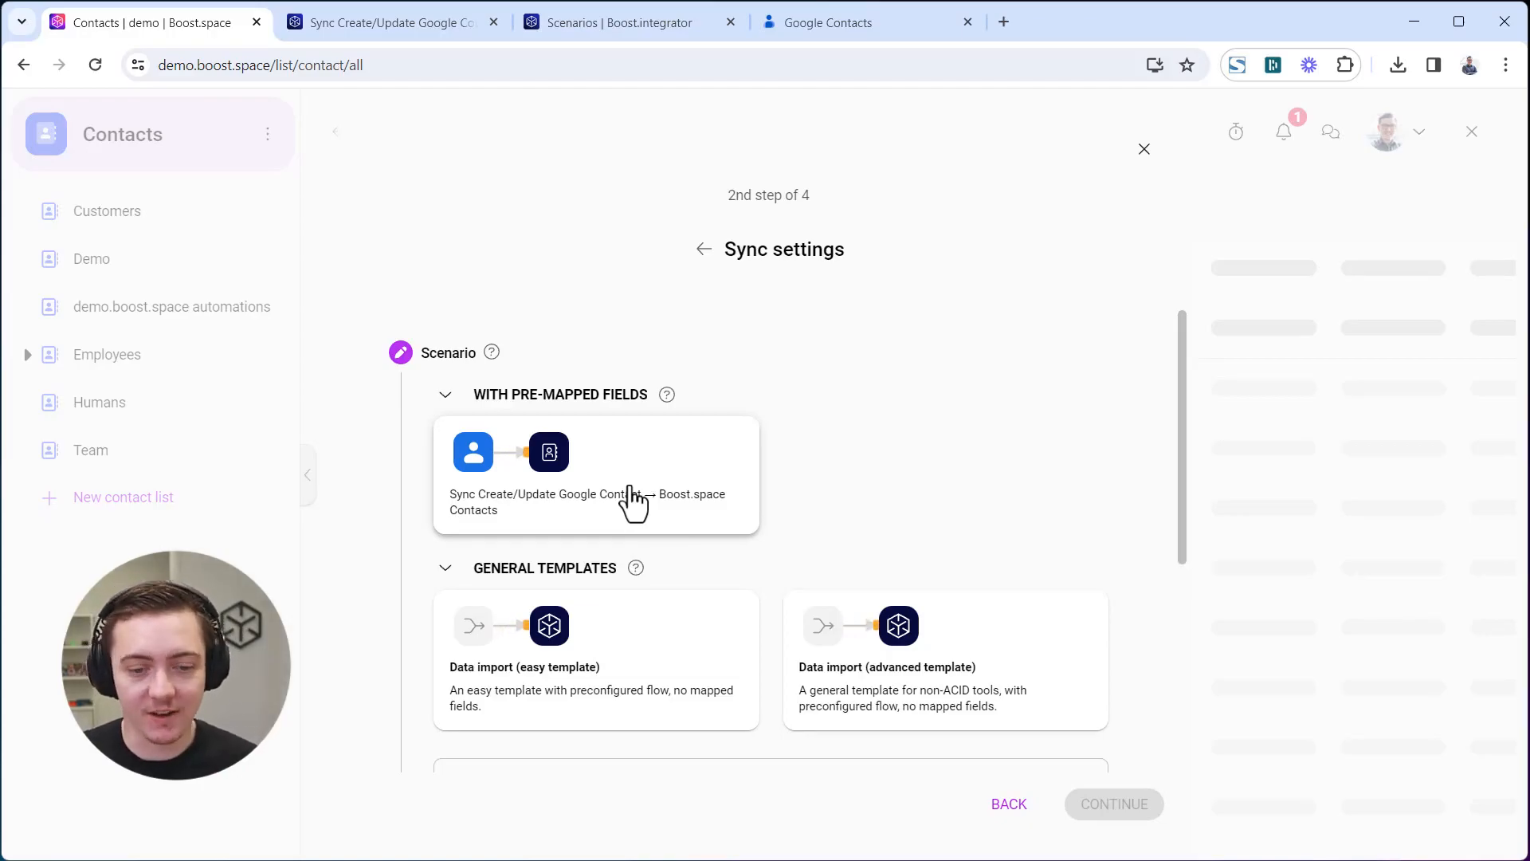
# Pick the easy data import template with the Team list as destination.
pyautogui.click(595, 459)
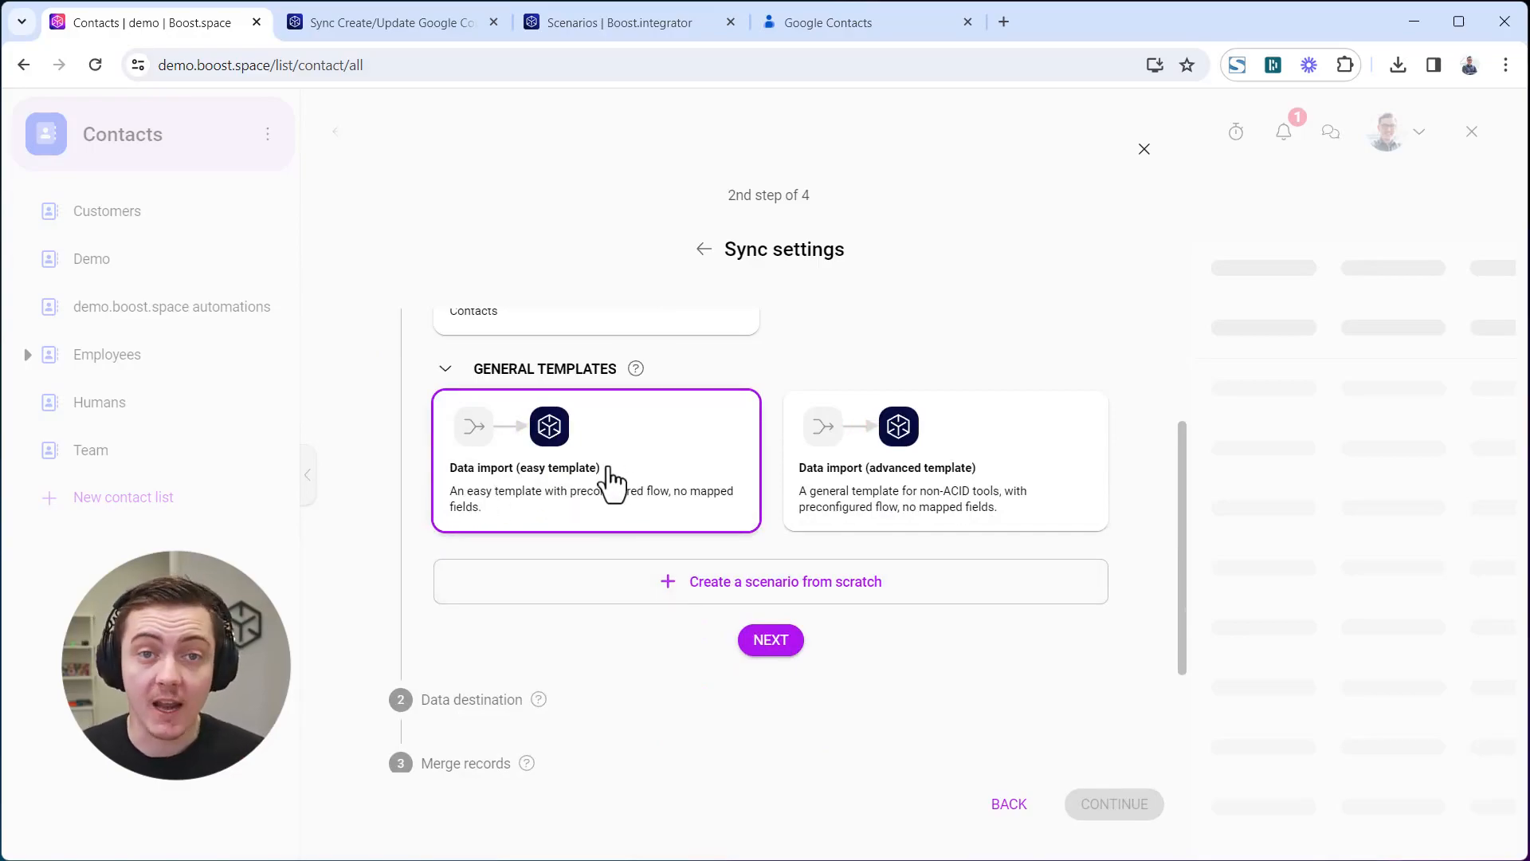
pyautogui.scroll(3)
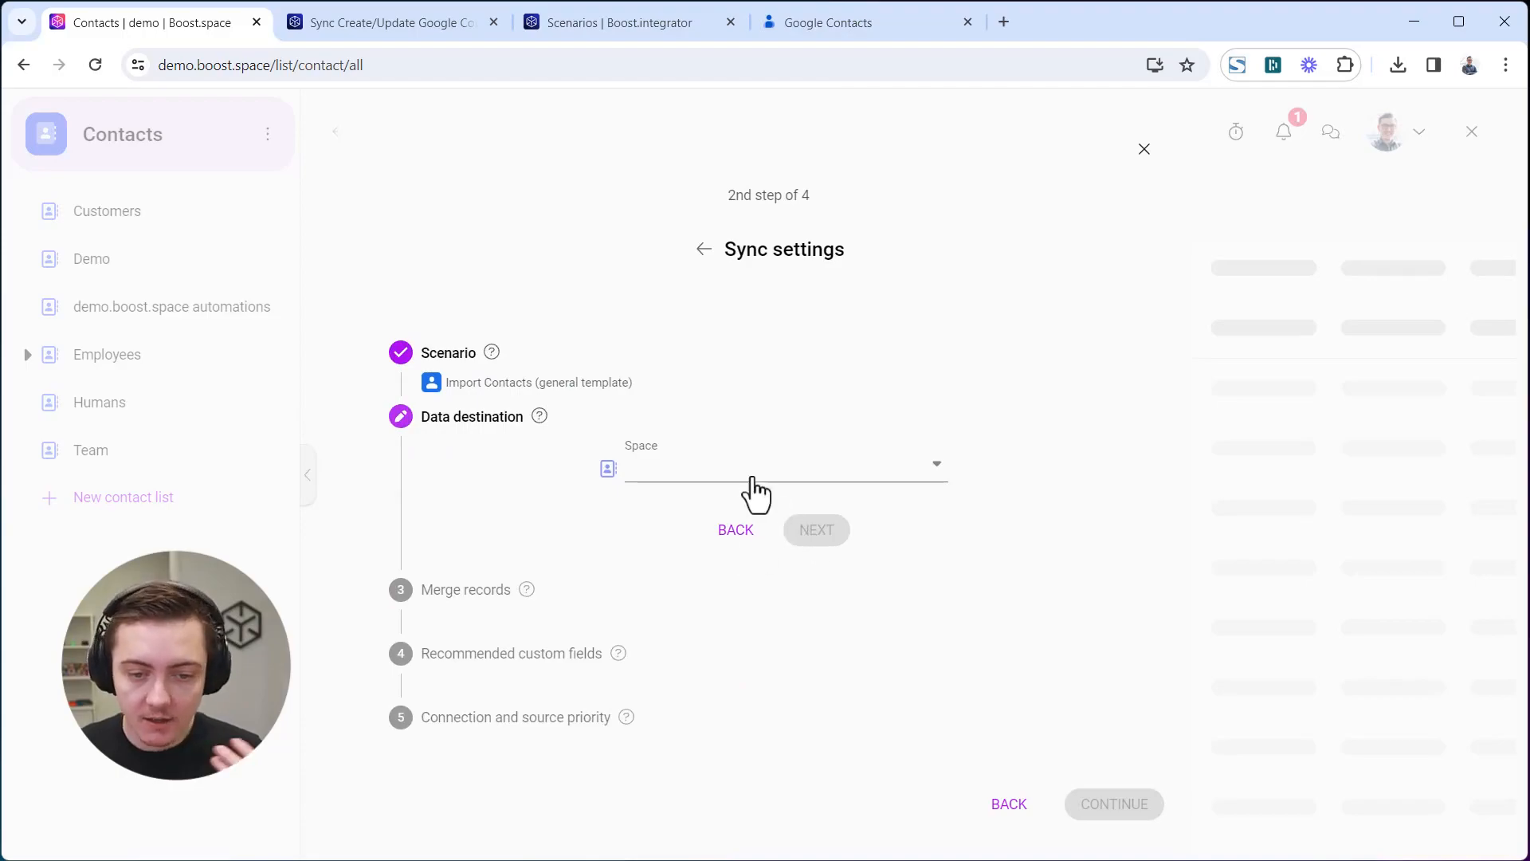
pyautogui.click(781, 464)
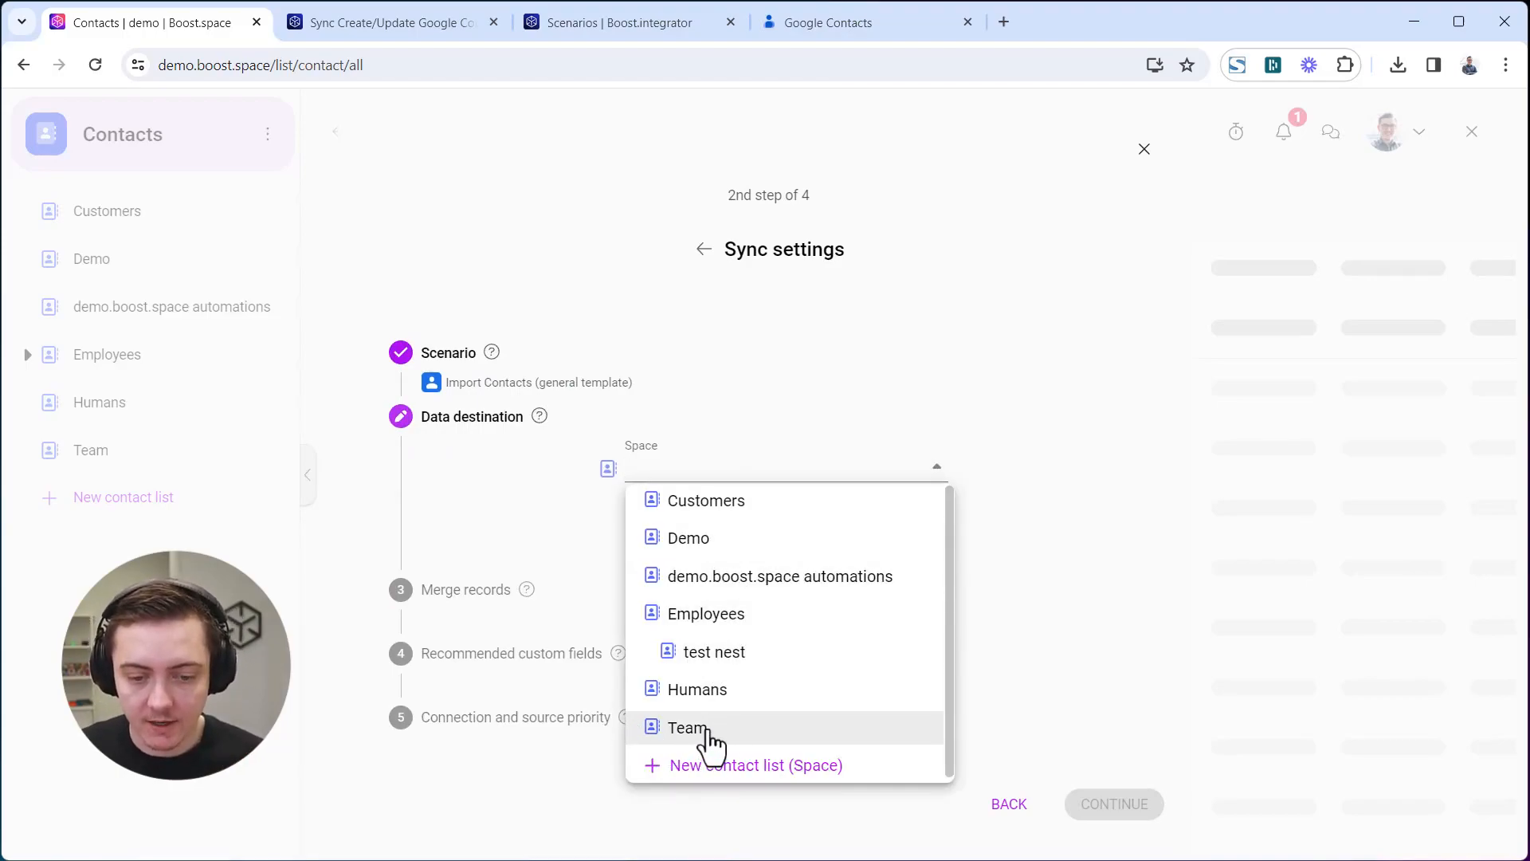
pyautogui.click(685, 727)
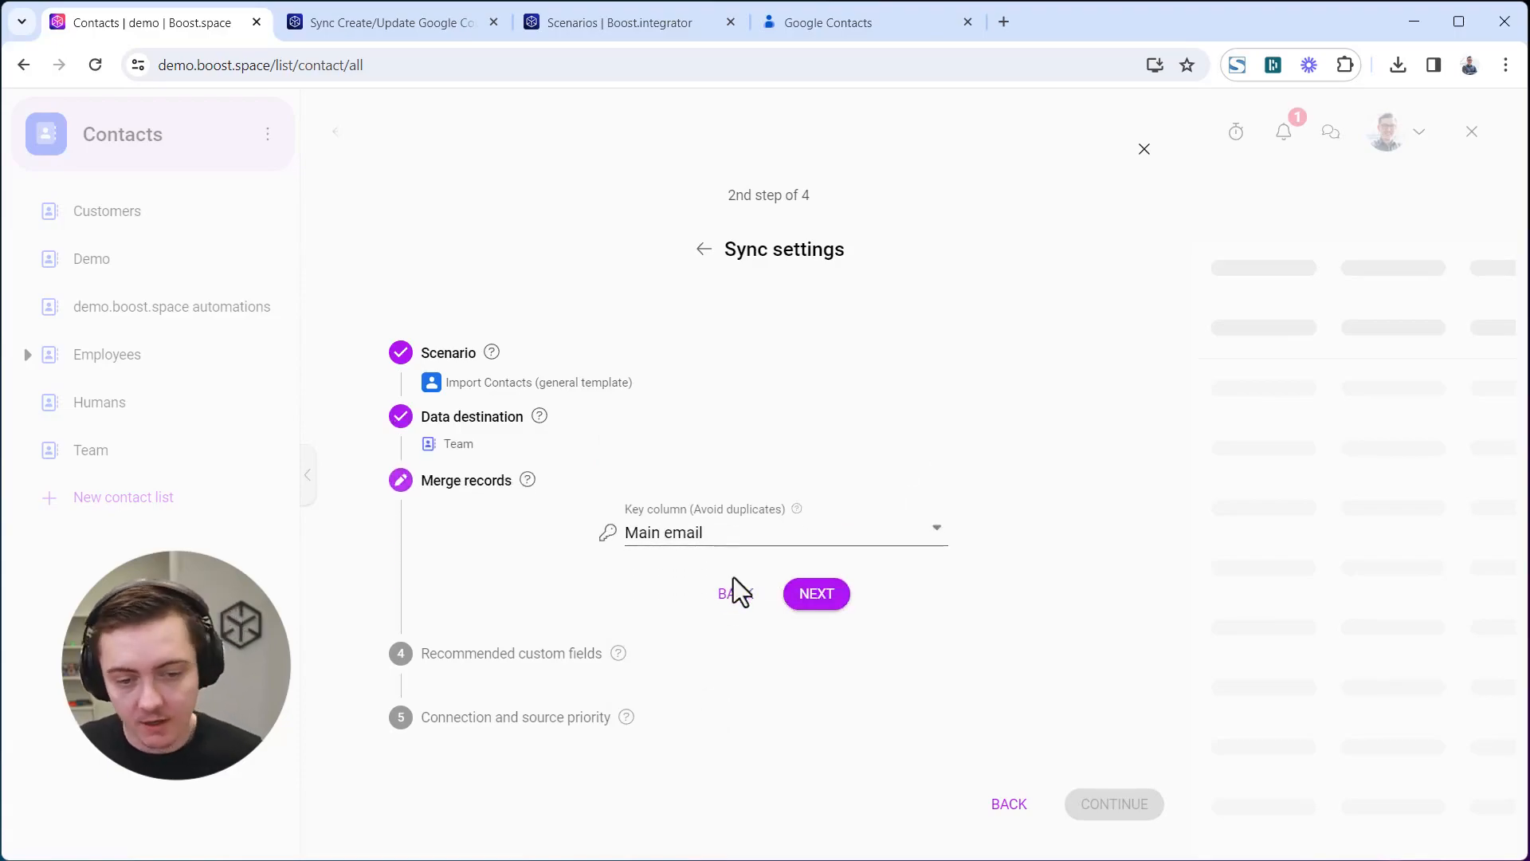
# Skip the merge-records step and submit the settings with the Google Contacts connection.
pyautogui.click(815, 593)
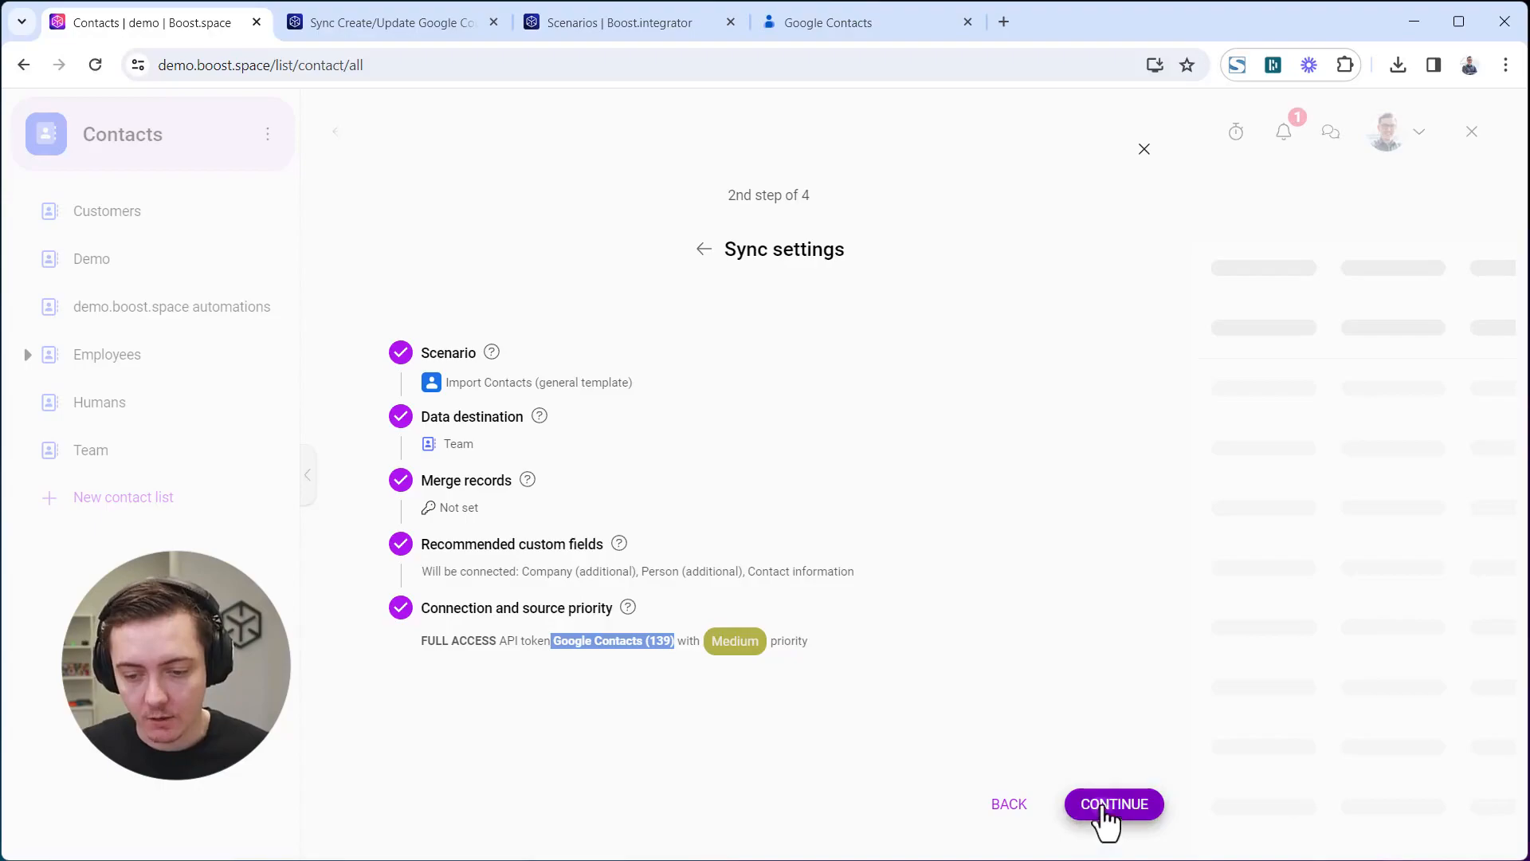
pyautogui.click(1114, 804)
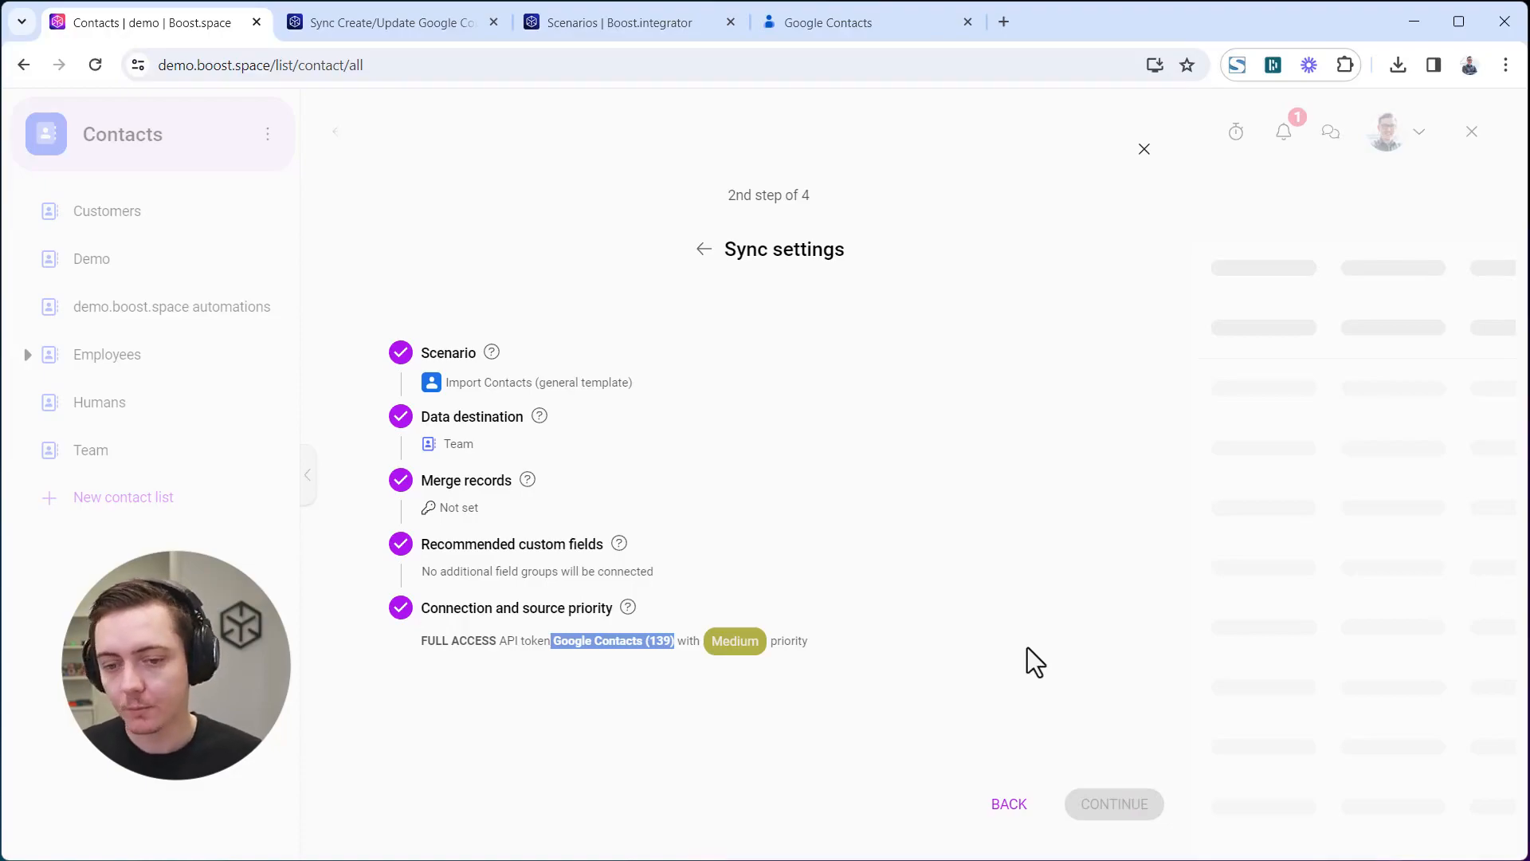
pyautogui.click(1114, 803)
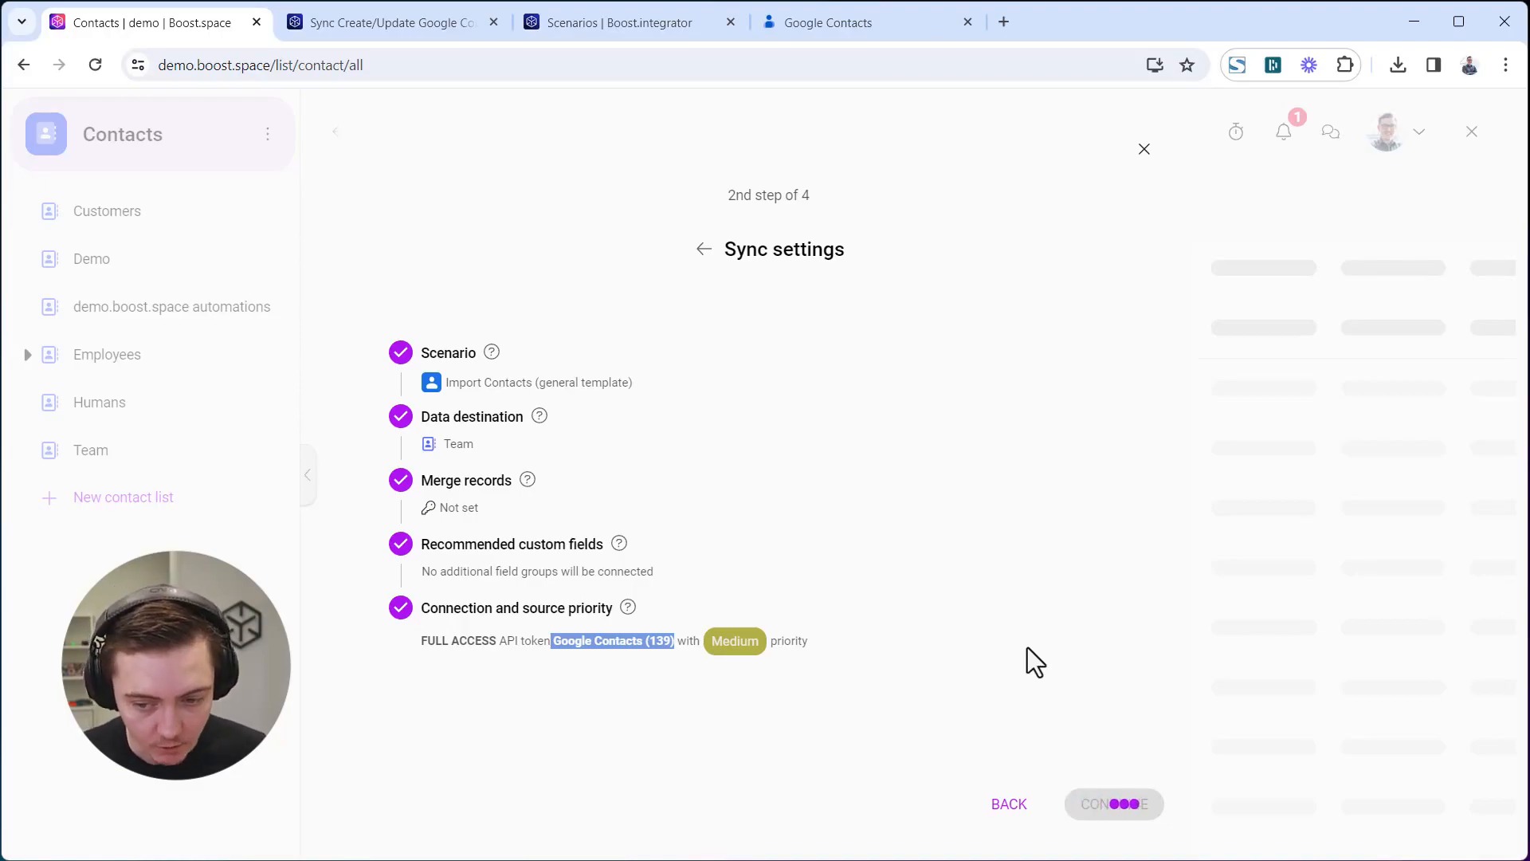
# Continue past the API token step into the Import Contacts template in the integrator.
pyautogui.click(1111, 803)
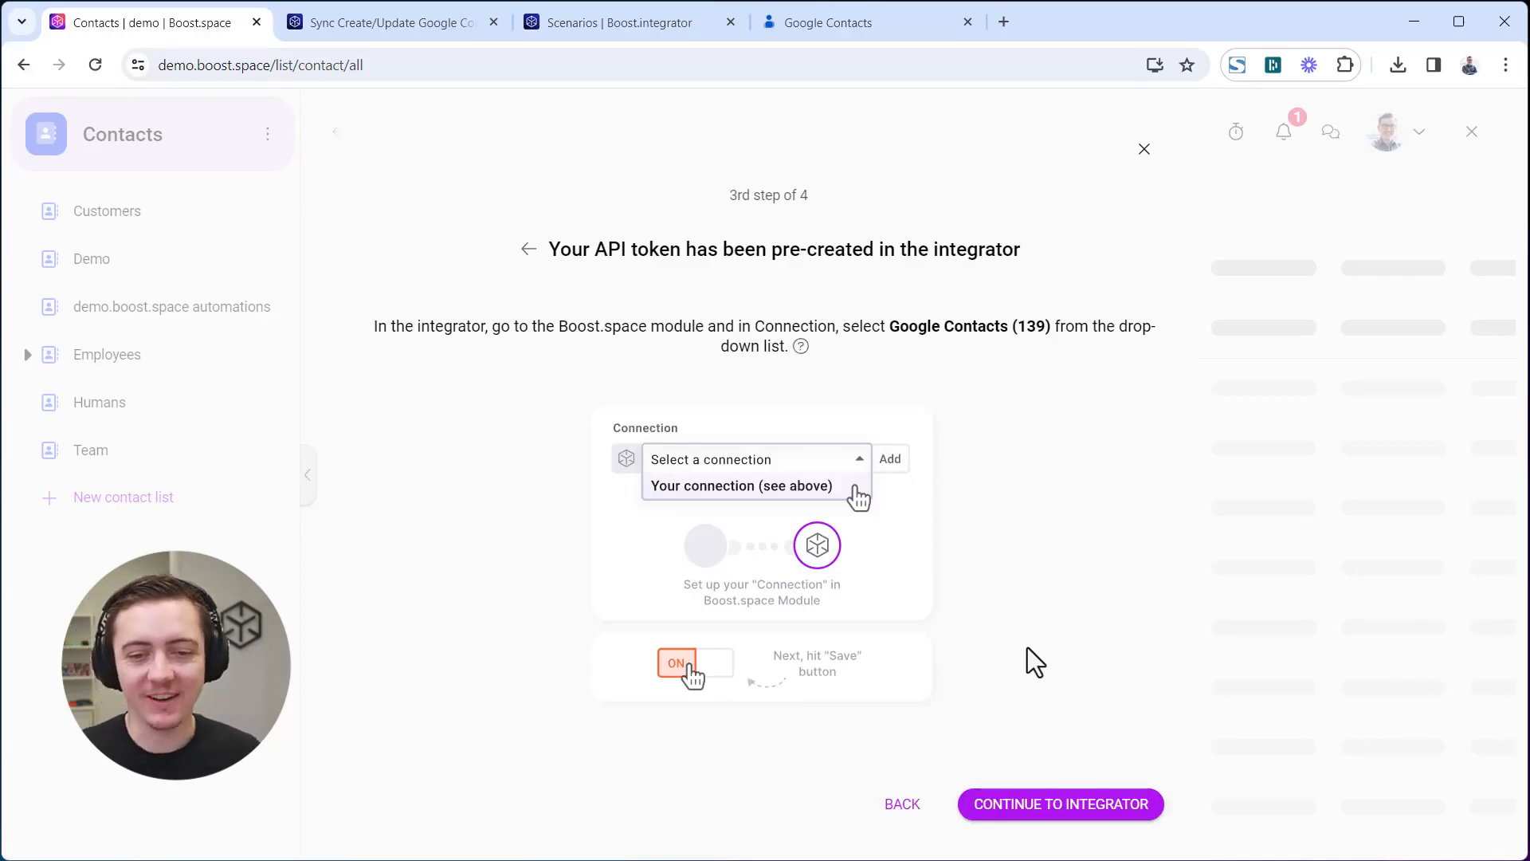
pyautogui.click(1060, 803)
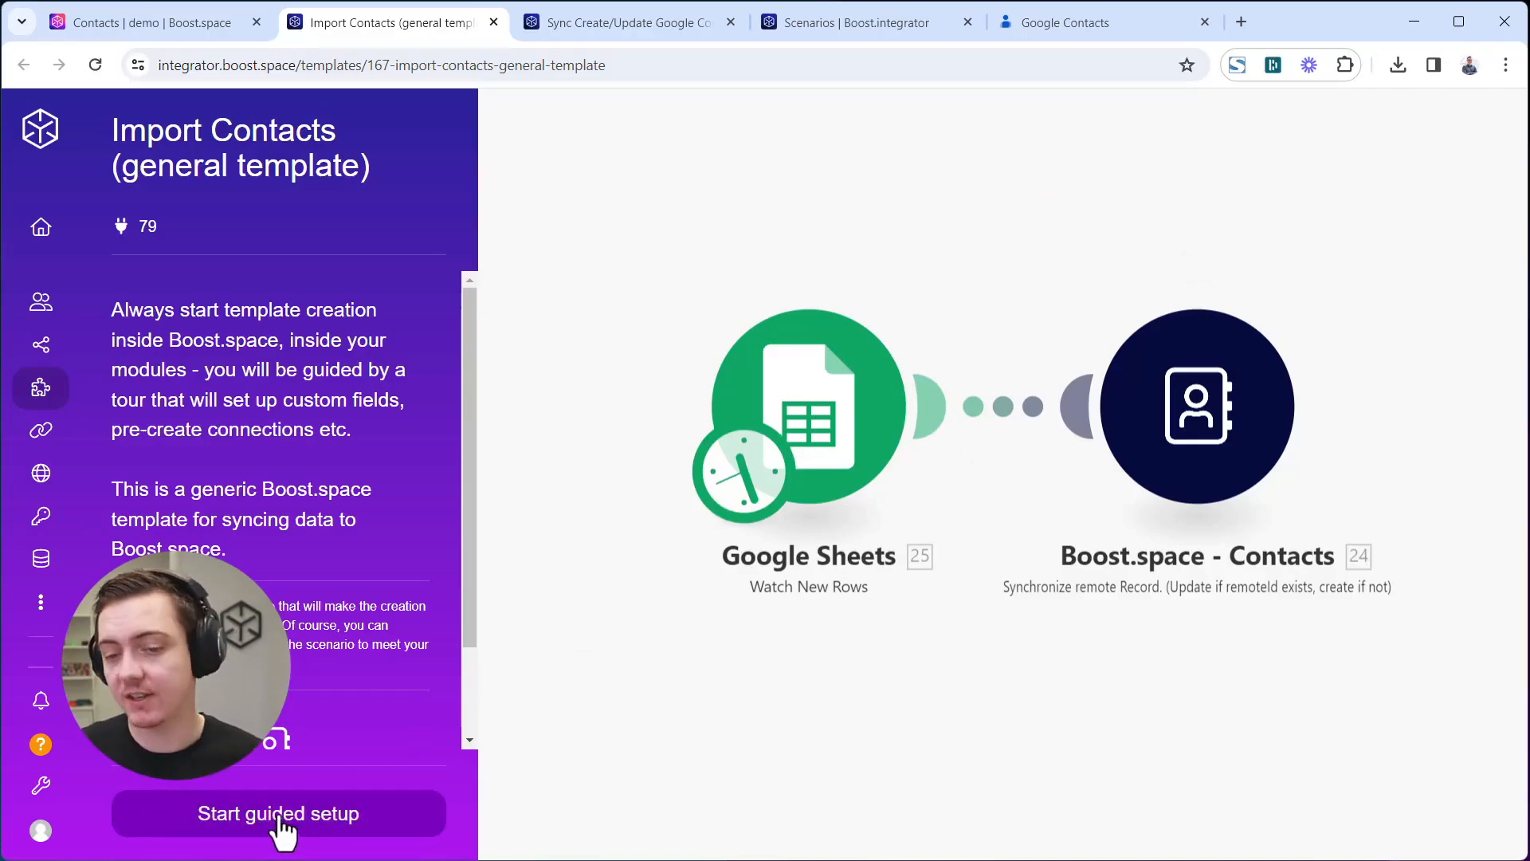
# Run guided setup with the Google Contacts (139) connection and Team (ID: 44) space.
pyautogui.click(277, 813)
pyautogui.write('13')
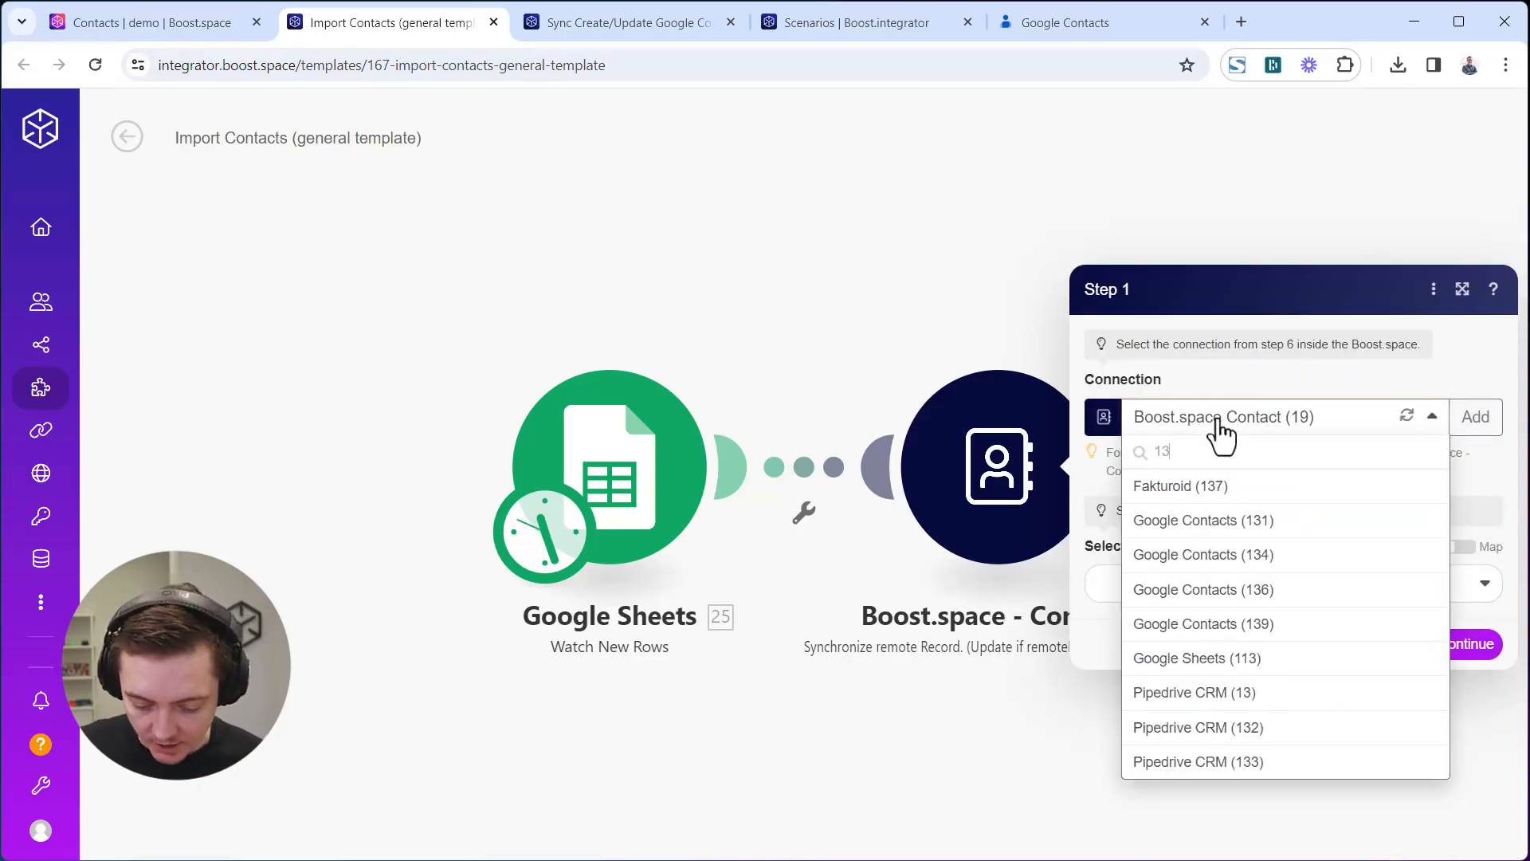
pyautogui.click(1202, 624)
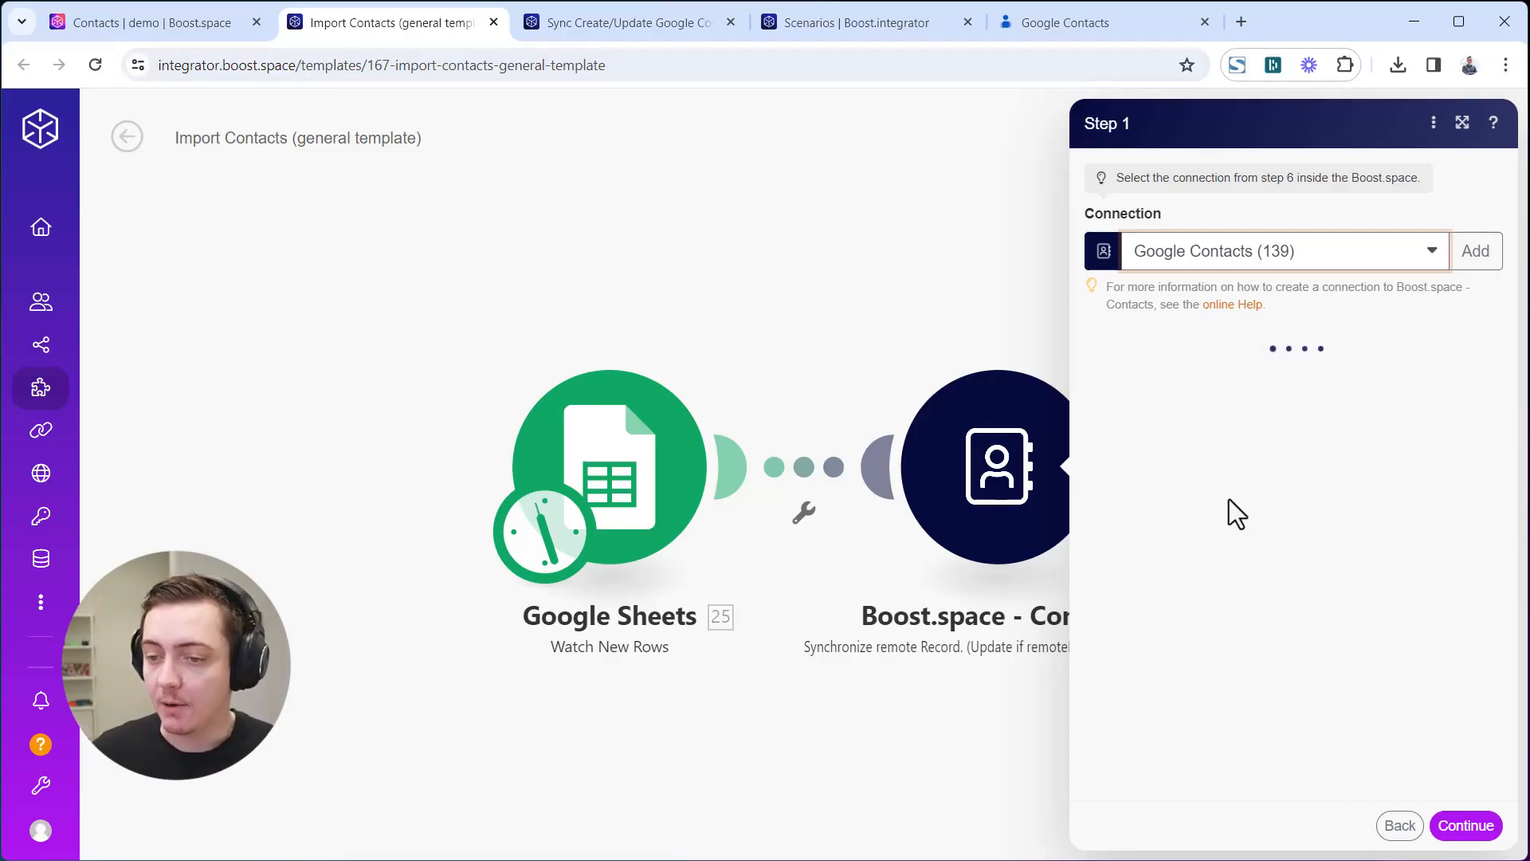
pyautogui.click(1269, 582)
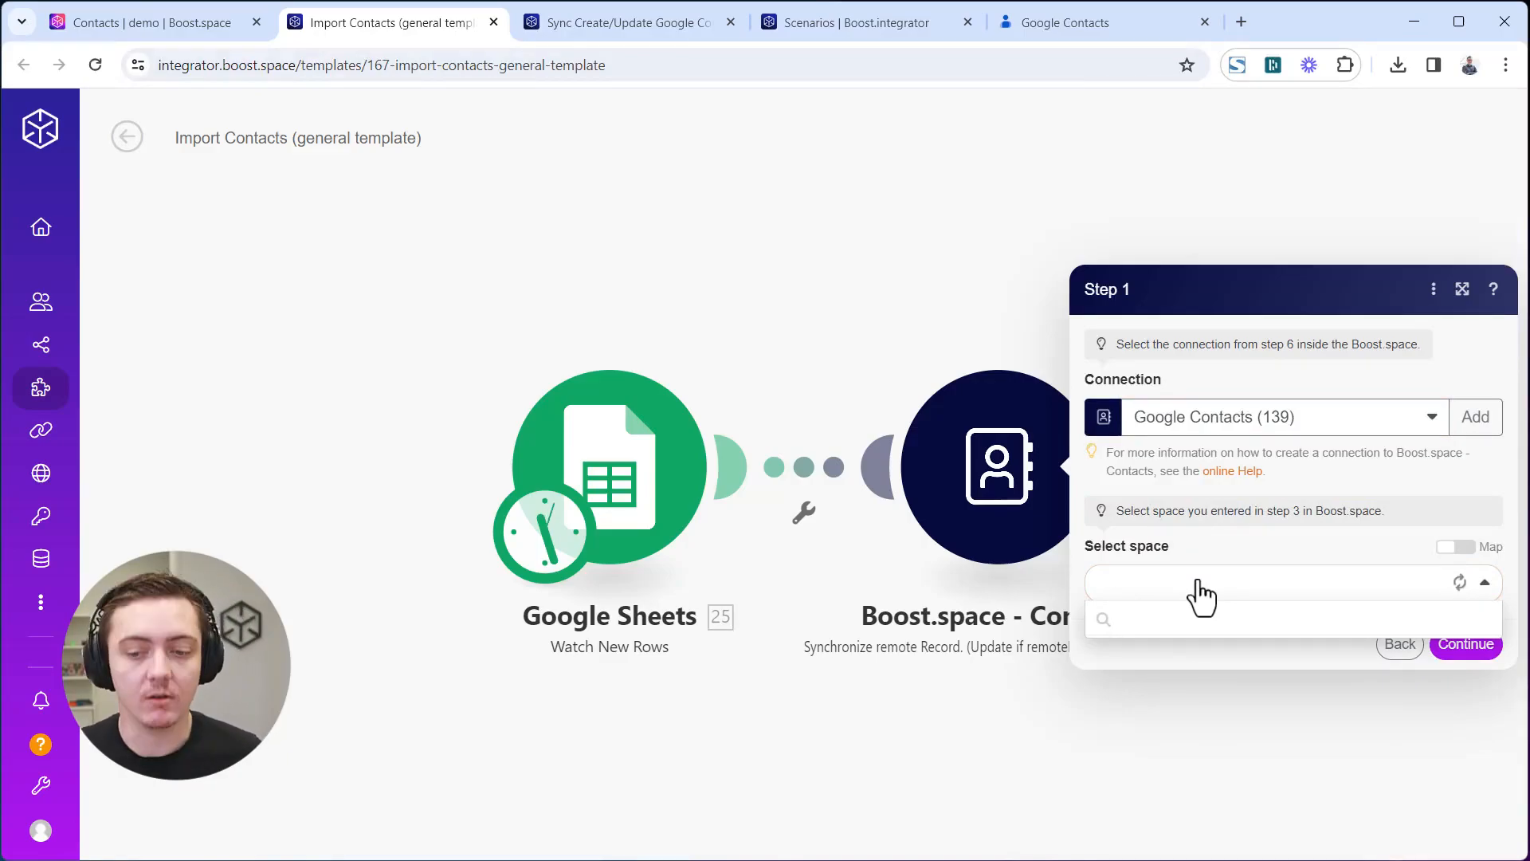
pyautogui.click(1269, 583)
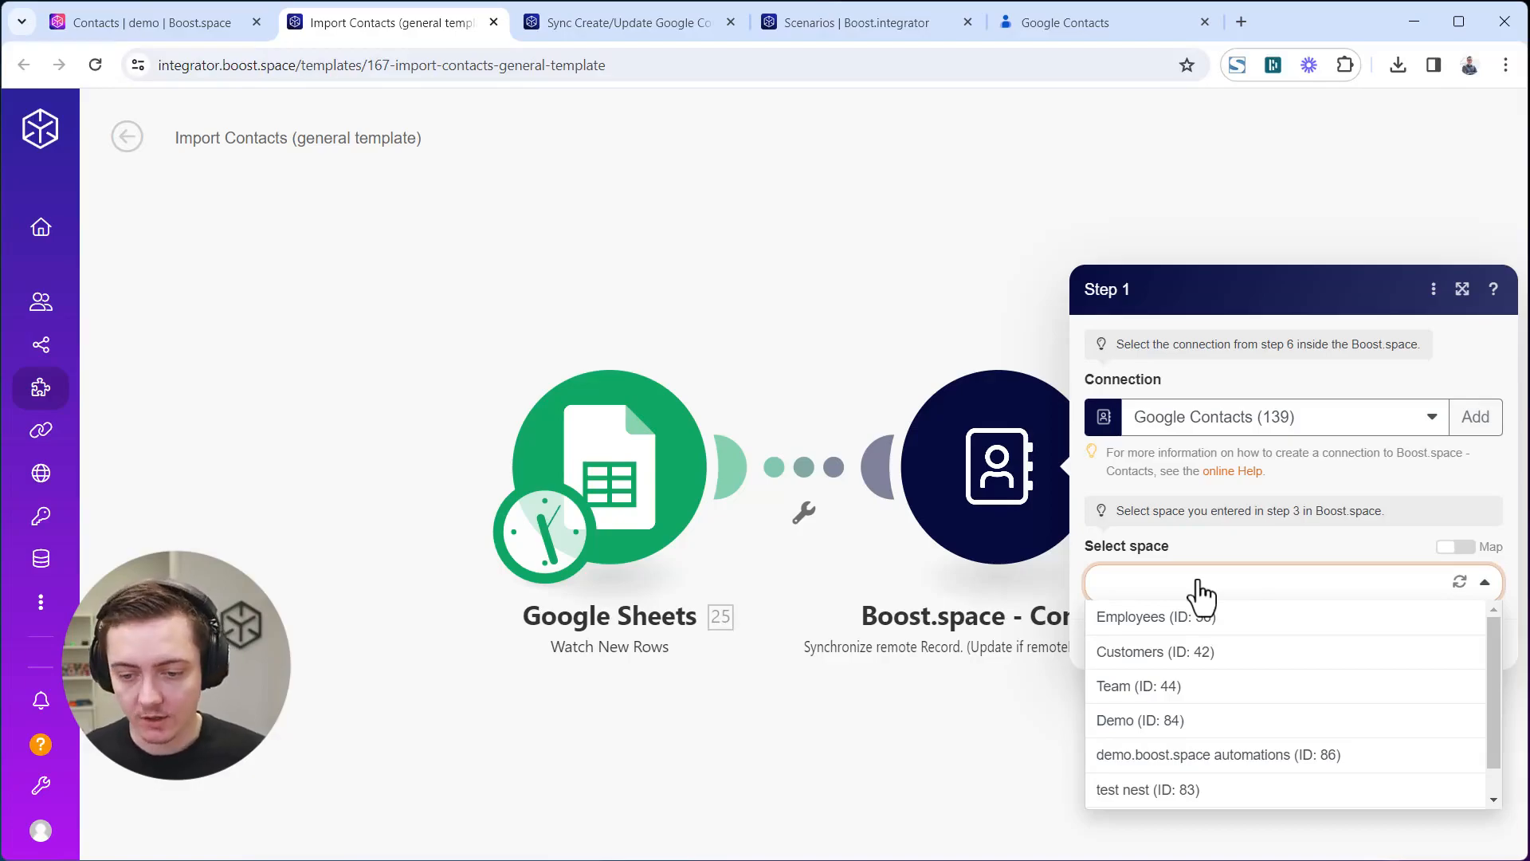
pyautogui.click(1138, 686)
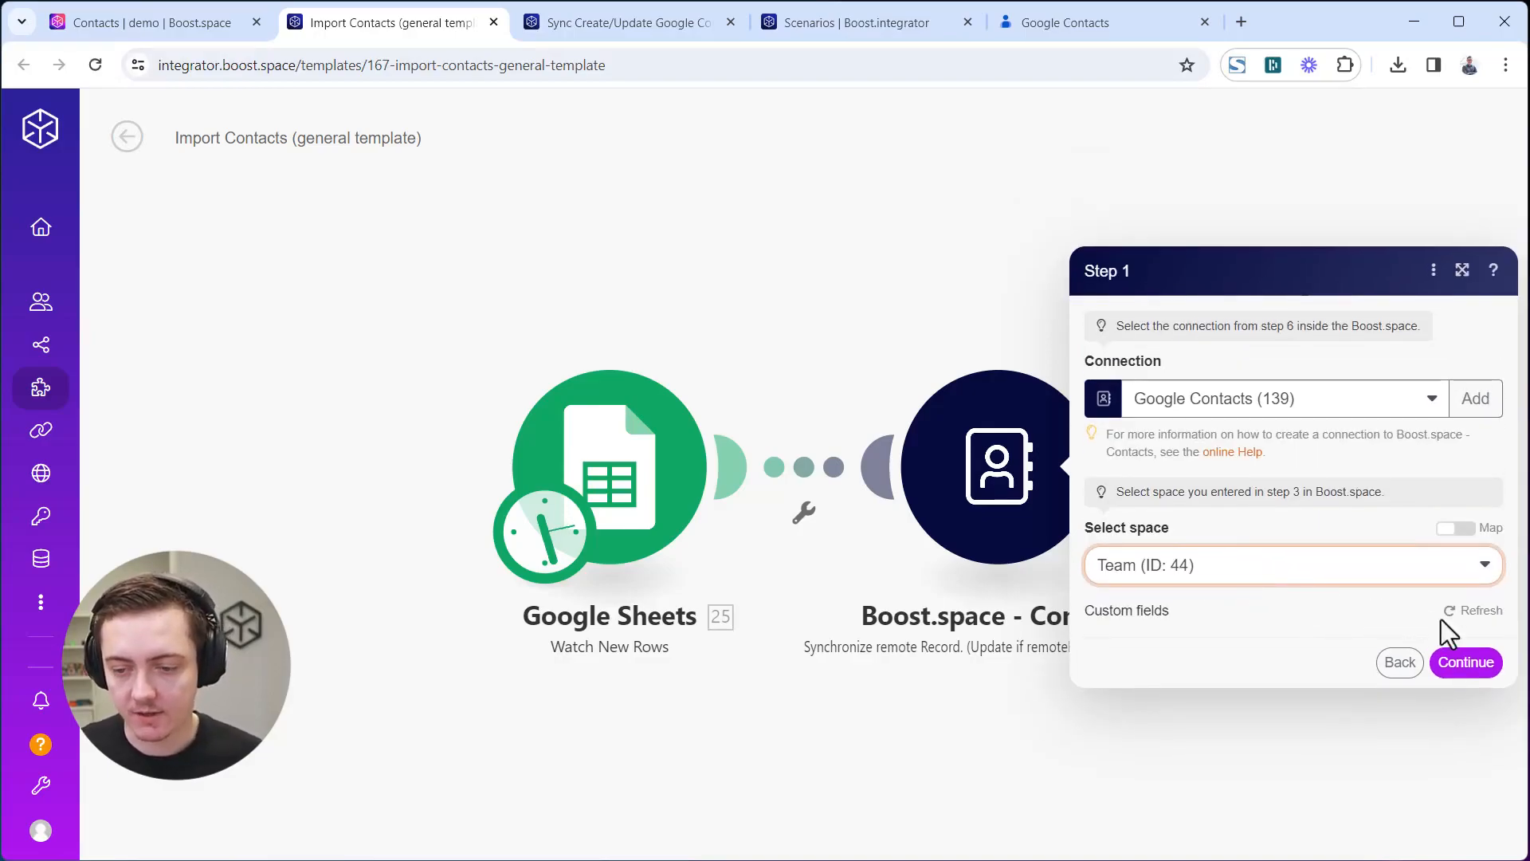
pyautogui.click(1465, 661)
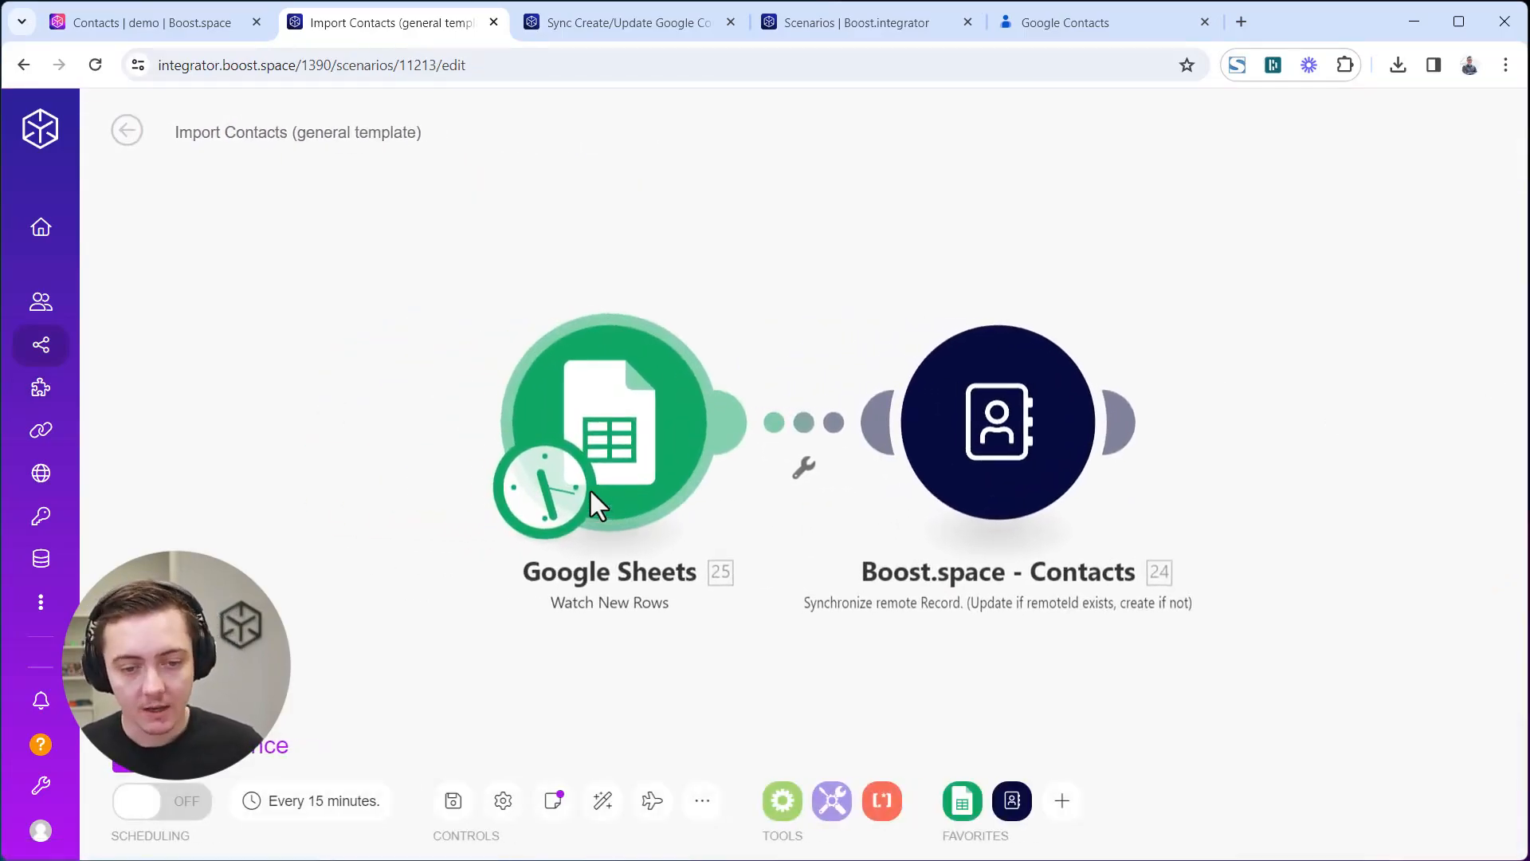
# Replace the Google Sheets trigger with a Google Contacts Watch Contacts module.
pyautogui.rightClick(607, 420)
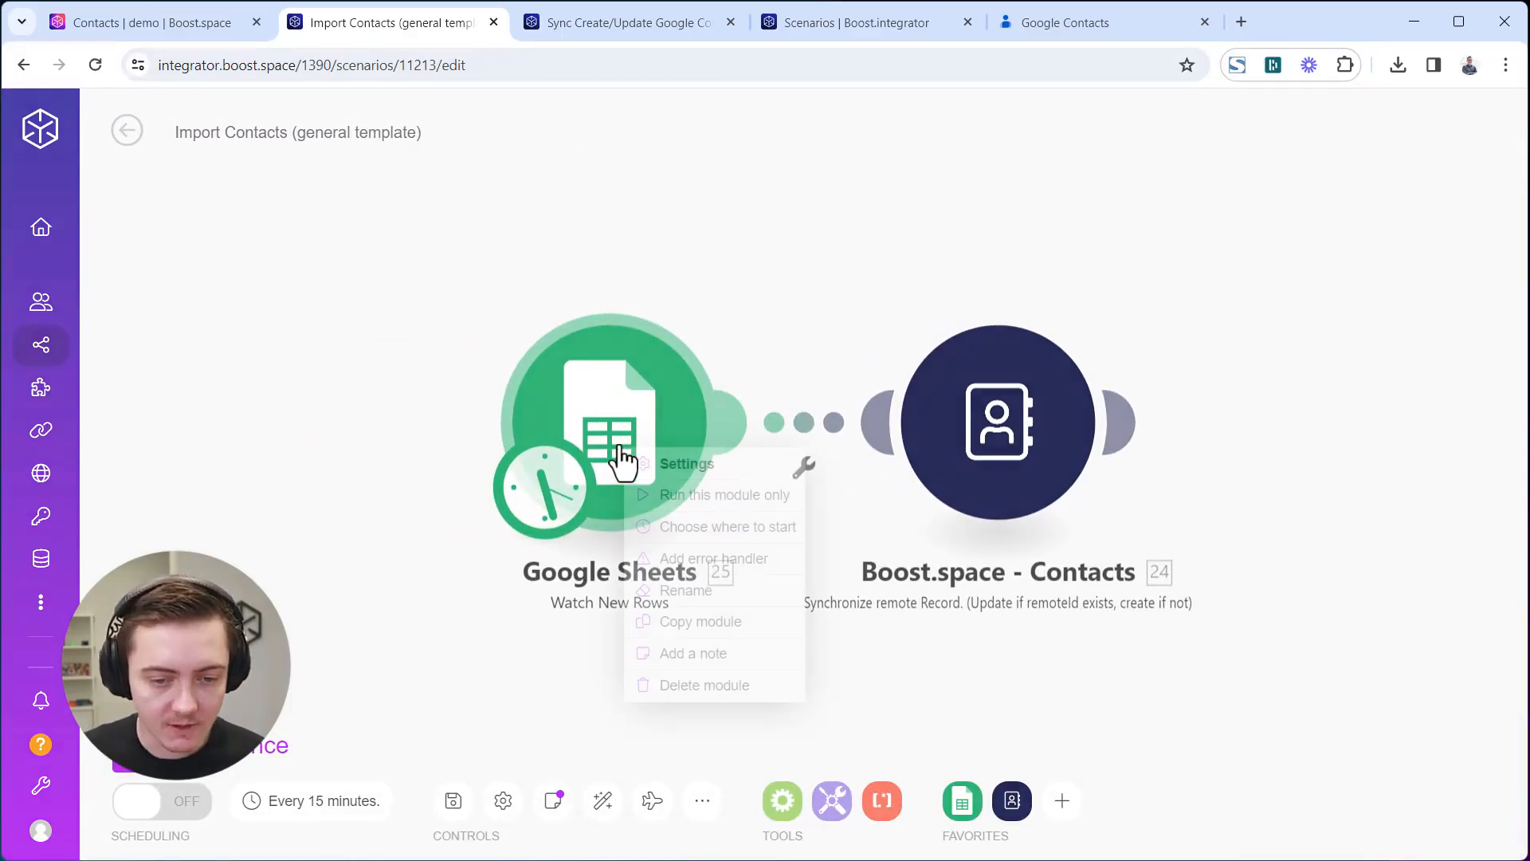
pyautogui.click(704, 684)
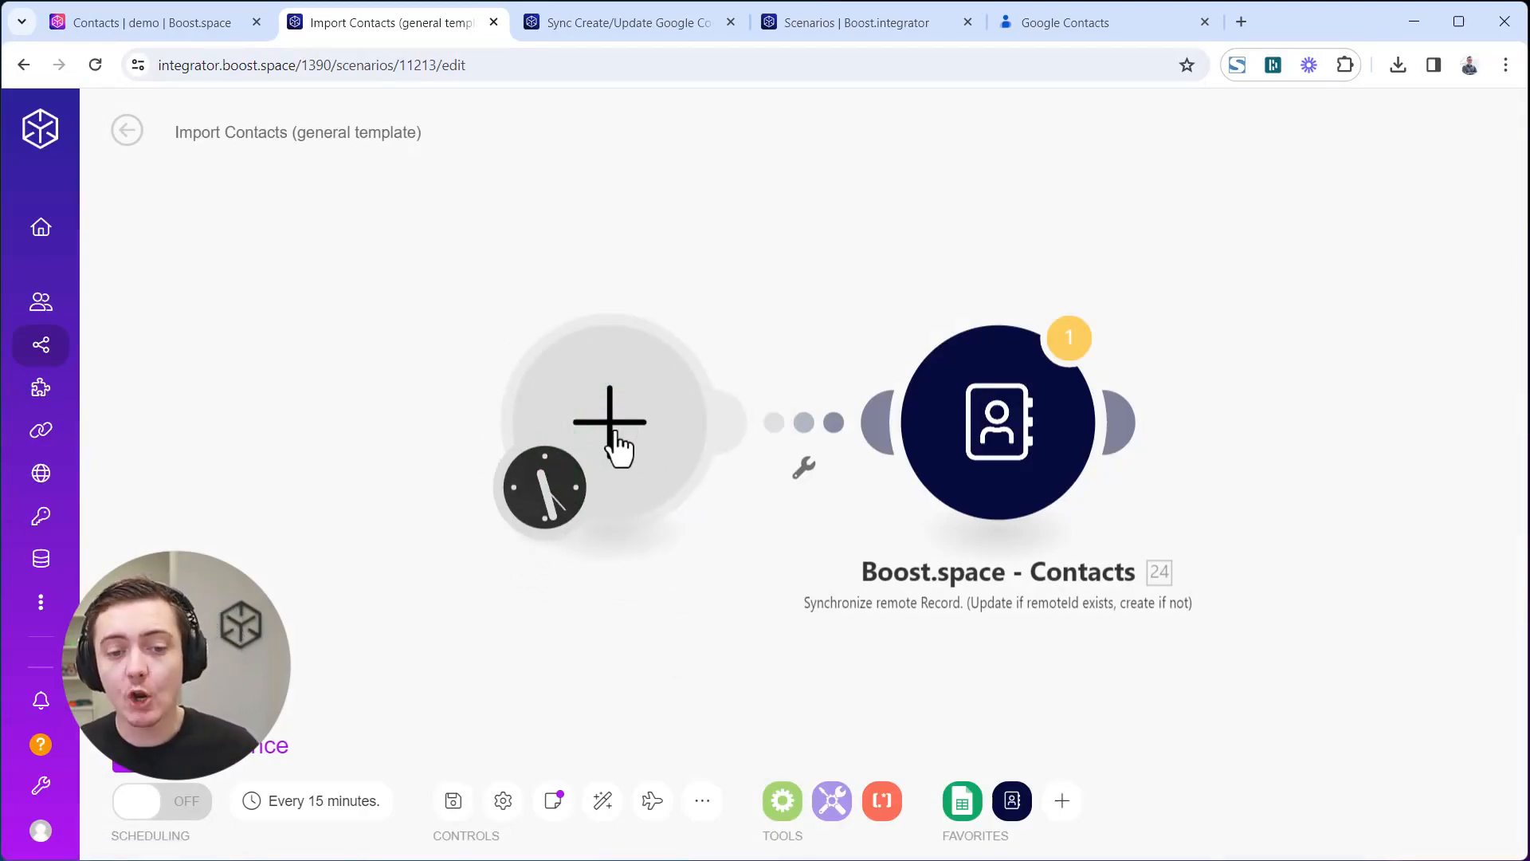
pyautogui.click(609, 421)
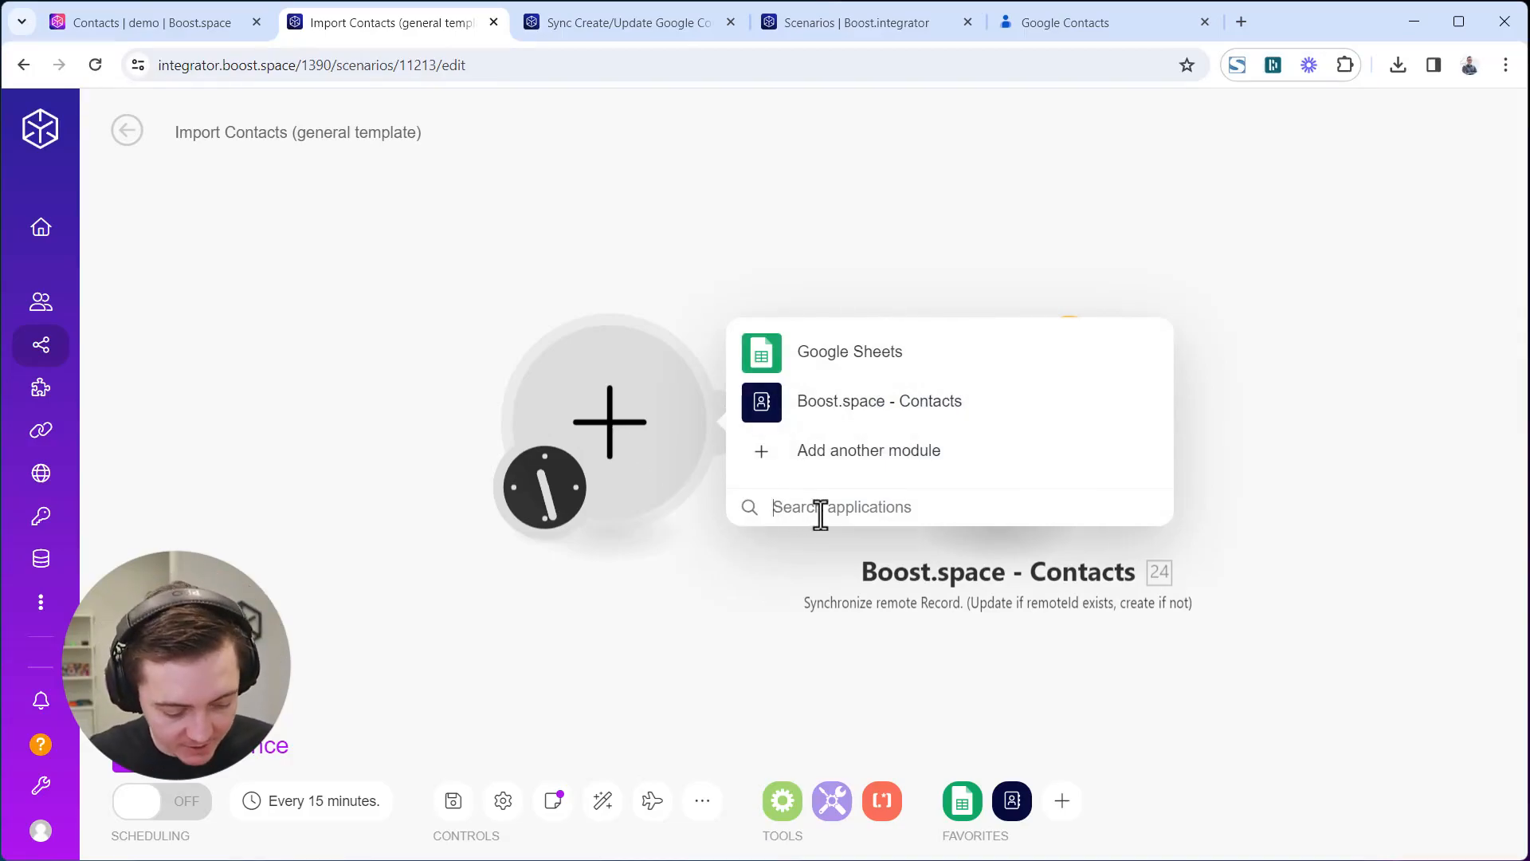
pyautogui.write('contact')
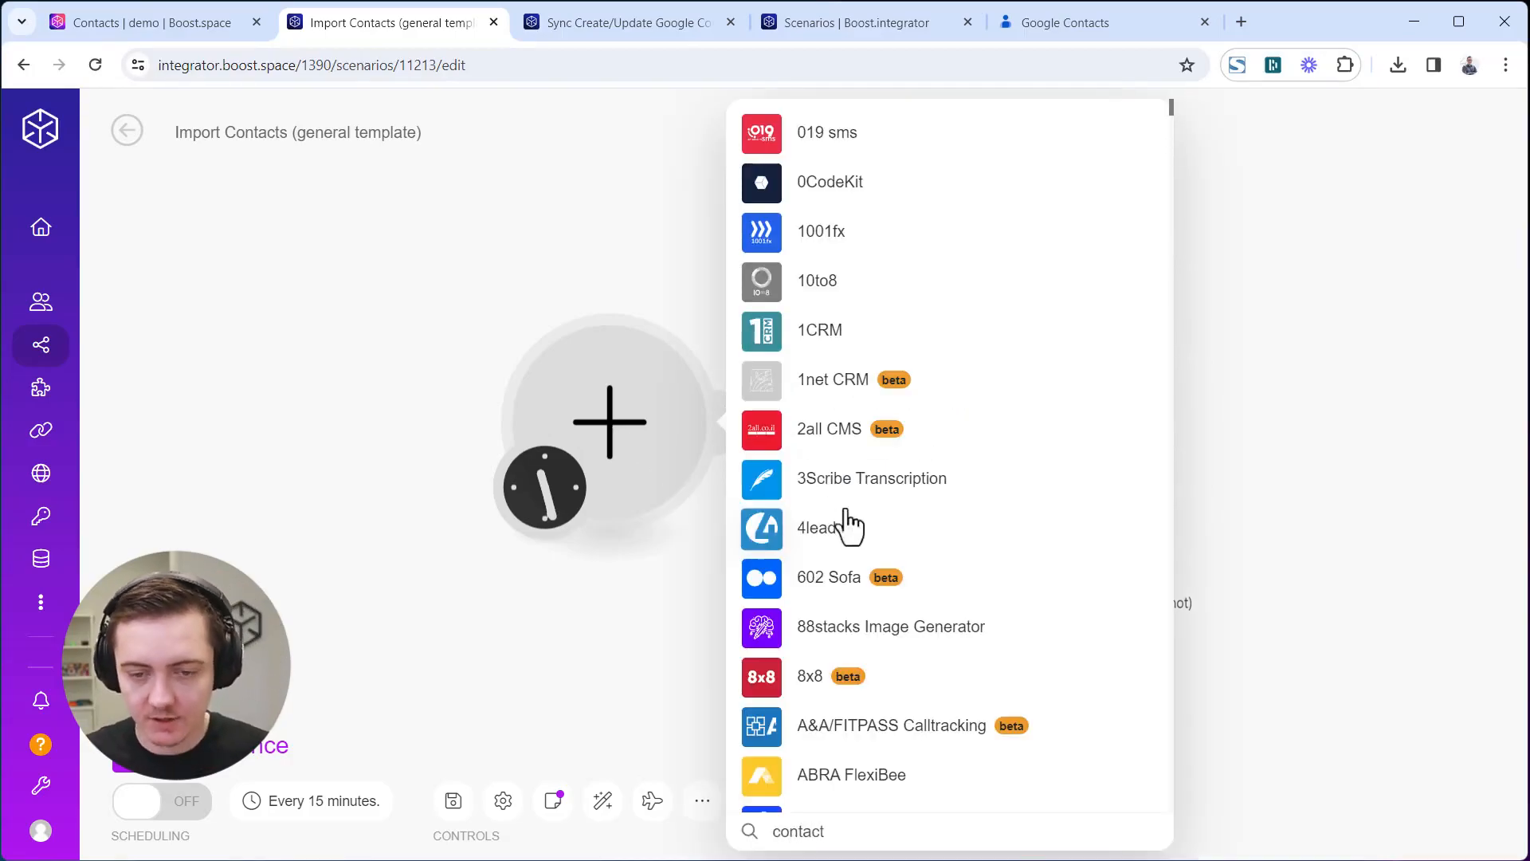
pyautogui.write('g')
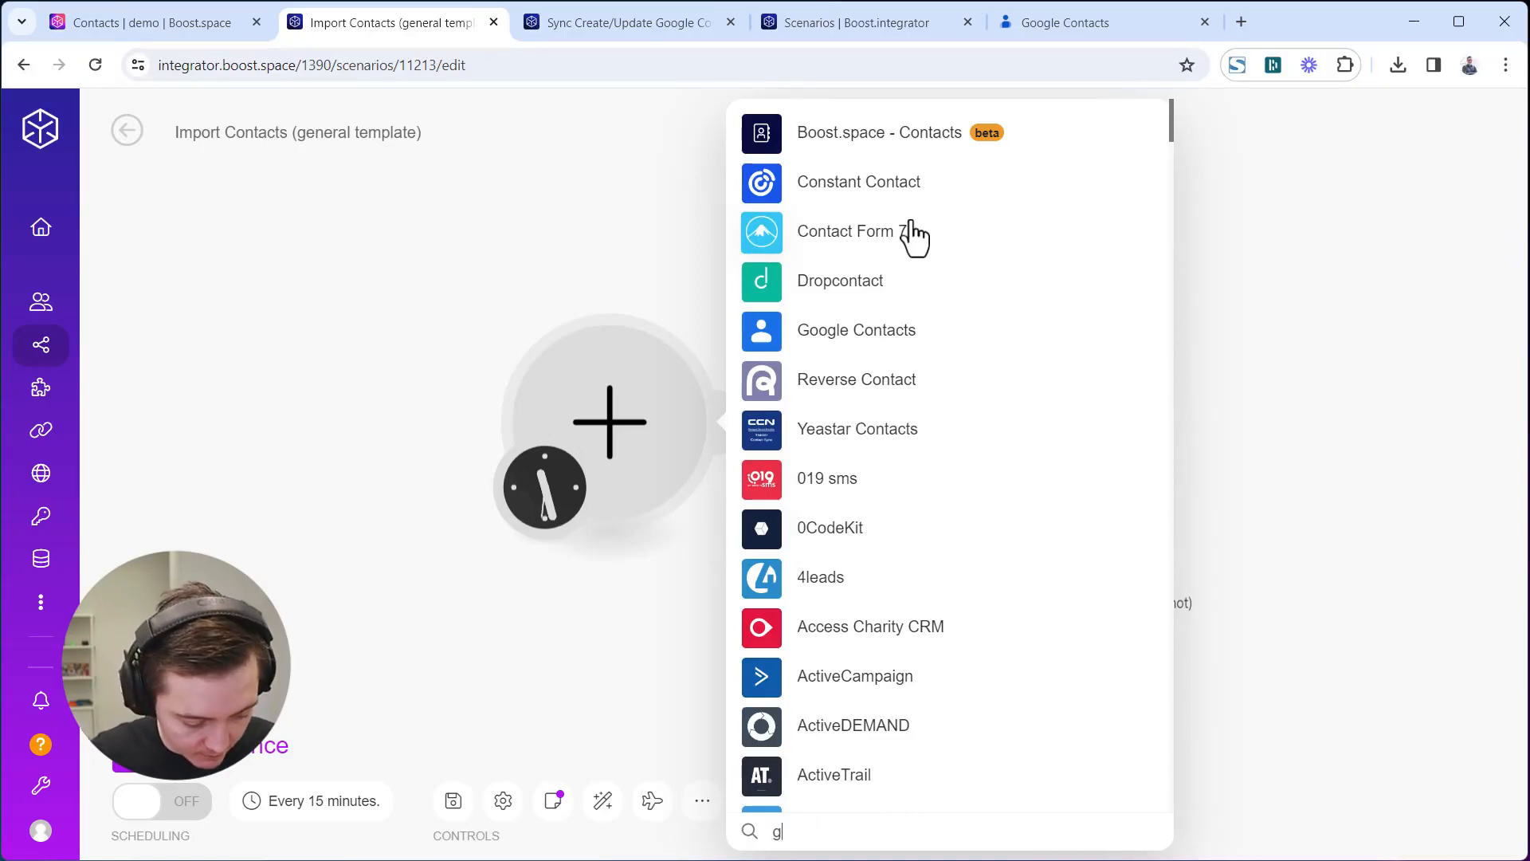
pyautogui.write('oogle con')
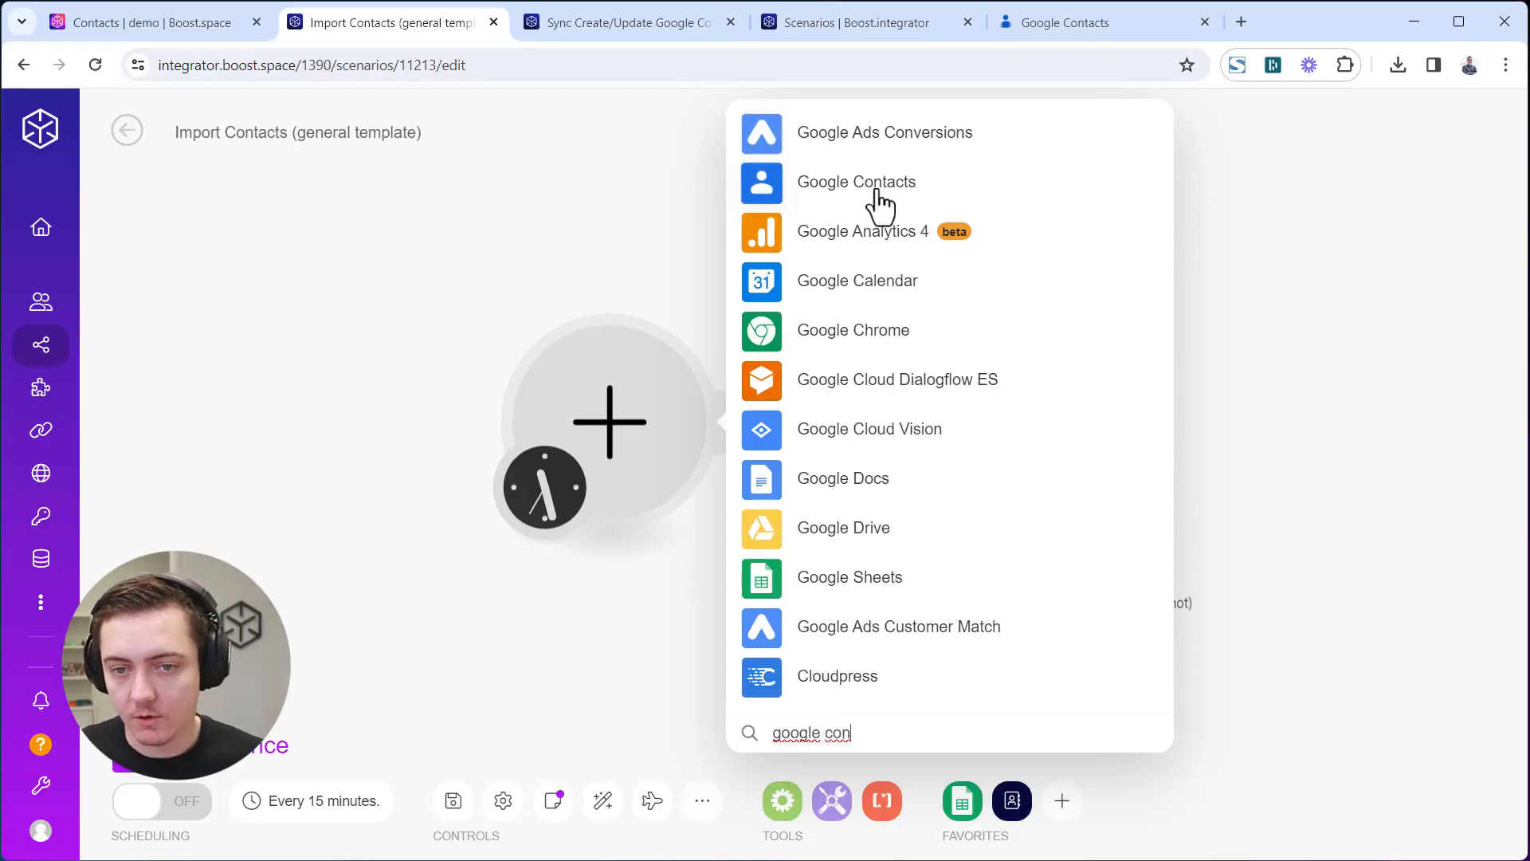
pyautogui.click(857, 182)
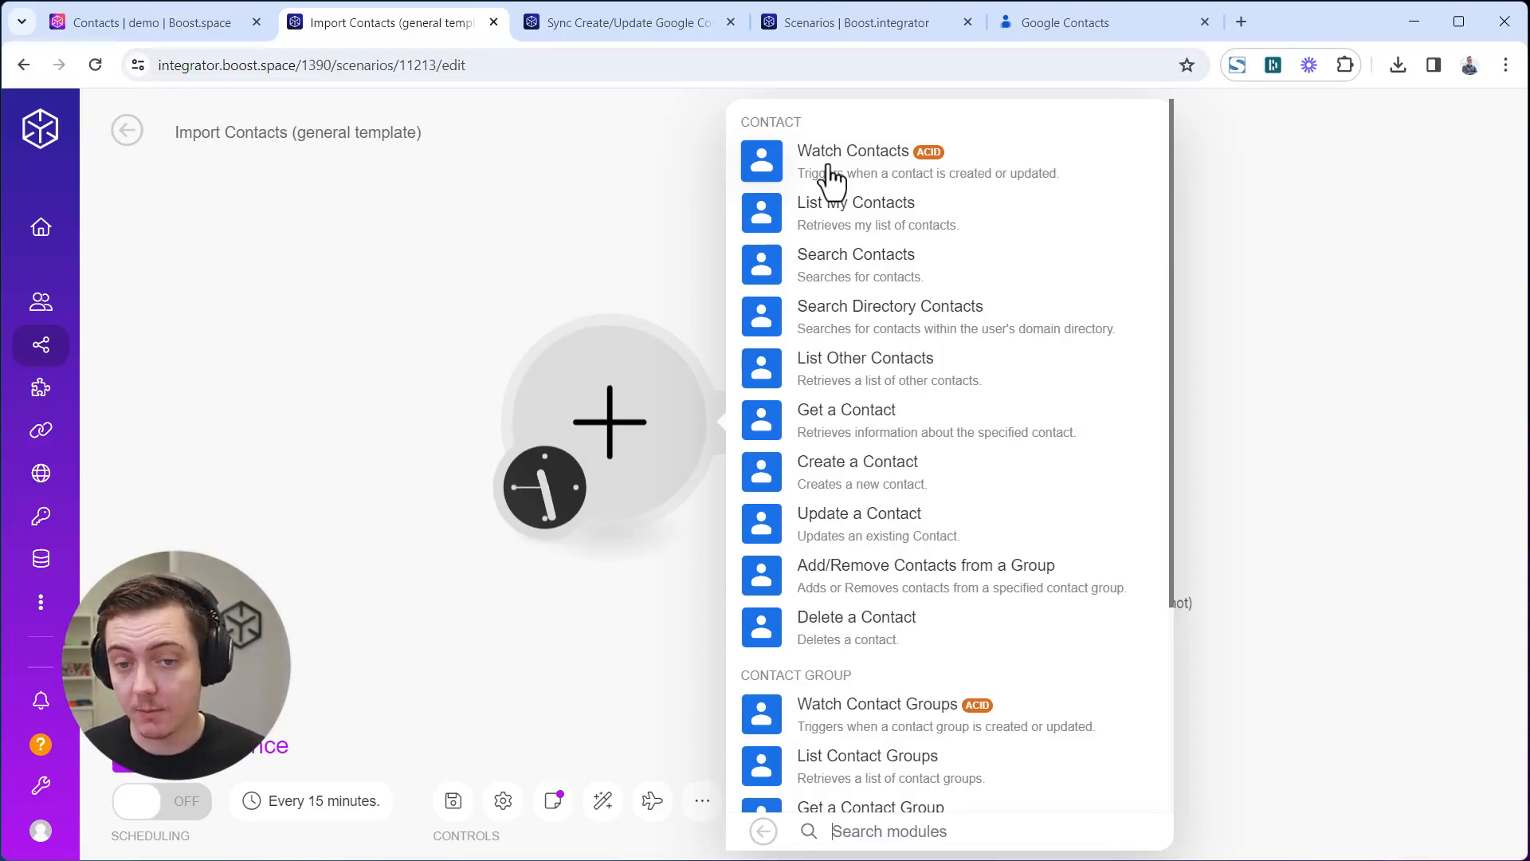
pyautogui.click(853, 149)
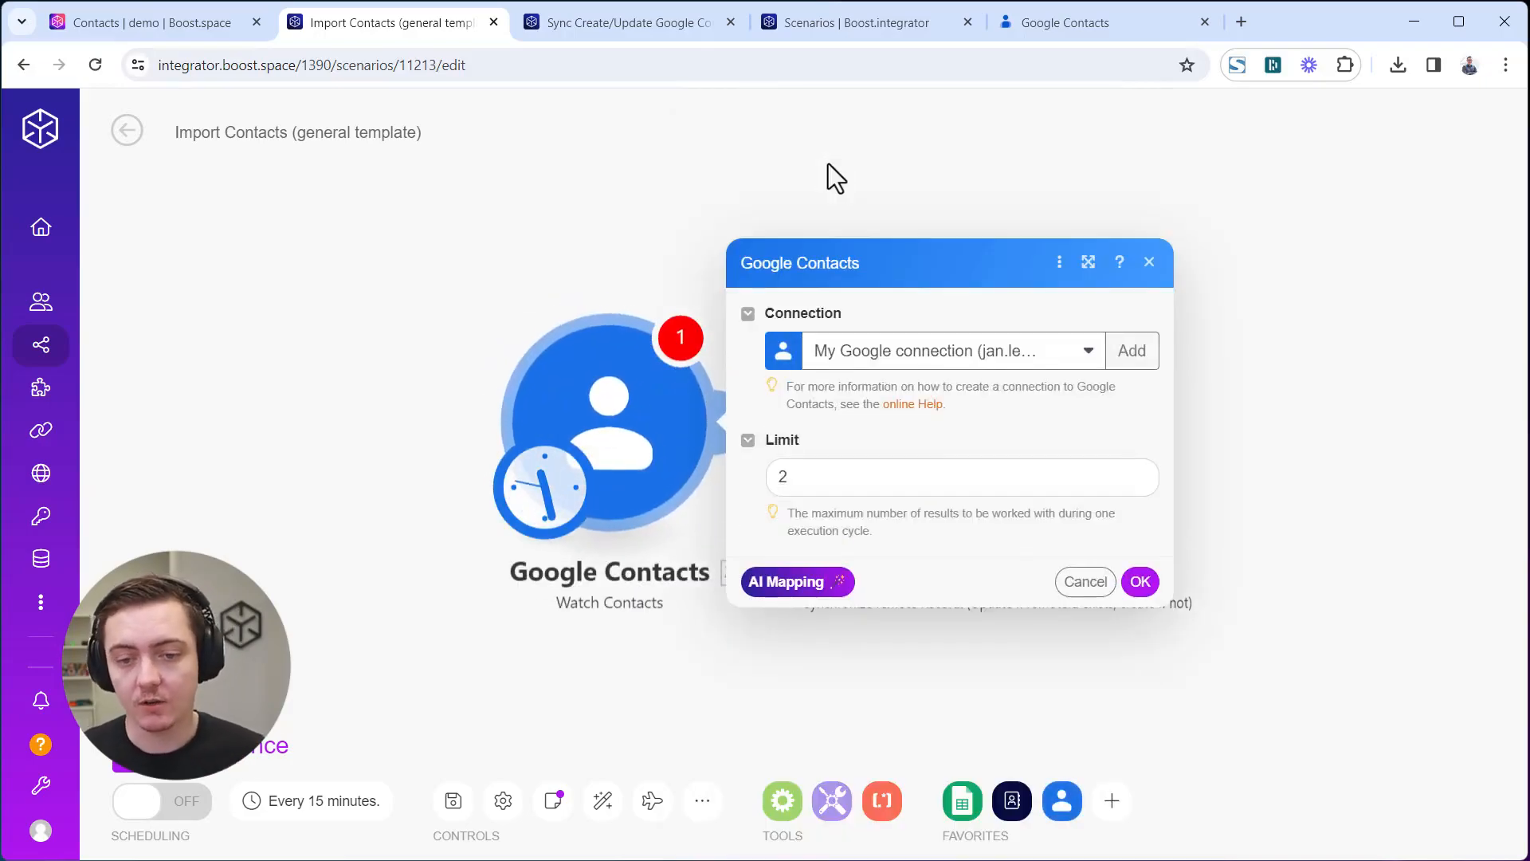
# Use the 'tadeas' Google connection and set the trigger to start from all existing contacts.
pyautogui.click(1086, 351)
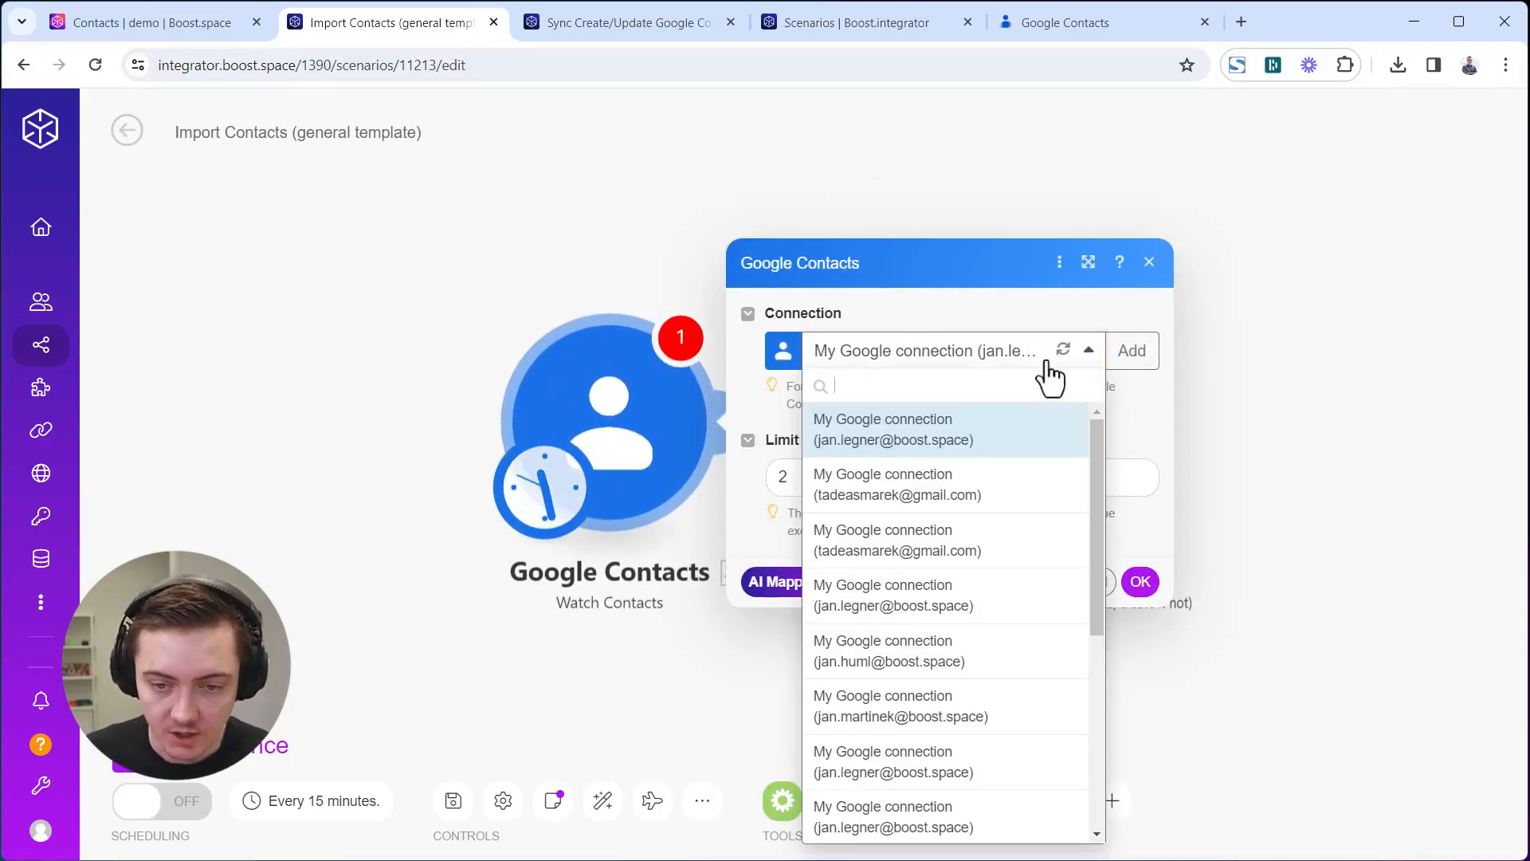
pyautogui.write('tadeas')
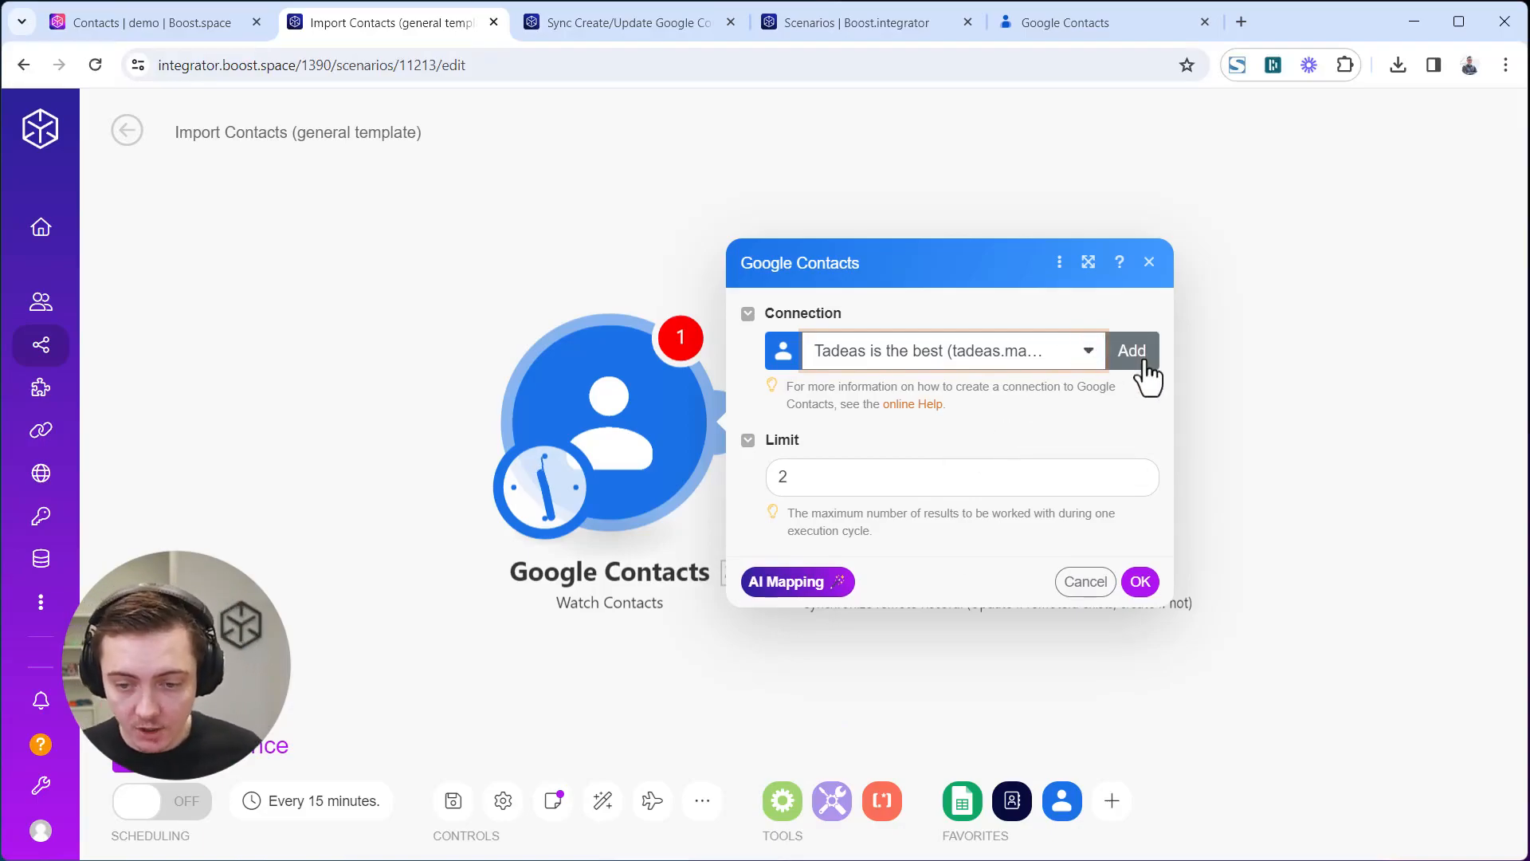
pyautogui.click(1139, 582)
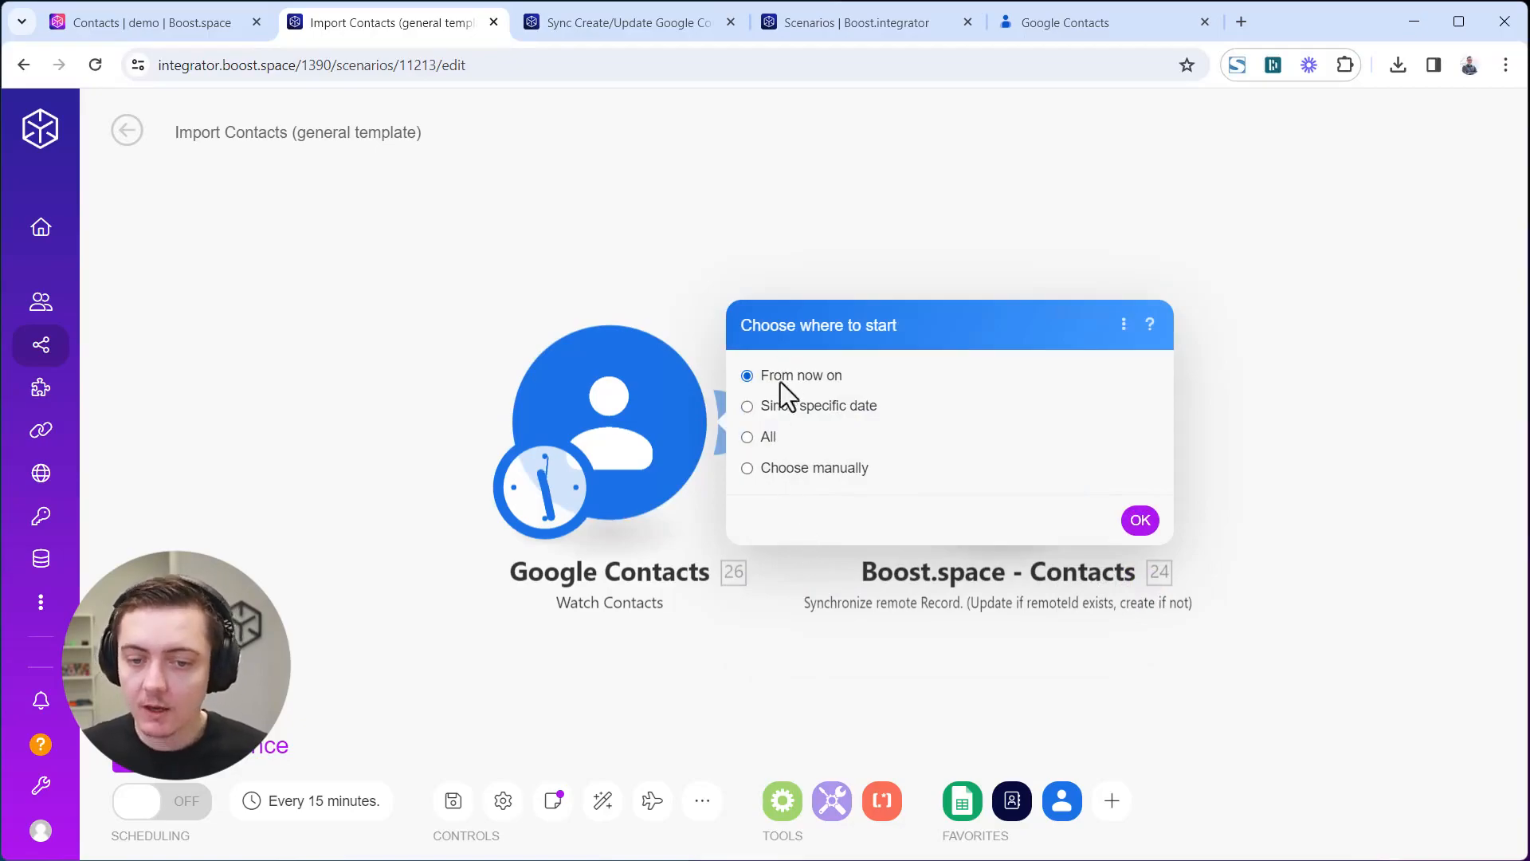
pyautogui.click(747, 436)
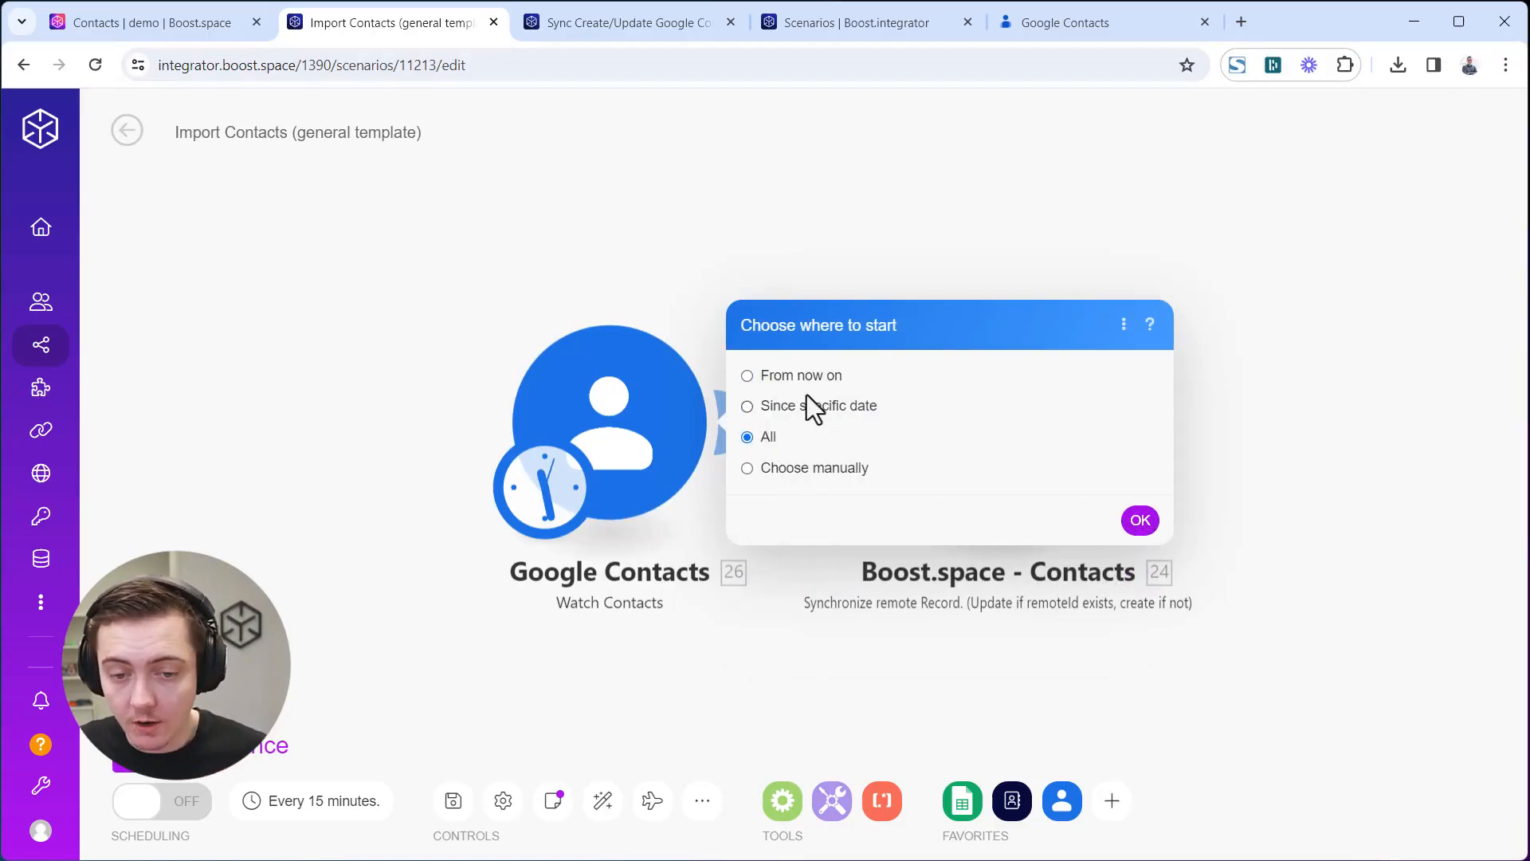
pyautogui.moveTo(845, 478)
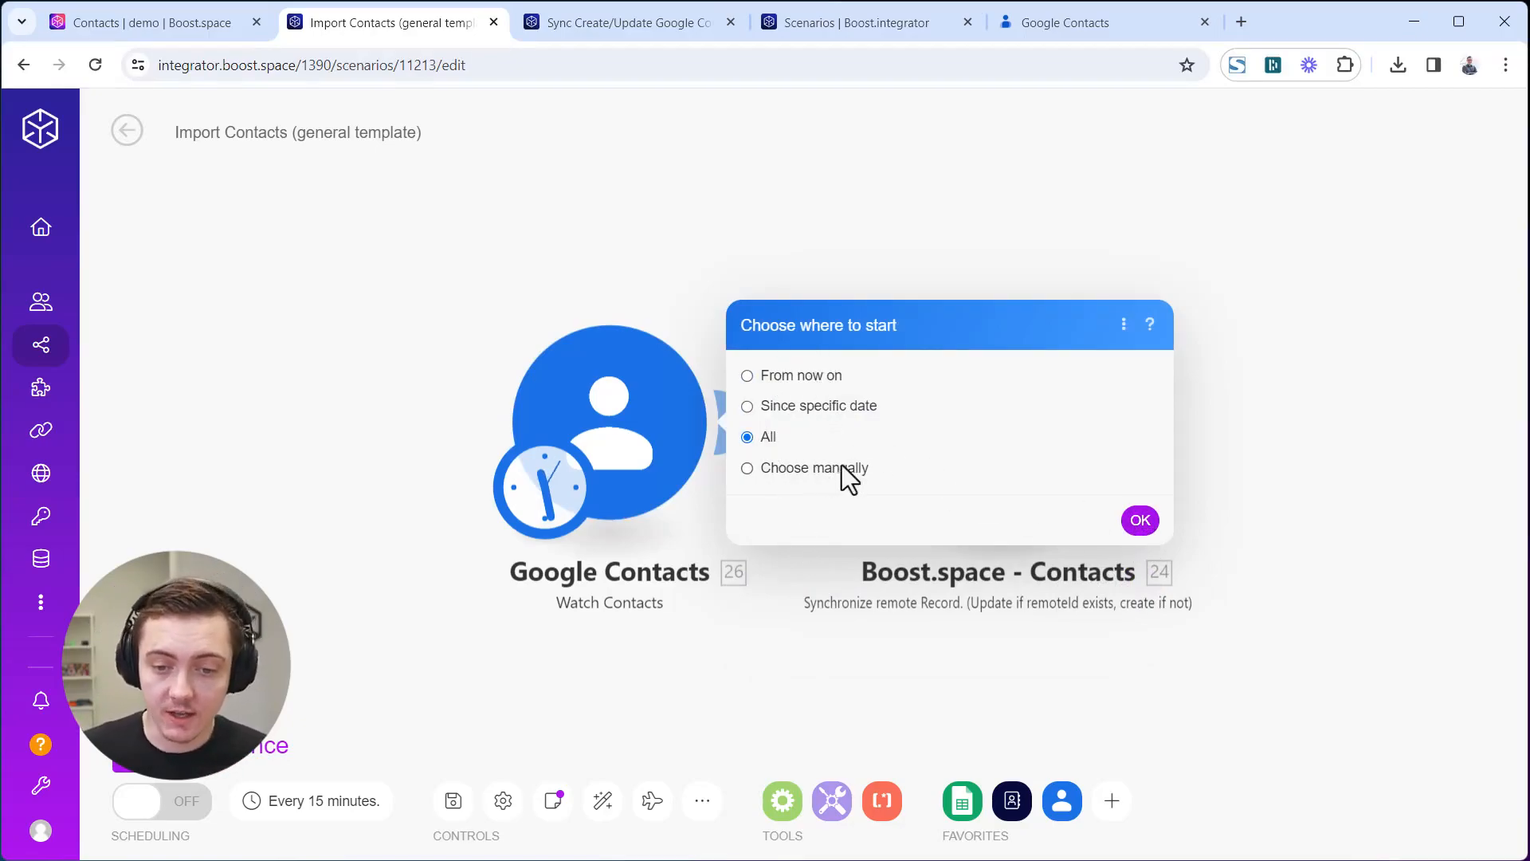
pyautogui.click(1138, 520)
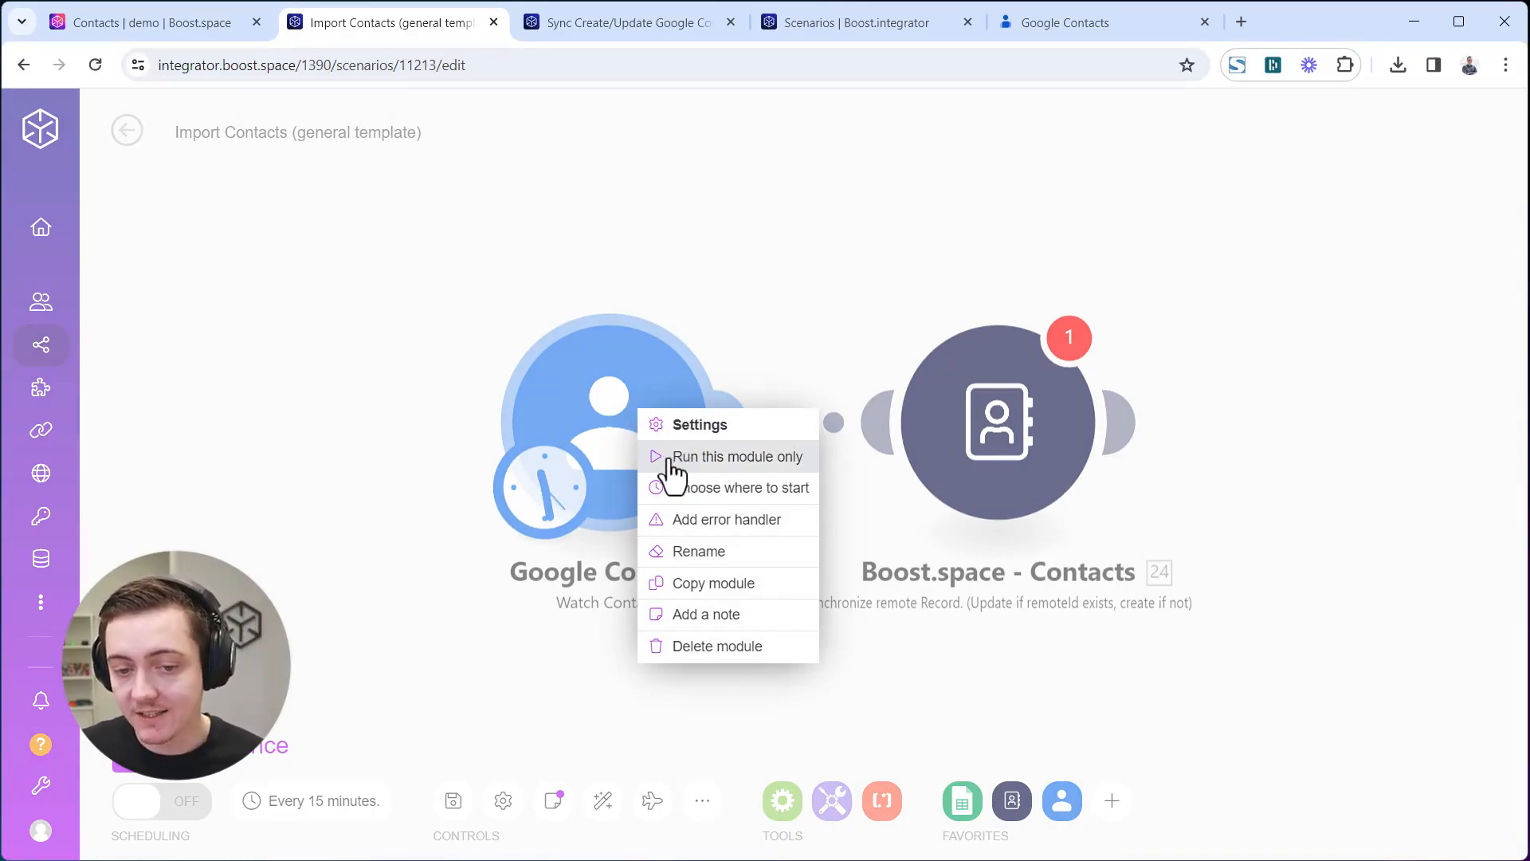
# Run the Google Contacts module alone, review the two returned contacts, and move to the Boost.space Contacts module.
pyautogui.click(738, 456)
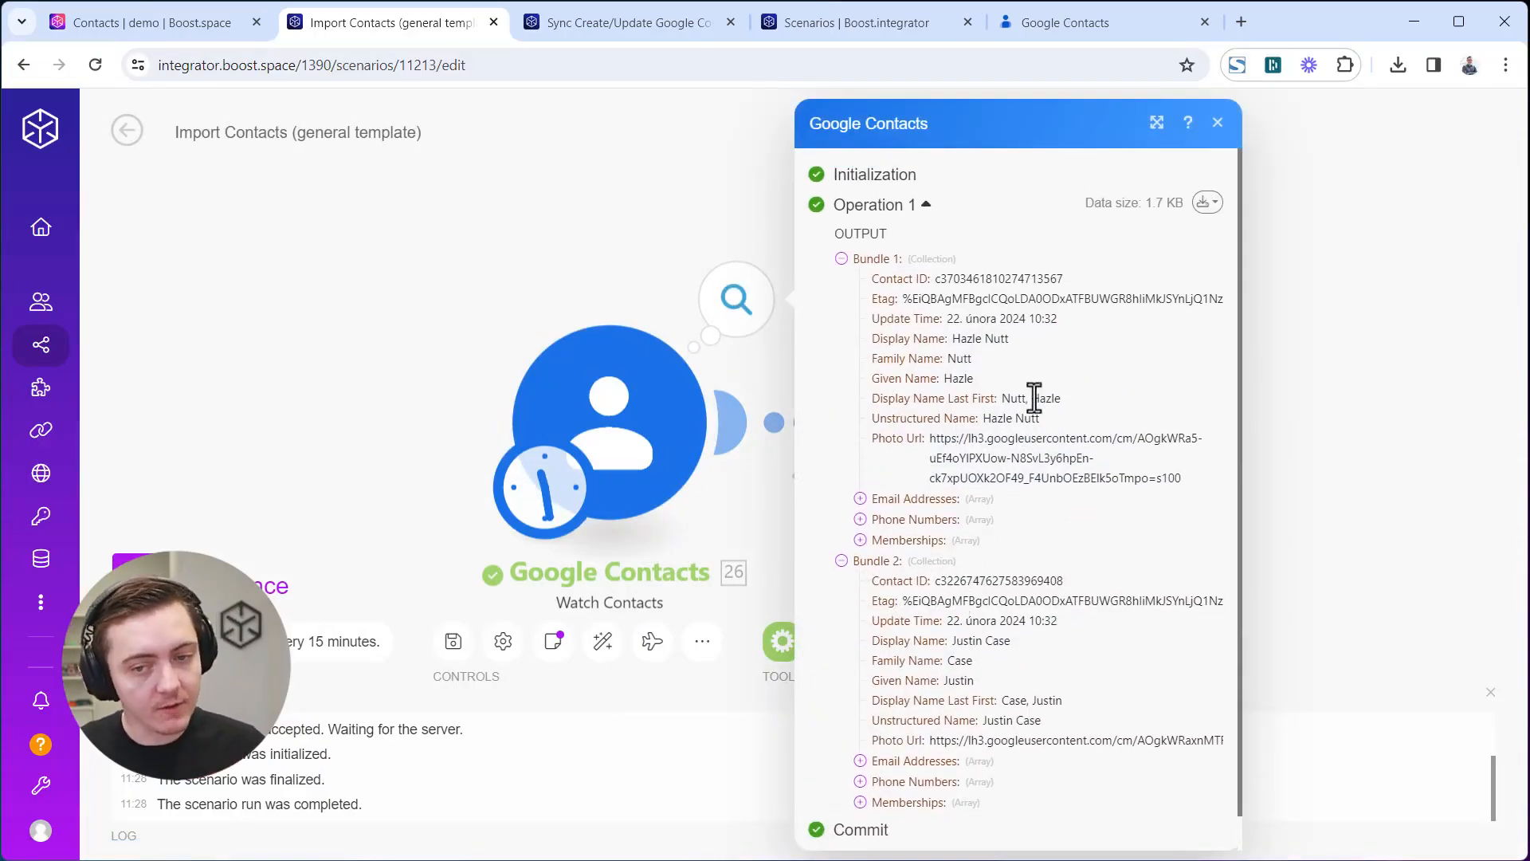
pyautogui.click(1217, 123)
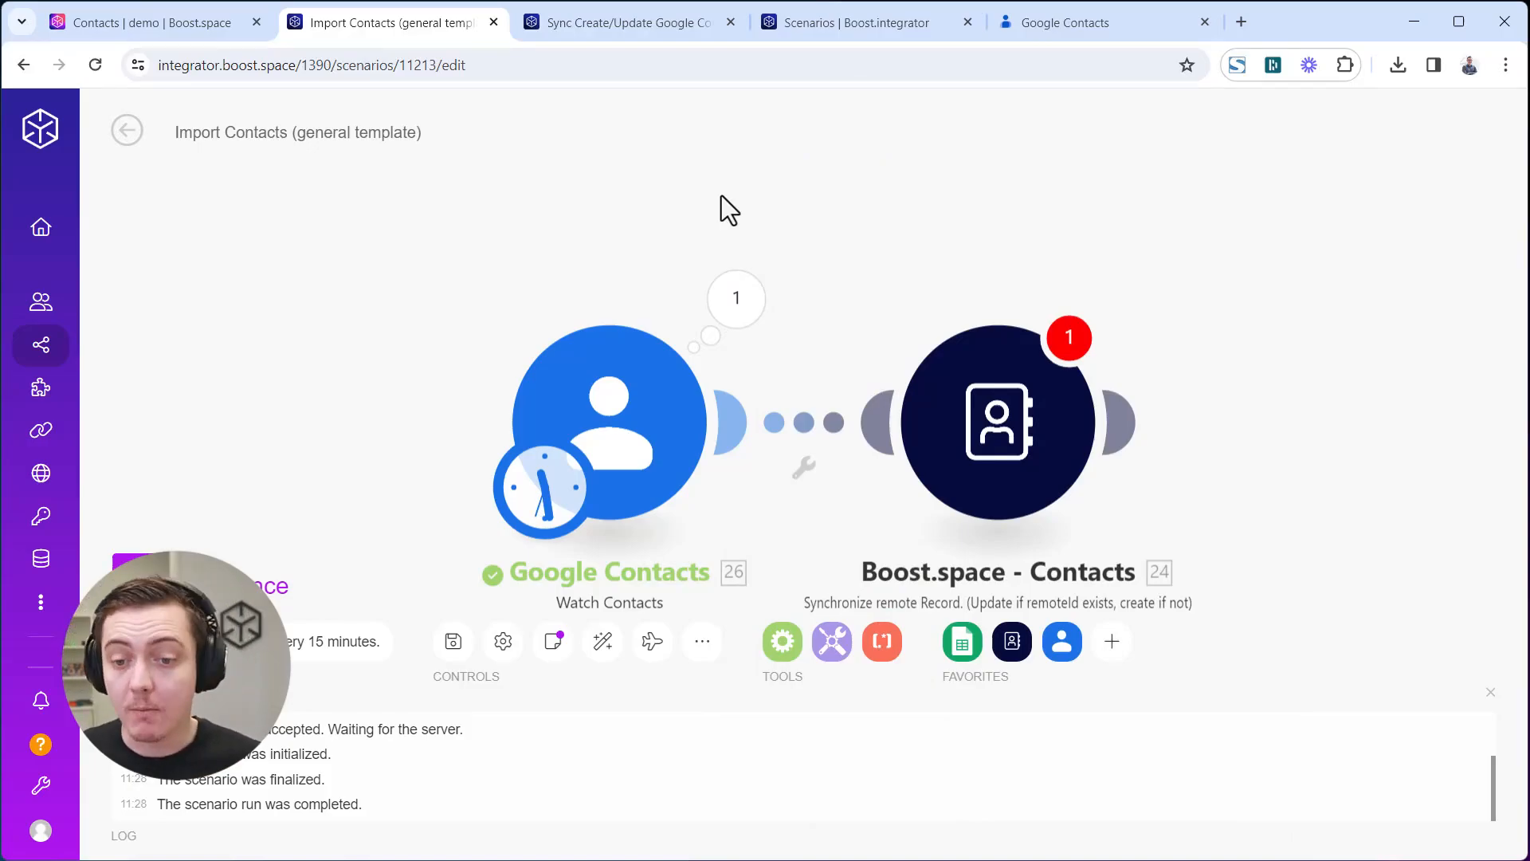
pyautogui.click(998, 421)
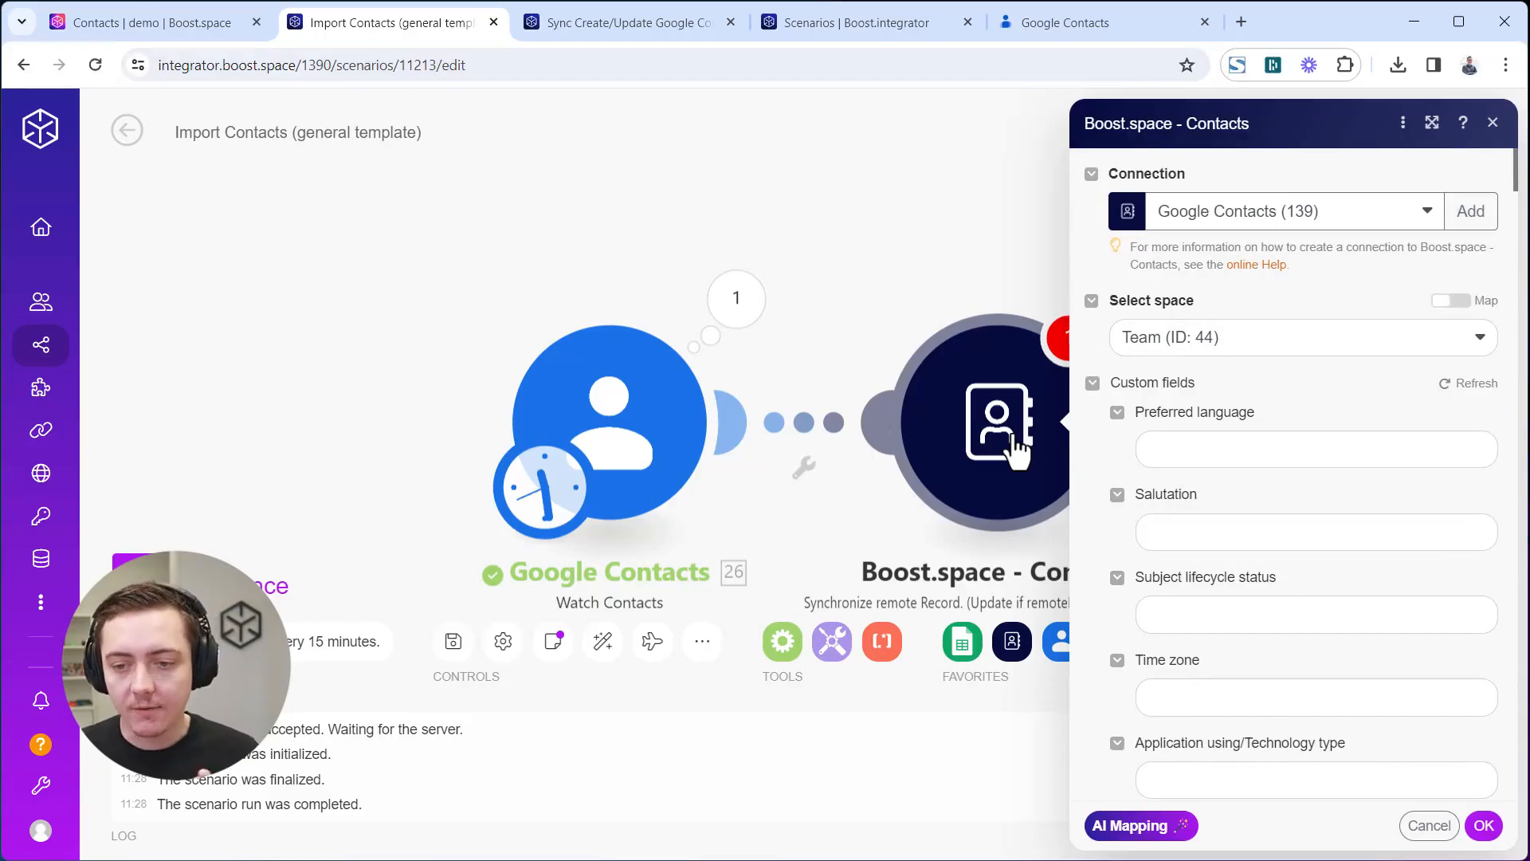
pyautogui.scroll(-3)
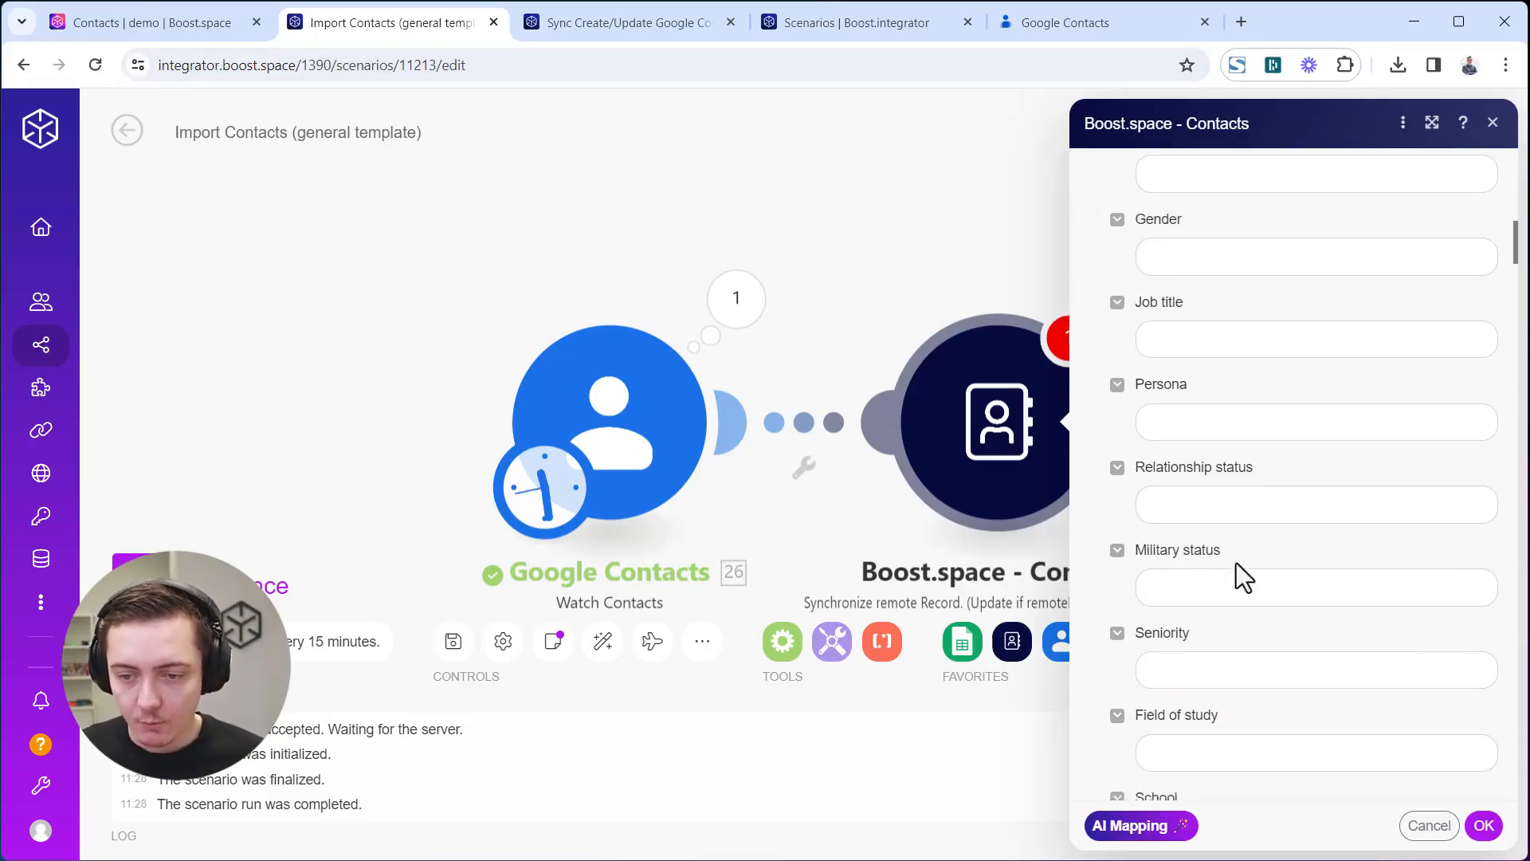
pyautogui.scroll(-3)
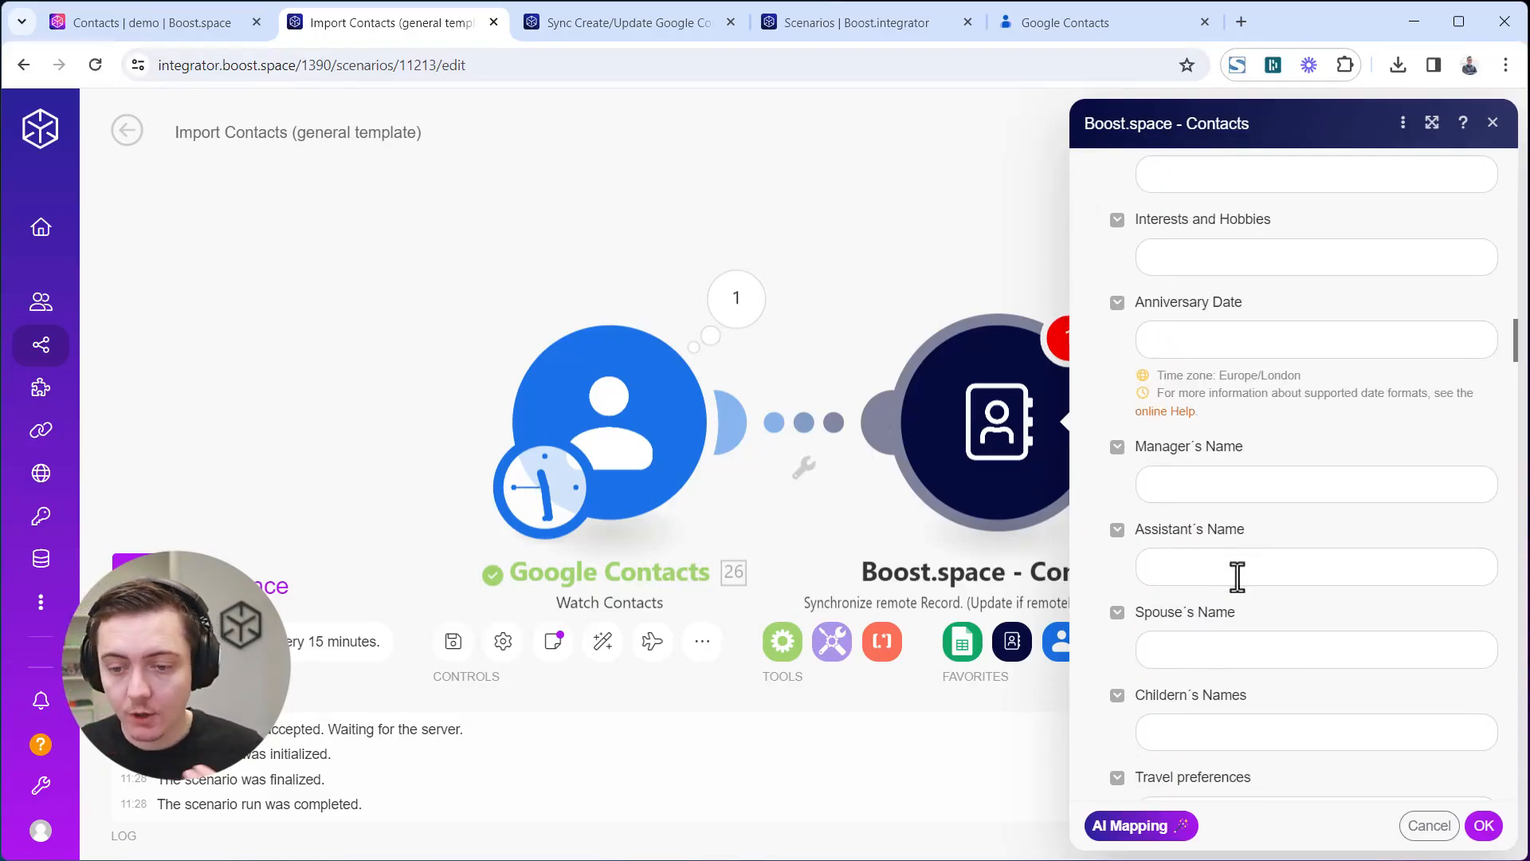
pyautogui.scroll(-3)
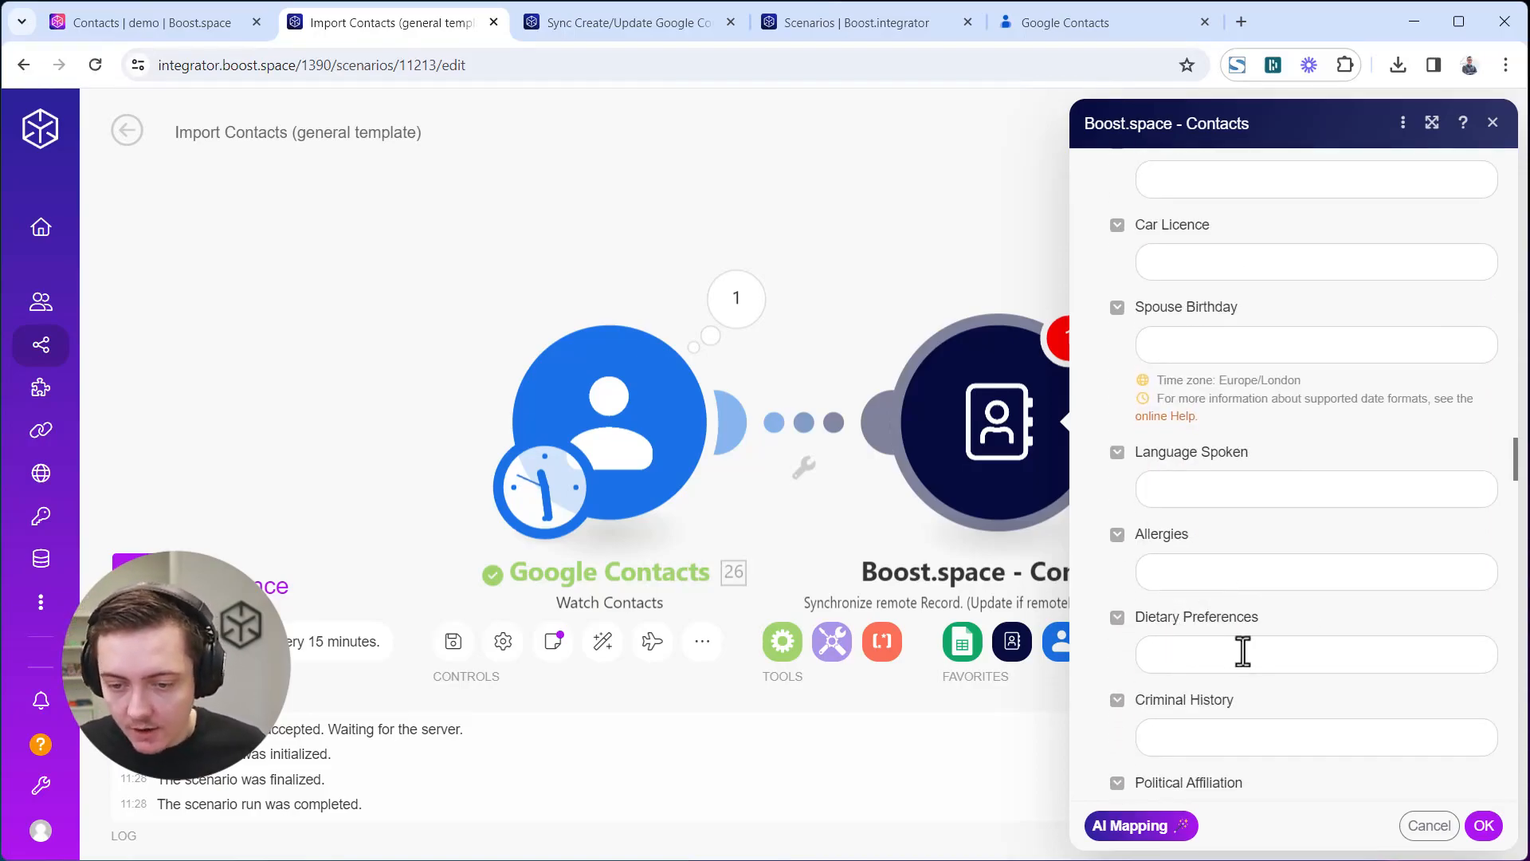
pyautogui.click(1315, 571)
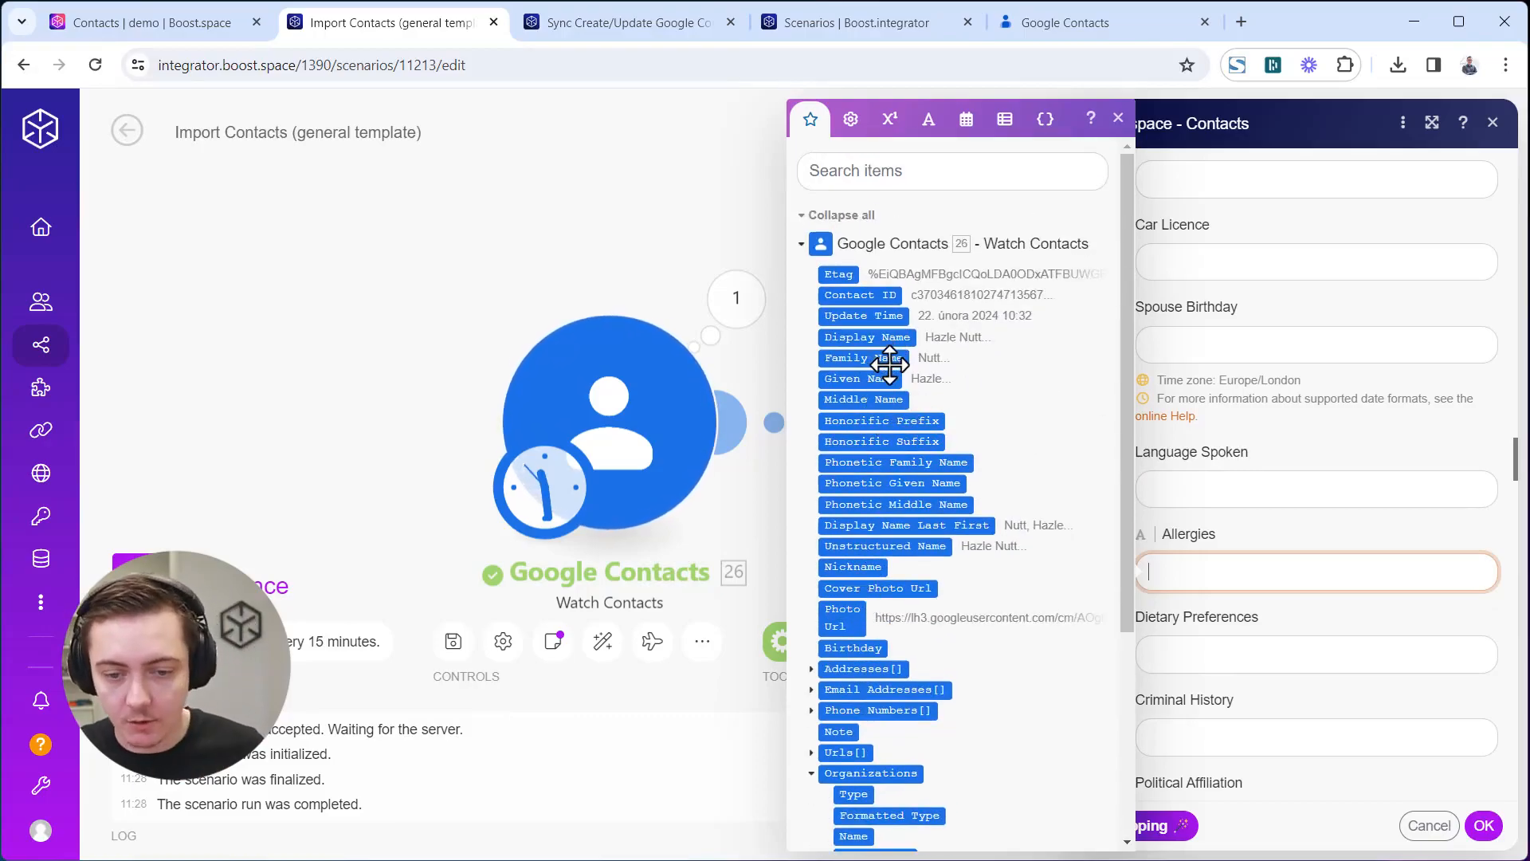
pyautogui.moveTo(848, 358)
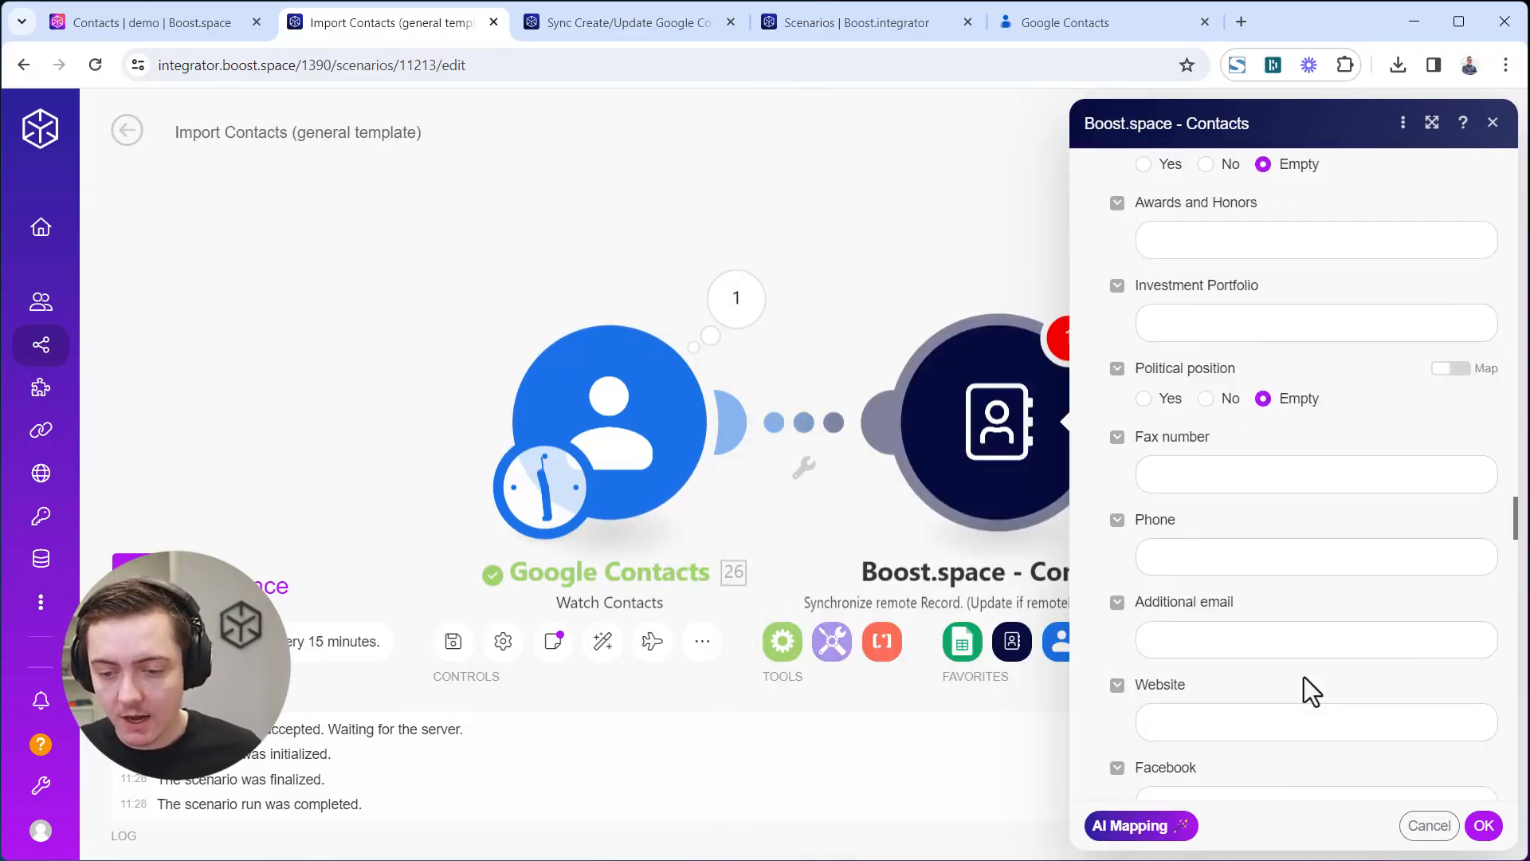
pyautogui.scroll(-3)
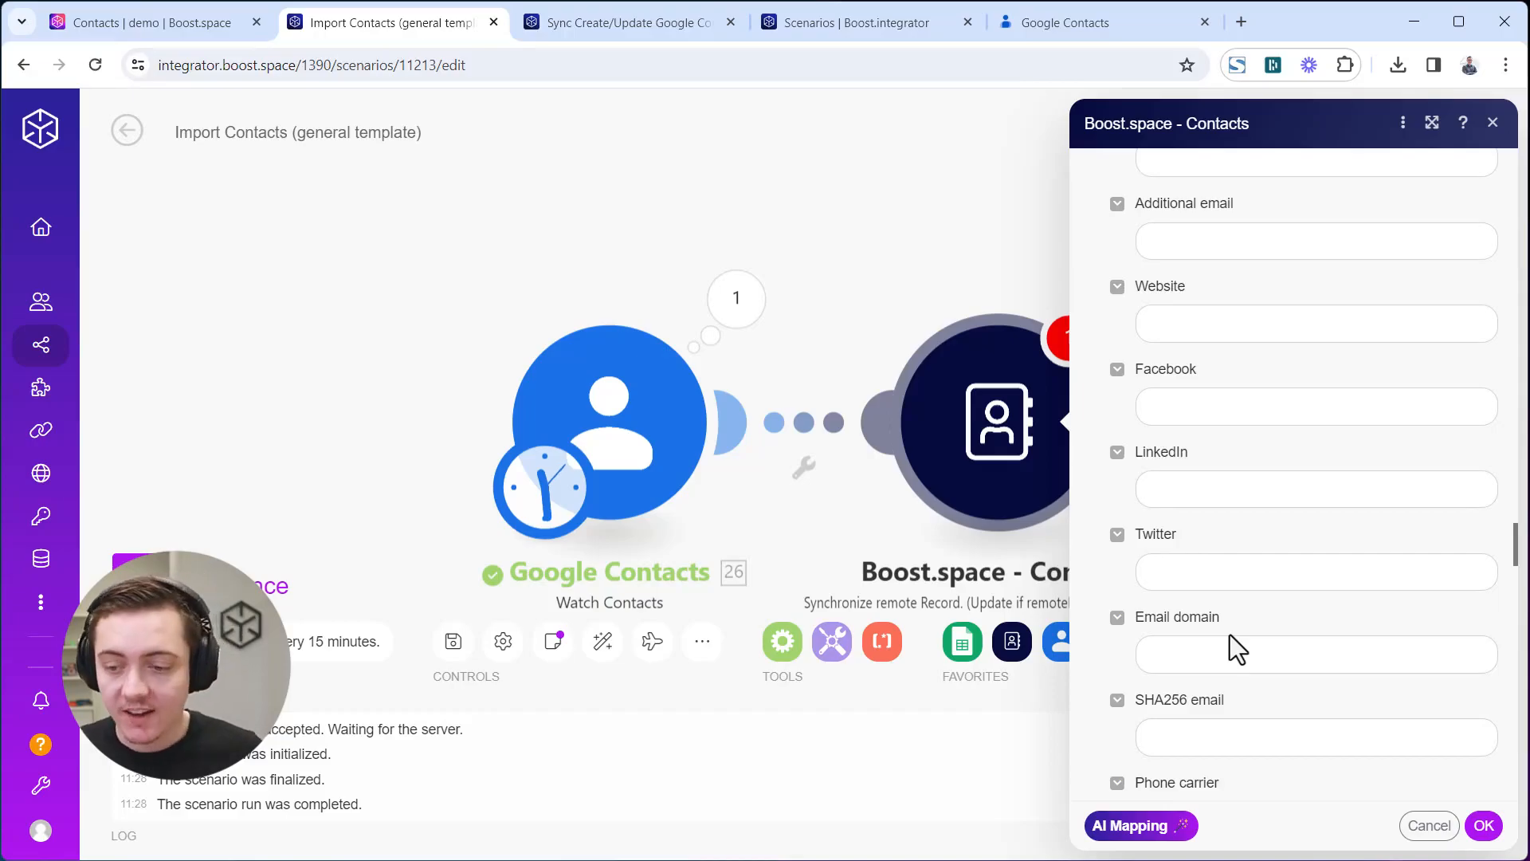
pyautogui.scroll(3)
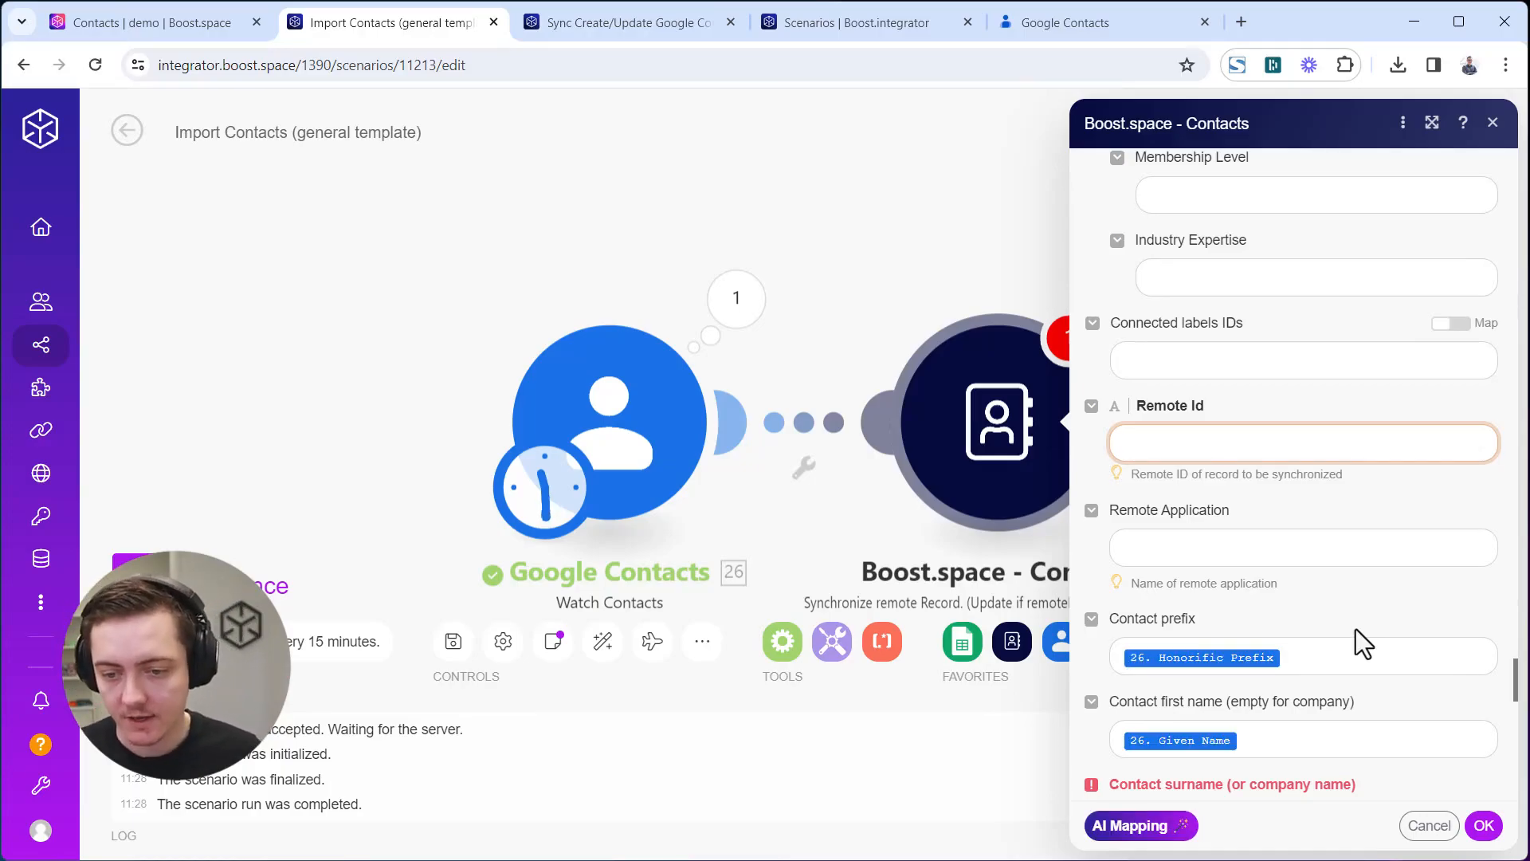
# Review the name, email, phone, birthday and website mappings, check Remote Id, and confirm with OK.
pyautogui.scroll(-3)
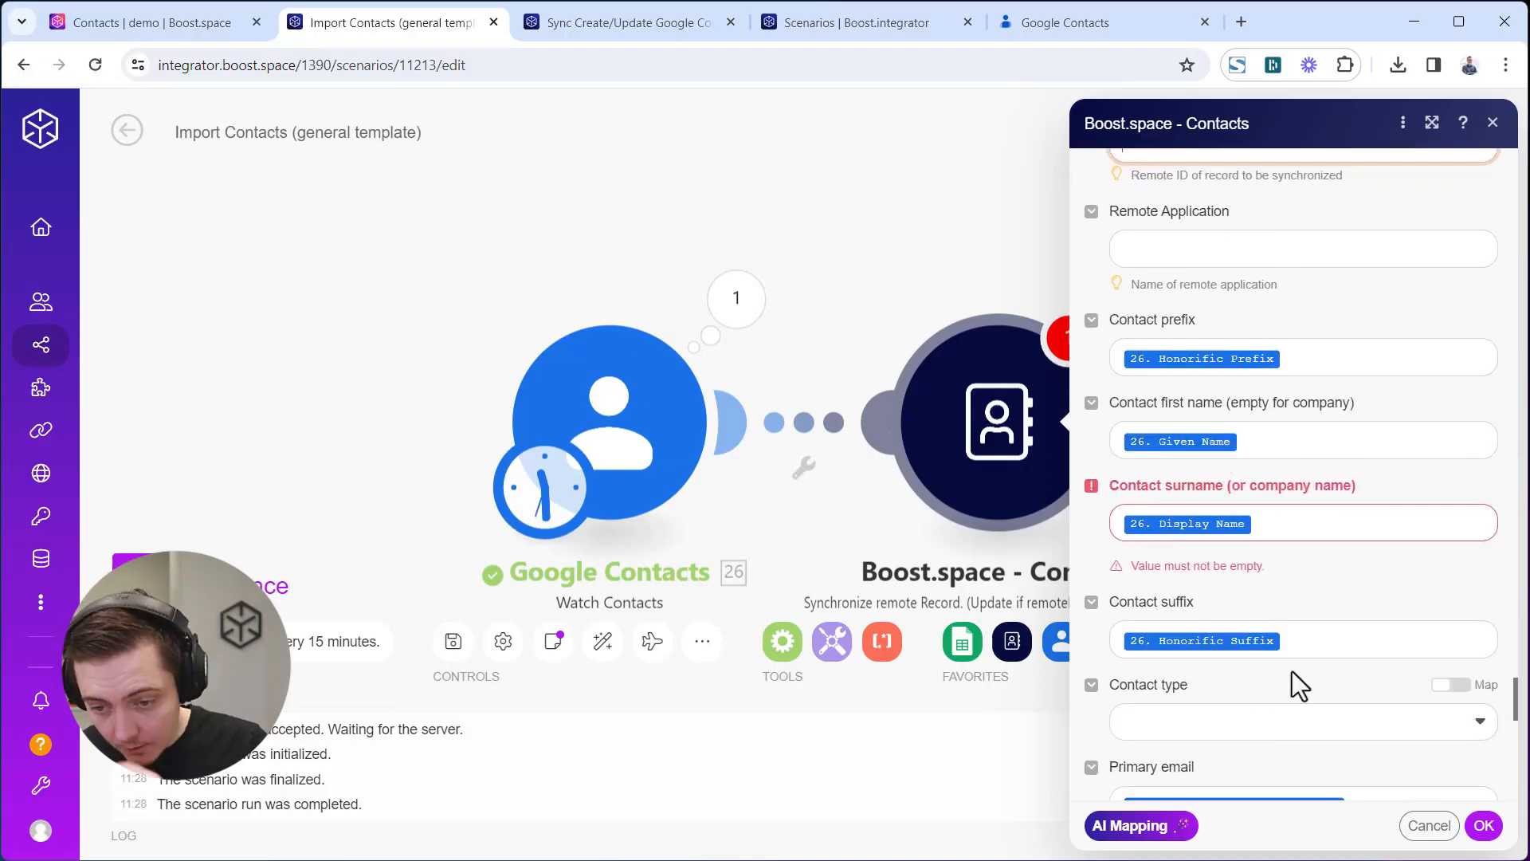
pyautogui.scroll(-3)
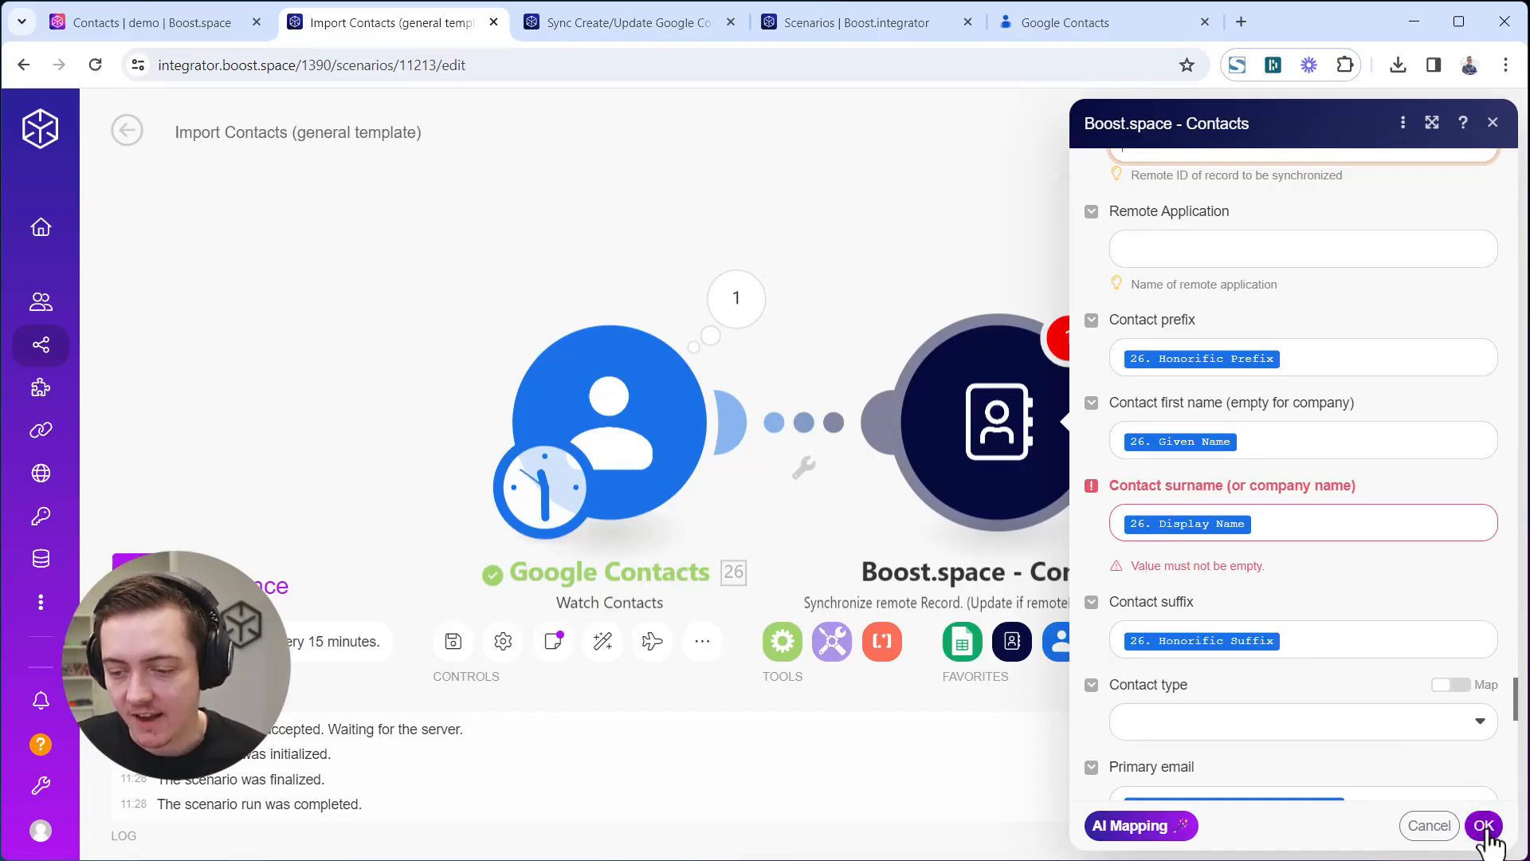
pyautogui.scroll(-3)
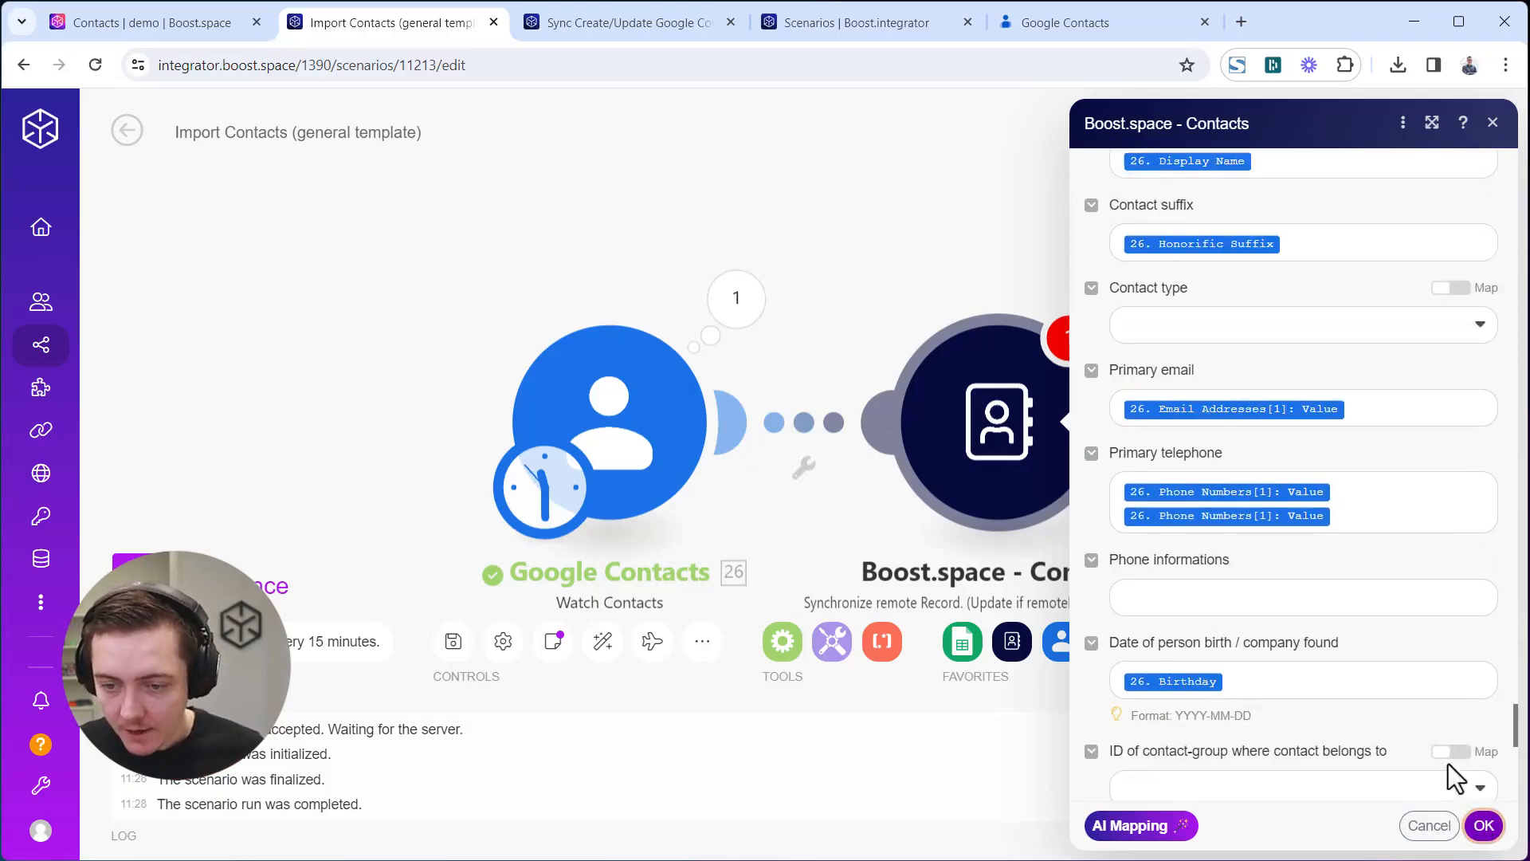
pyautogui.scroll(-3)
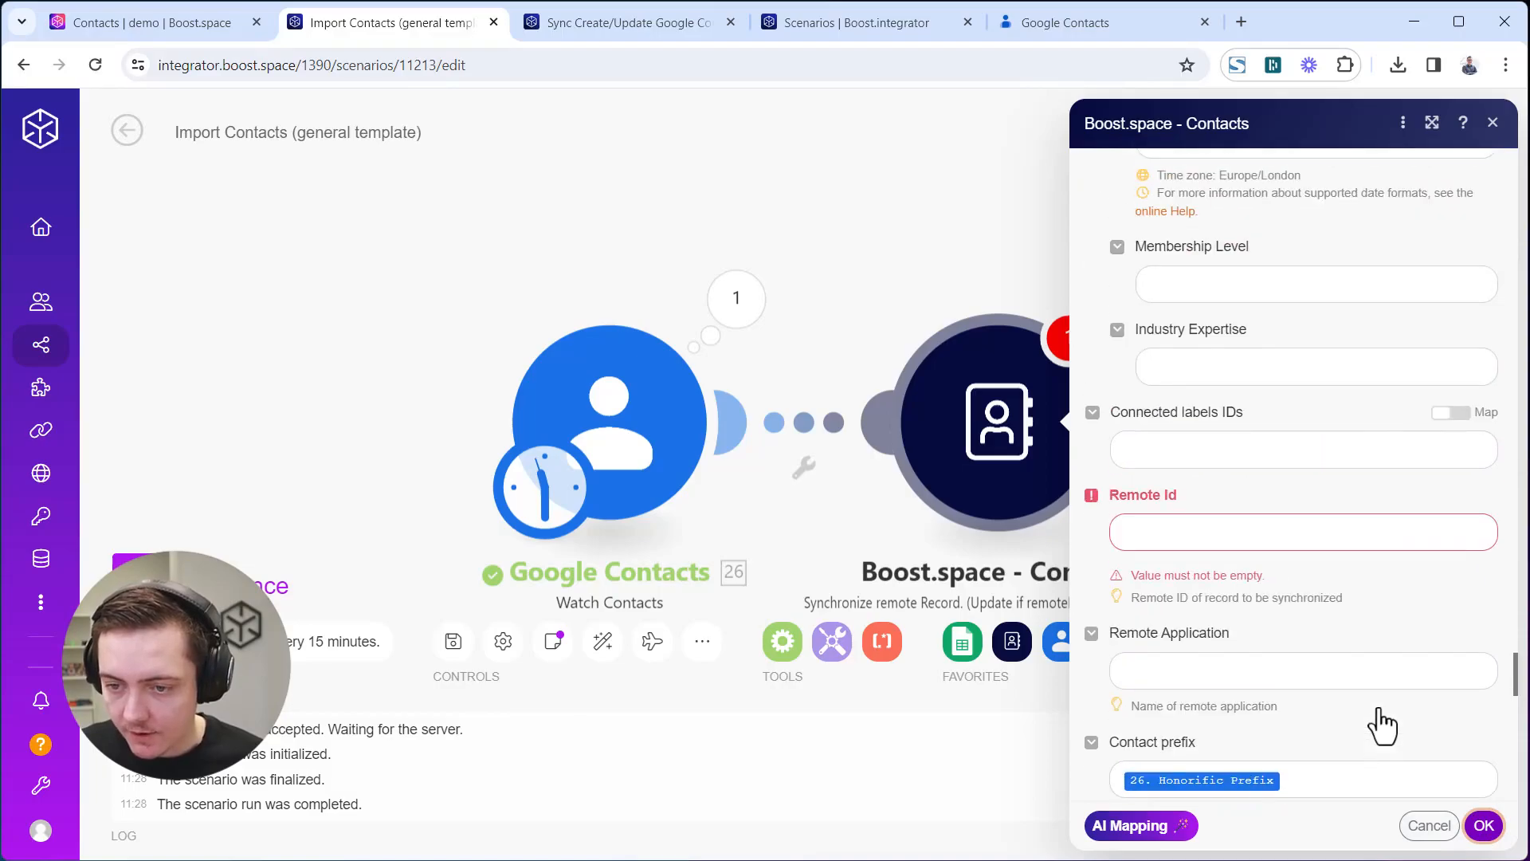
pyautogui.click(1303, 531)
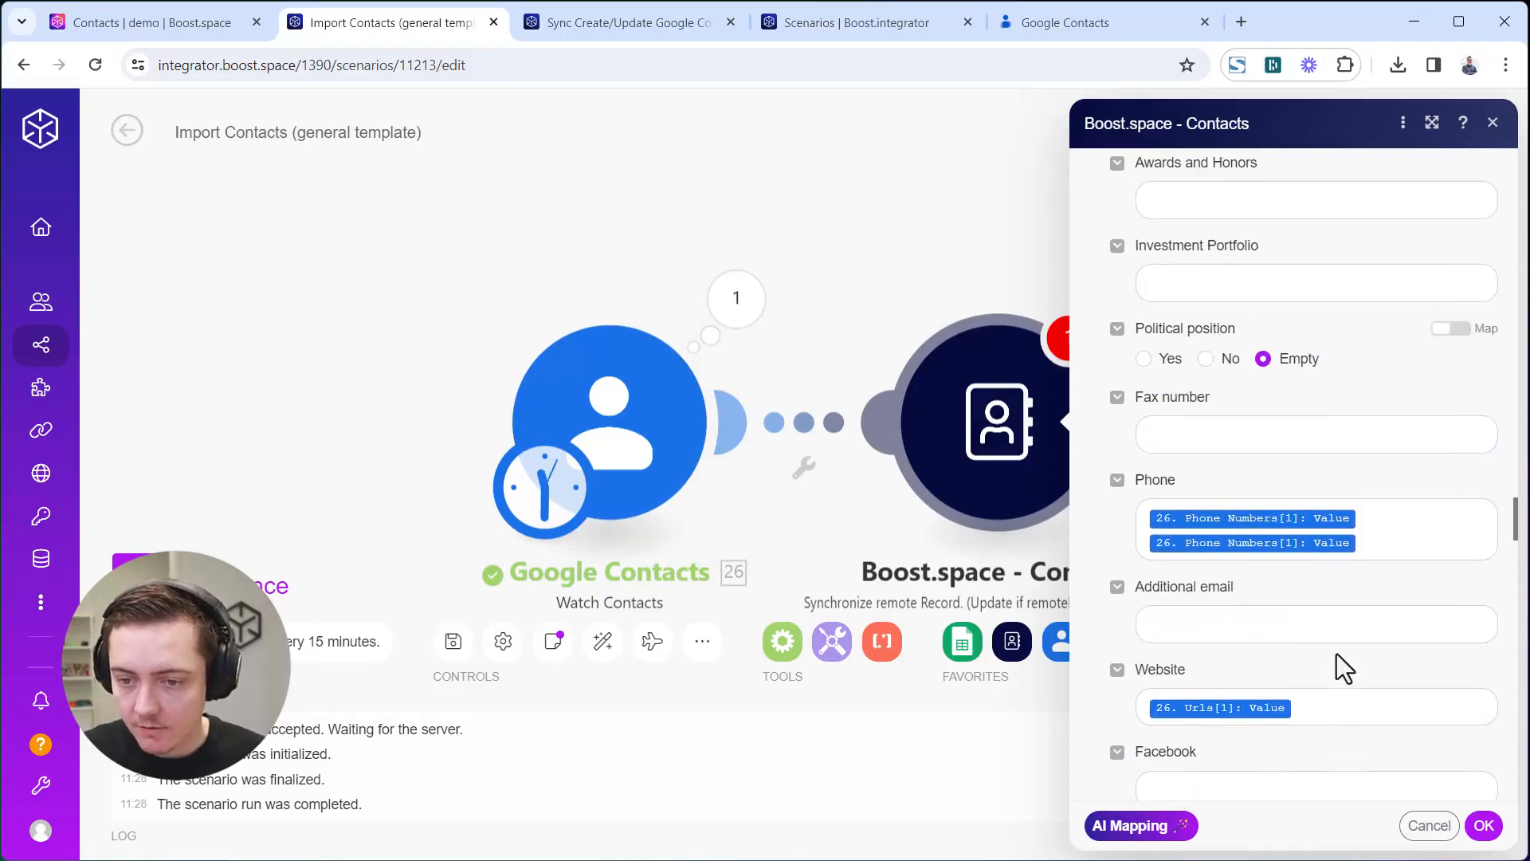
pyautogui.scroll(-3)
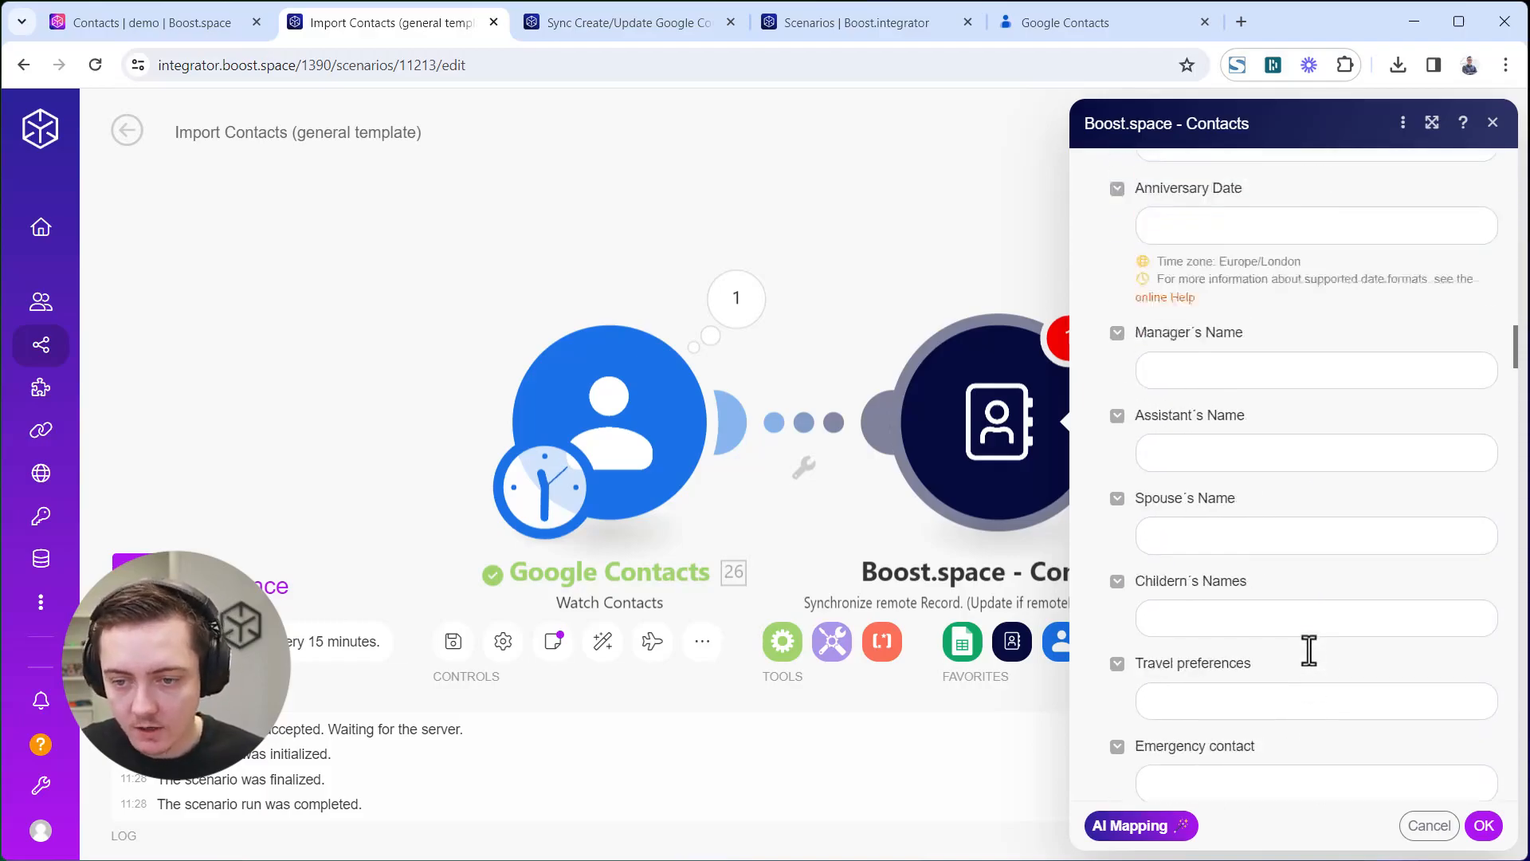
pyautogui.scroll(-3)
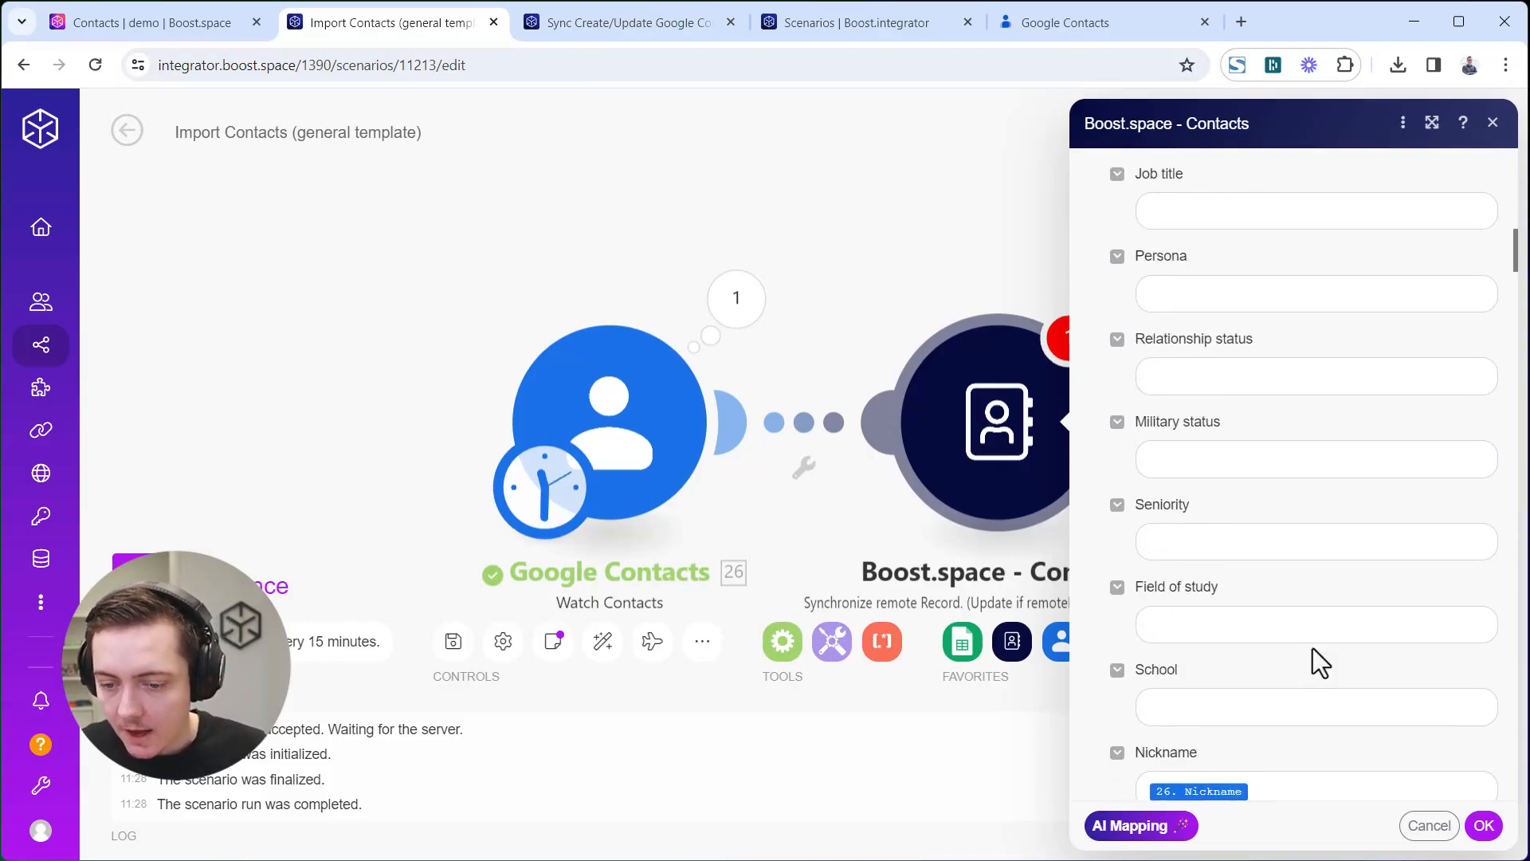
pyautogui.click(1482, 825)
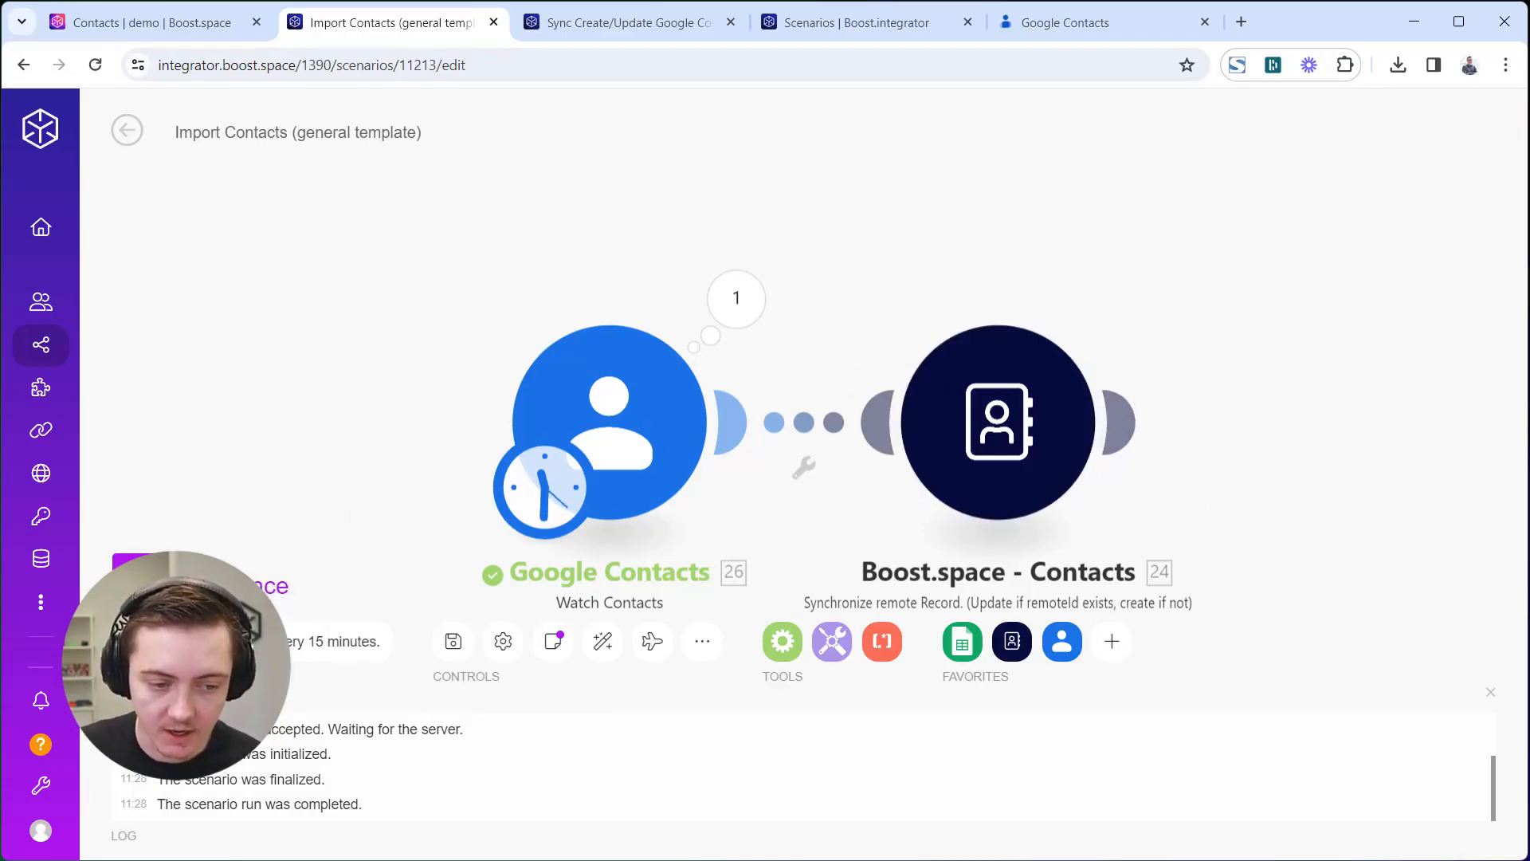
pyautogui.moveTo(453, 641)
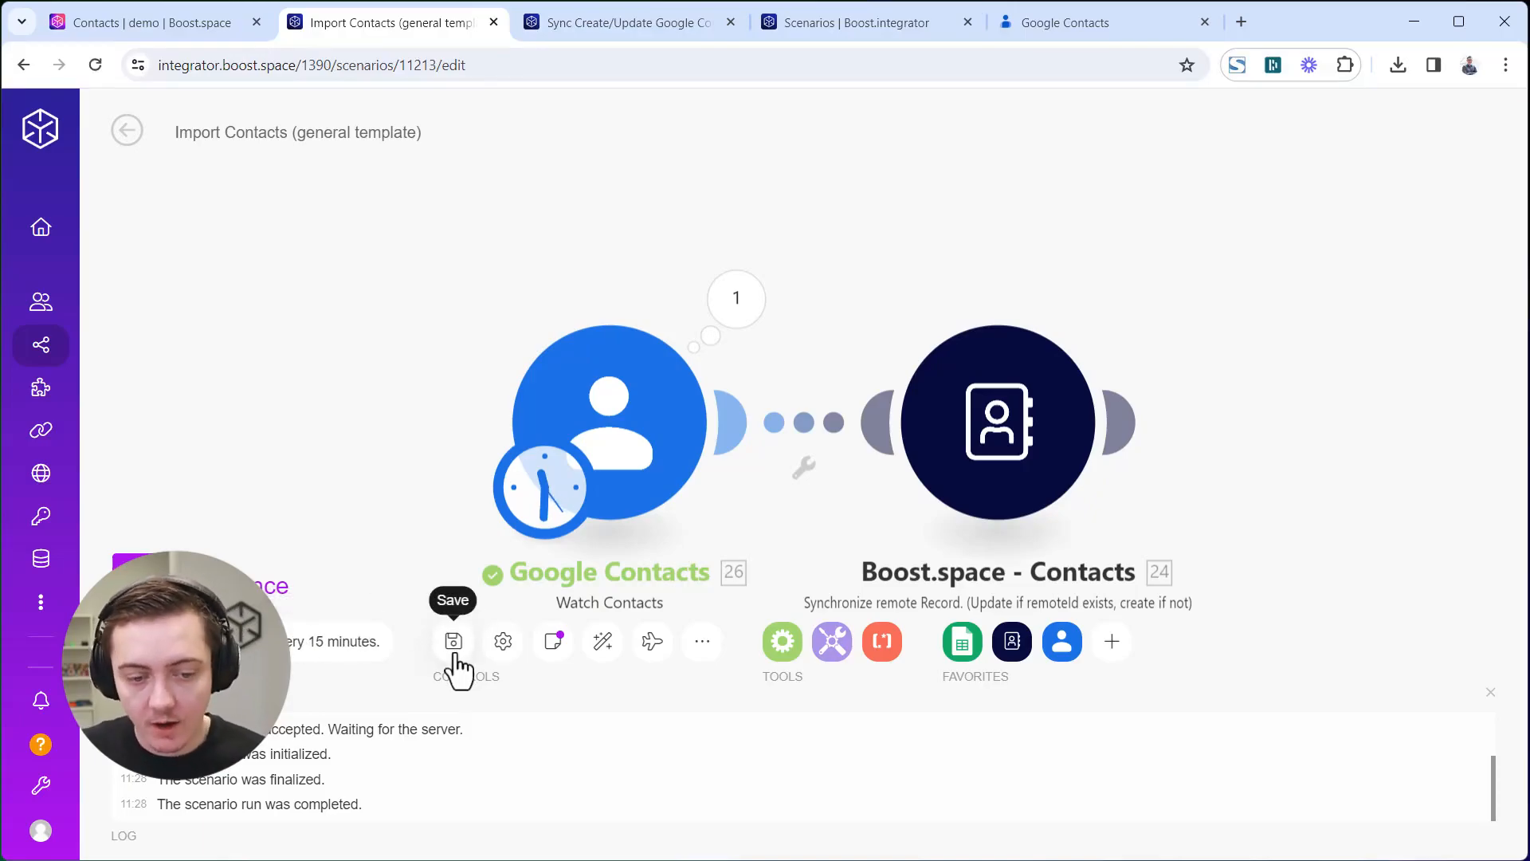
# Save the scenario and raise the Google Contacts trigger limit from 2 to 200.
pyautogui.click(606, 421)
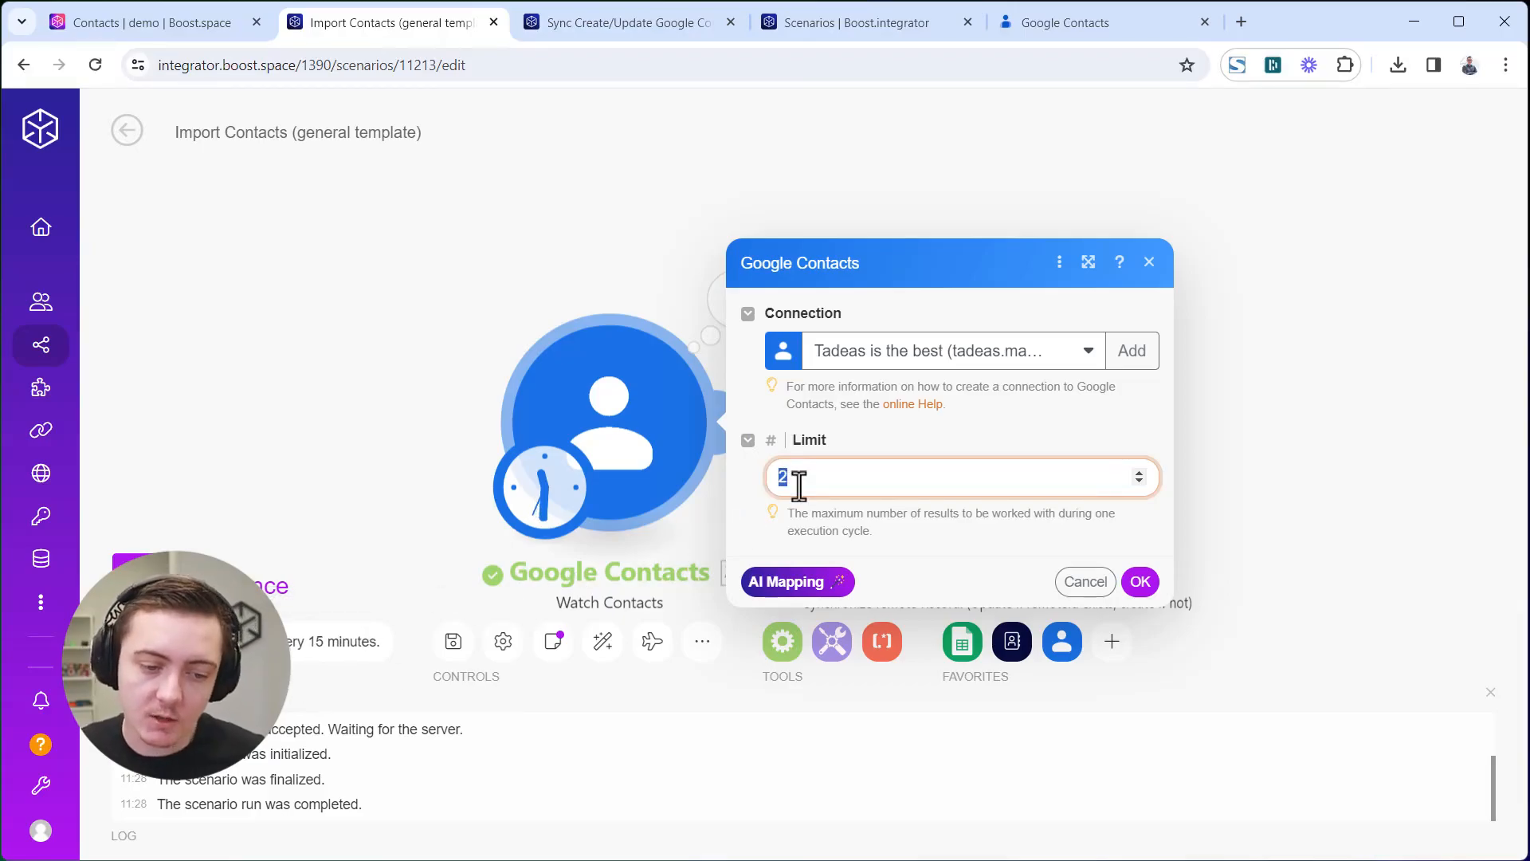
pyautogui.write('0')
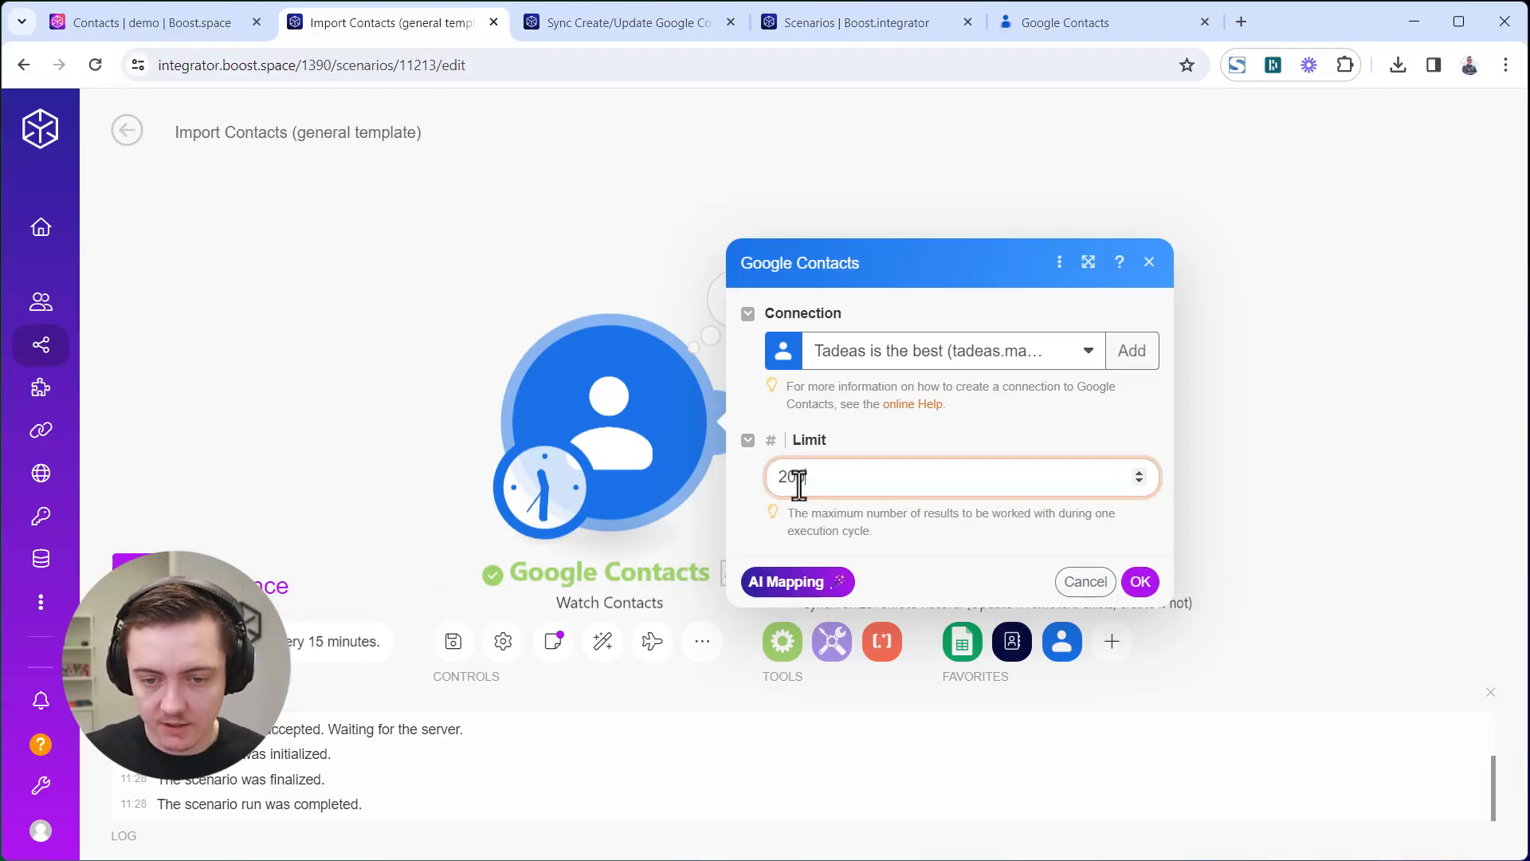
pyautogui.click(1138, 580)
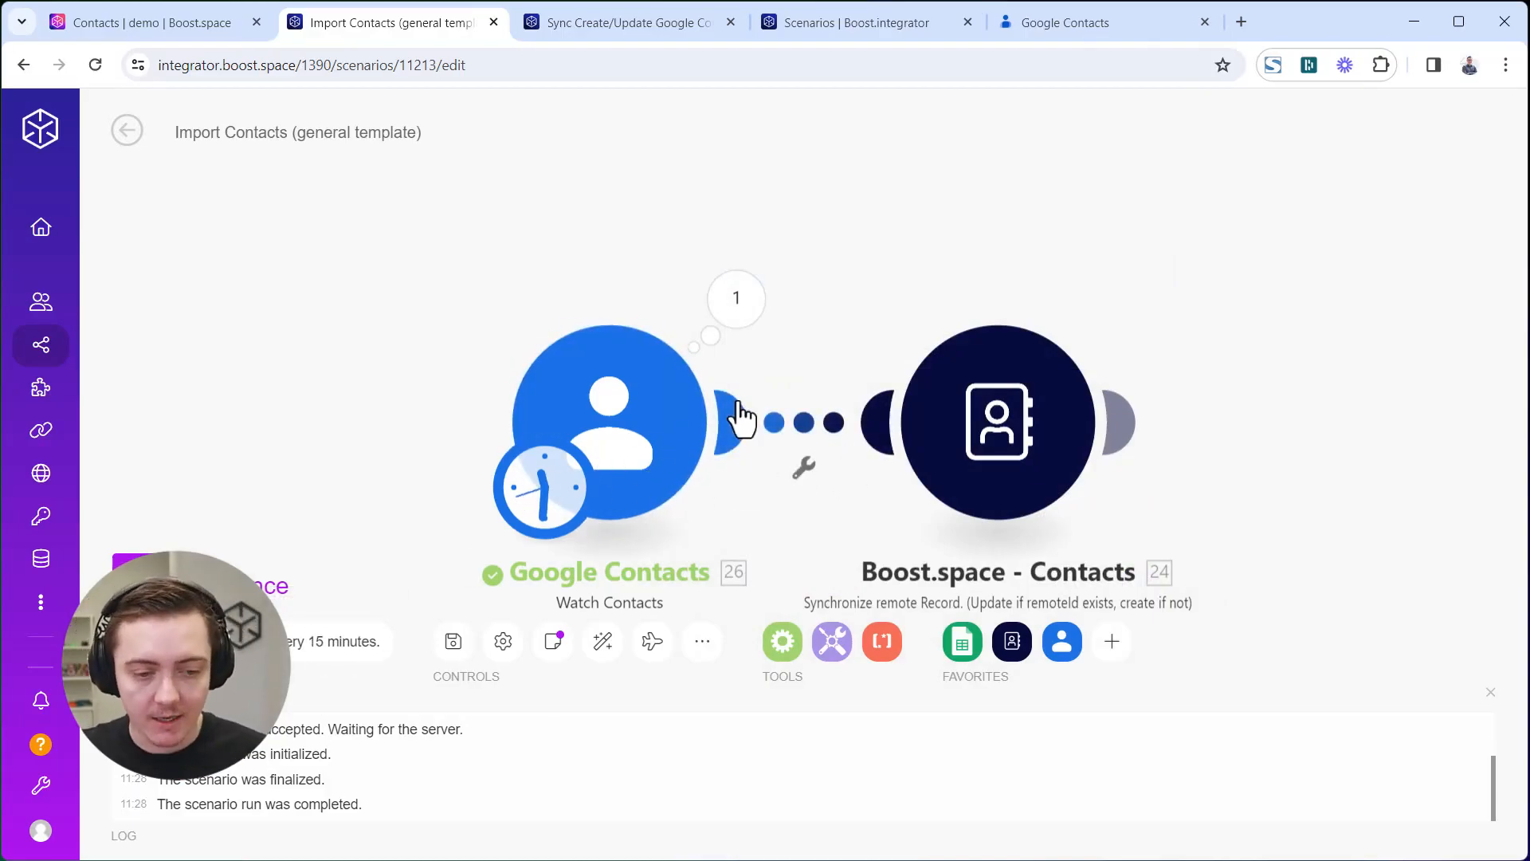
pyautogui.click(542, 488)
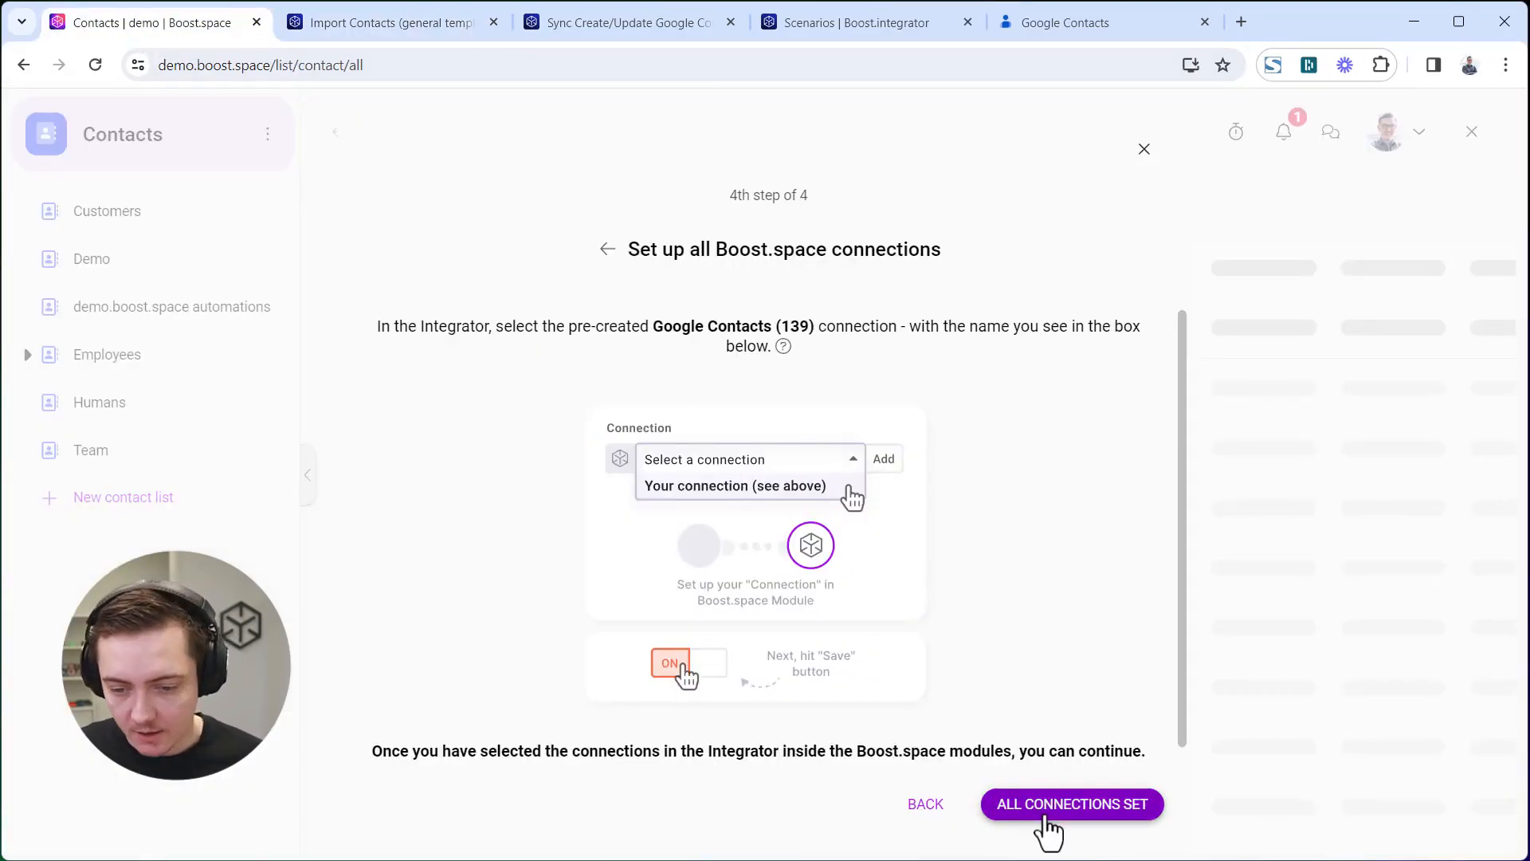
# Confirm All Connections Set and open the Team contact list's Organize view.
pyautogui.click(1071, 804)
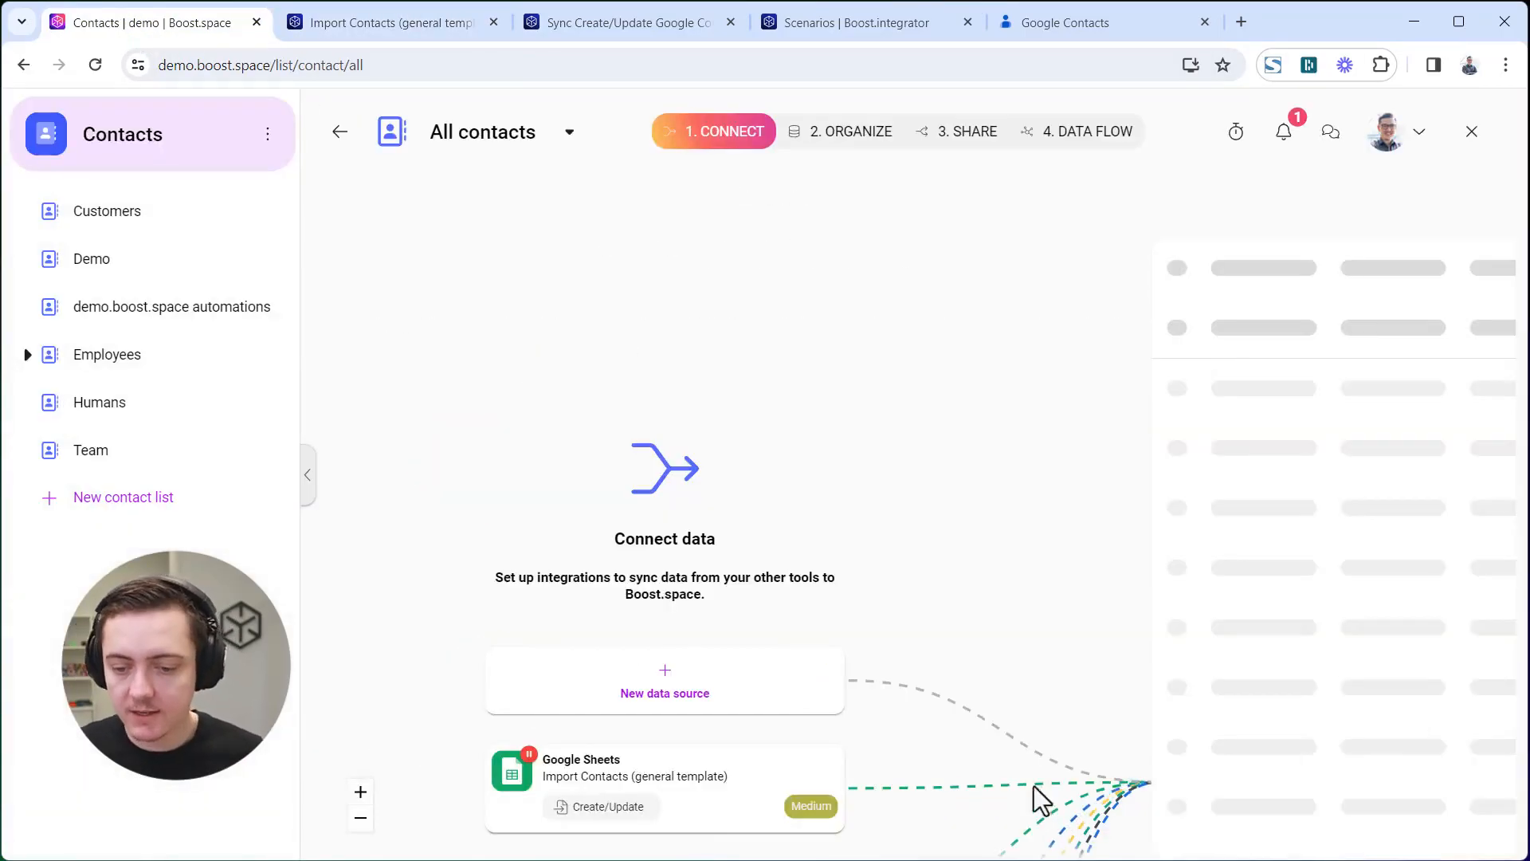
pyautogui.click(89, 450)
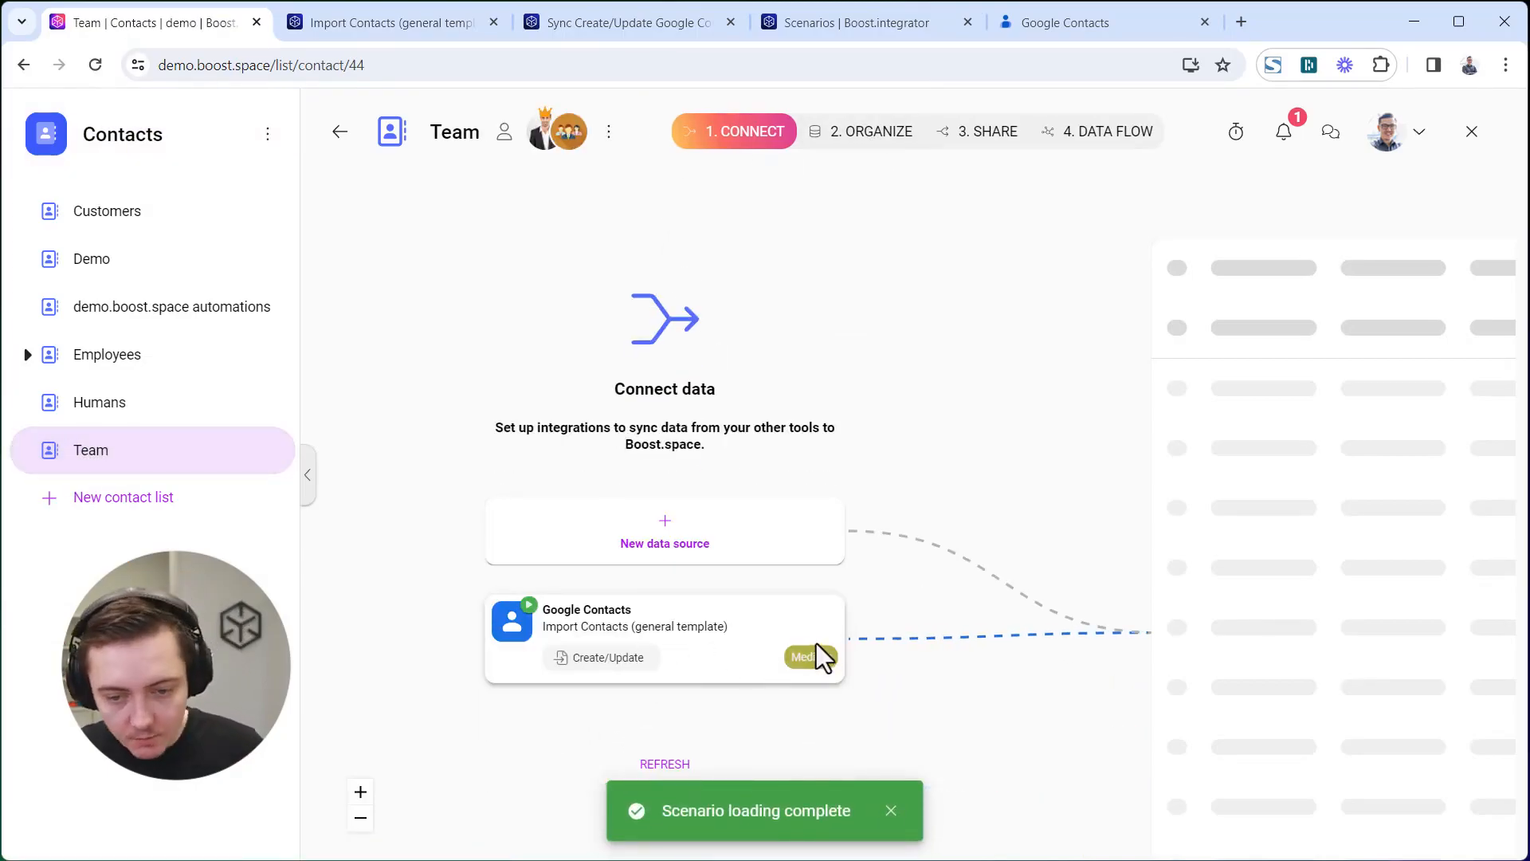
pyautogui.click(870, 131)
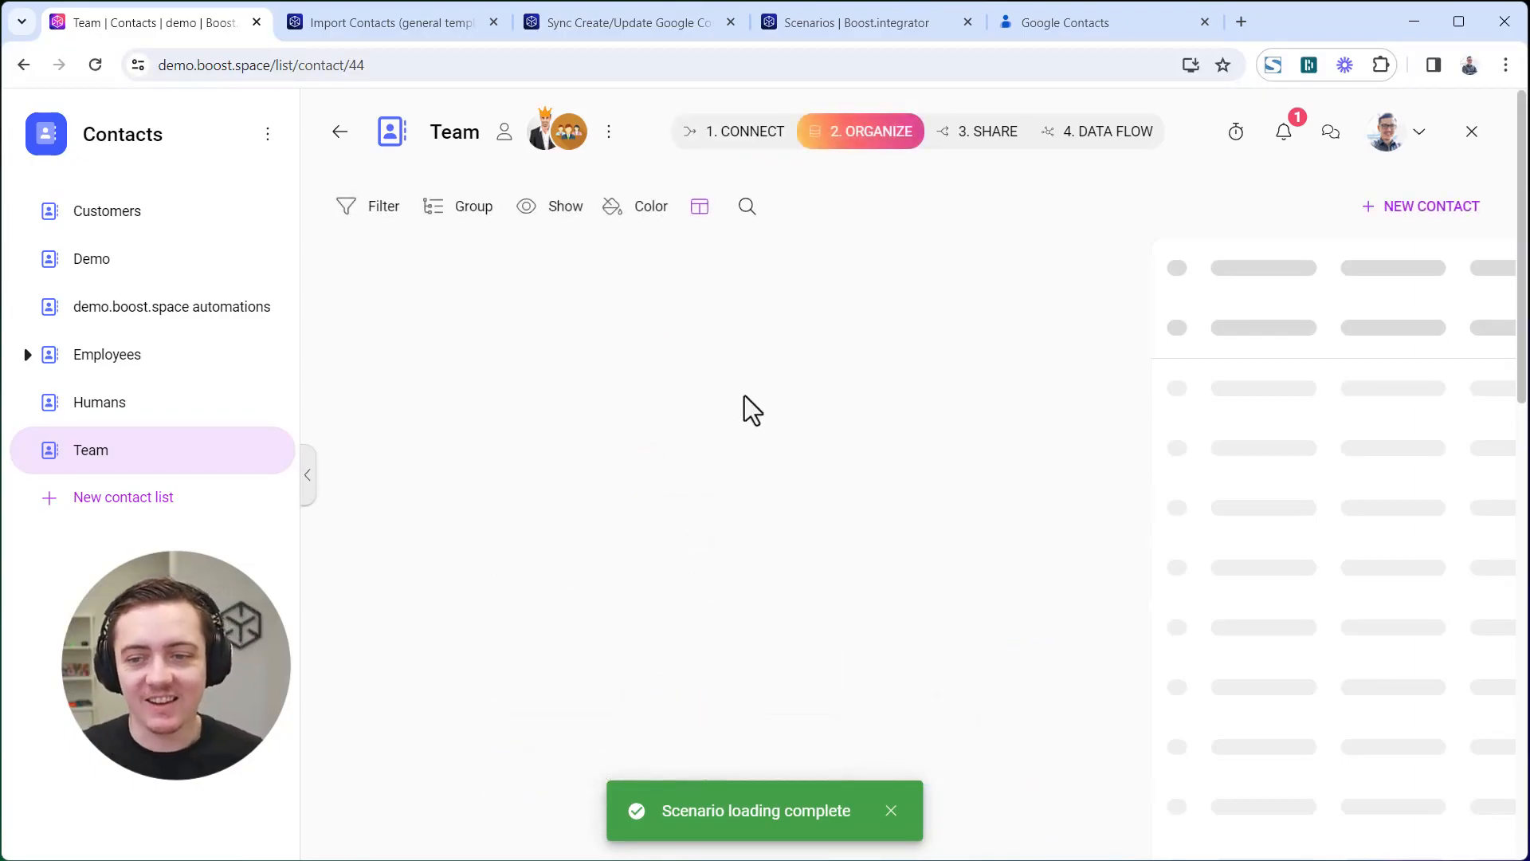